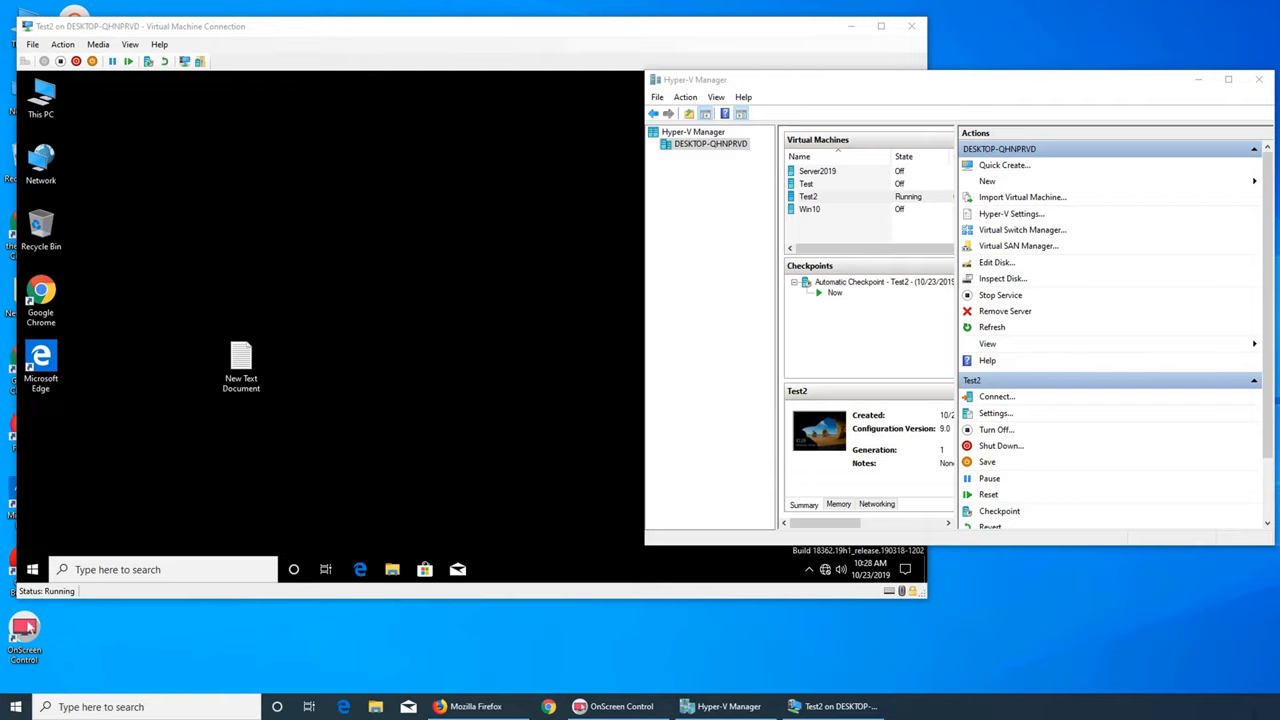
pyautogui.moveTo(796, 576)
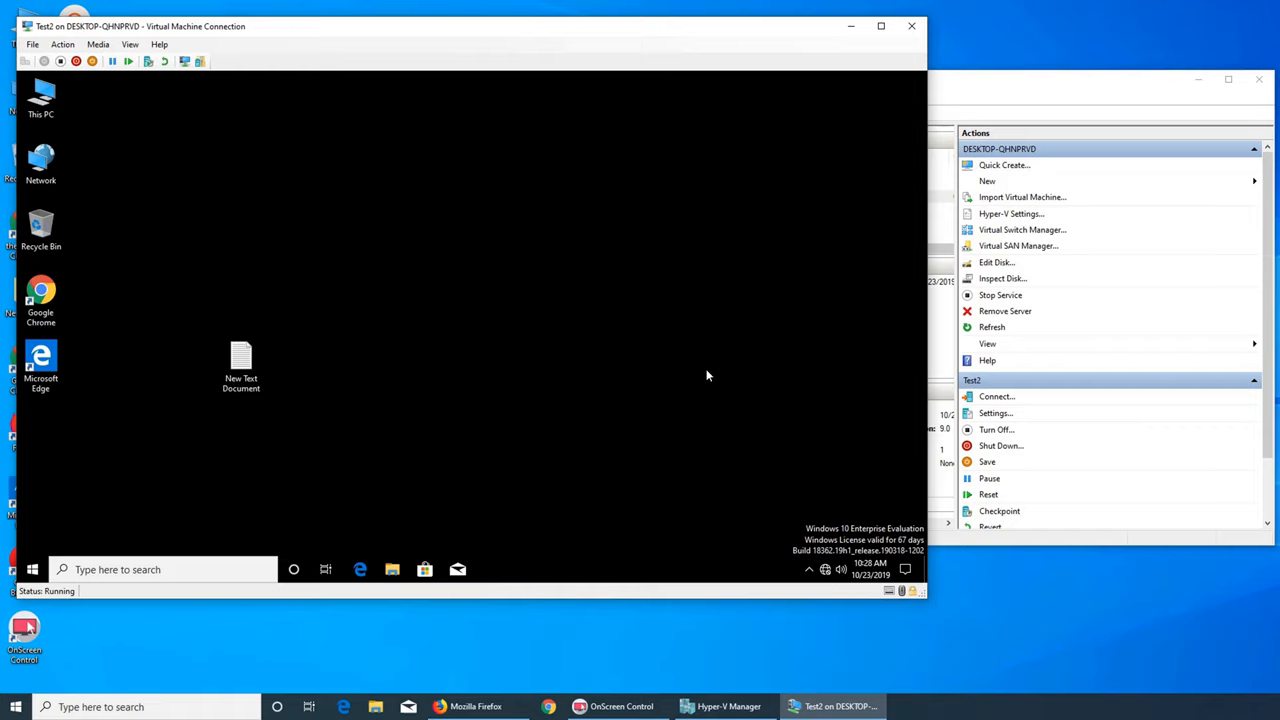
pyautogui.moveTo(812, 500)
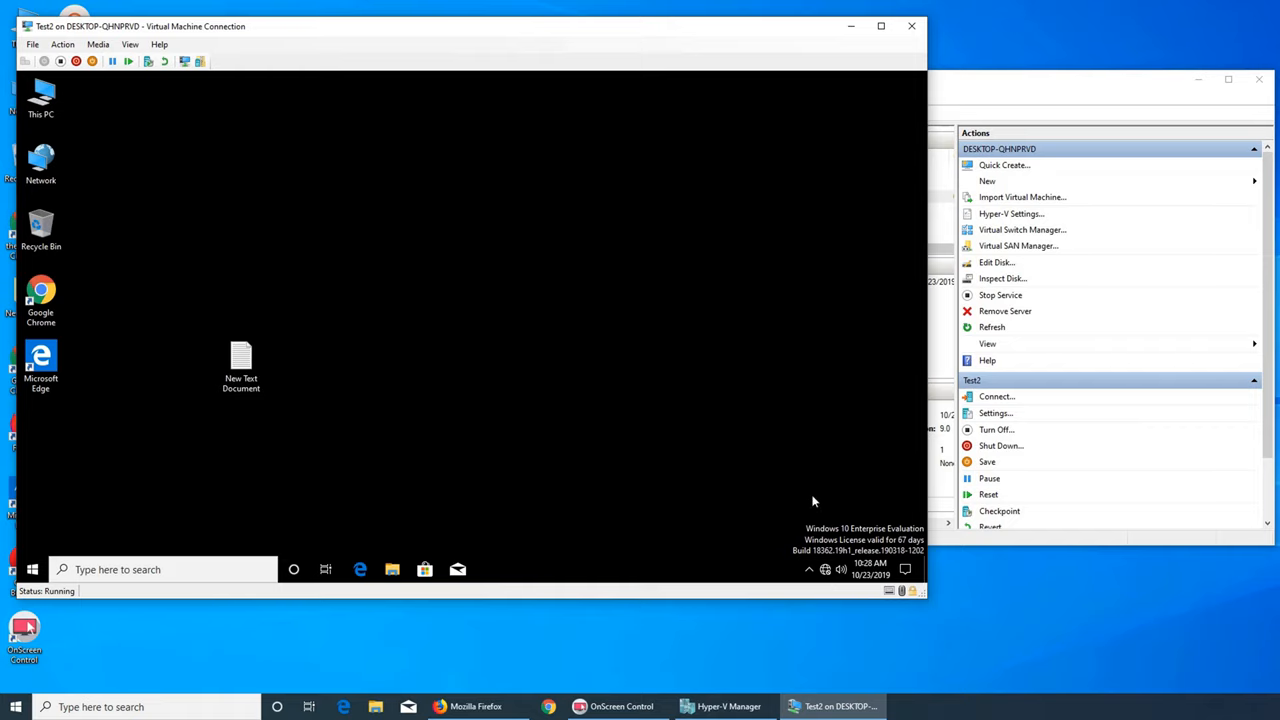
pyautogui.moveTo(714, 348)
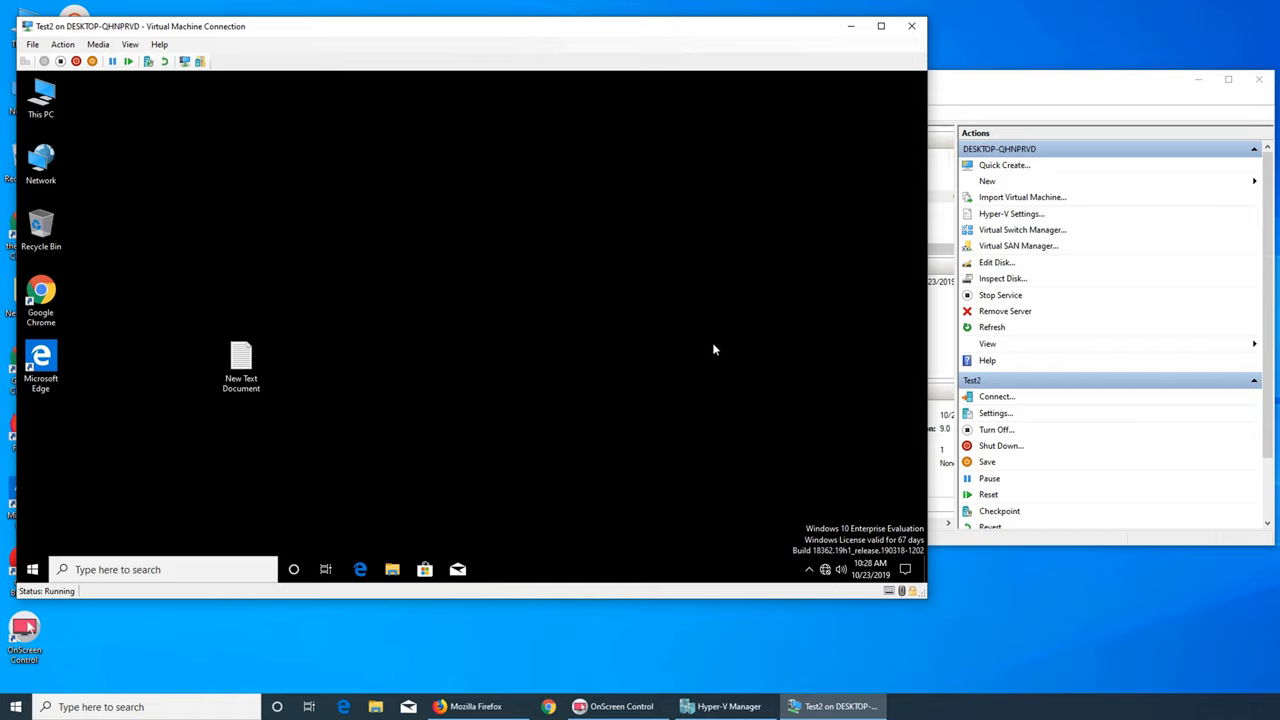
pyautogui.moveTo(840, 598)
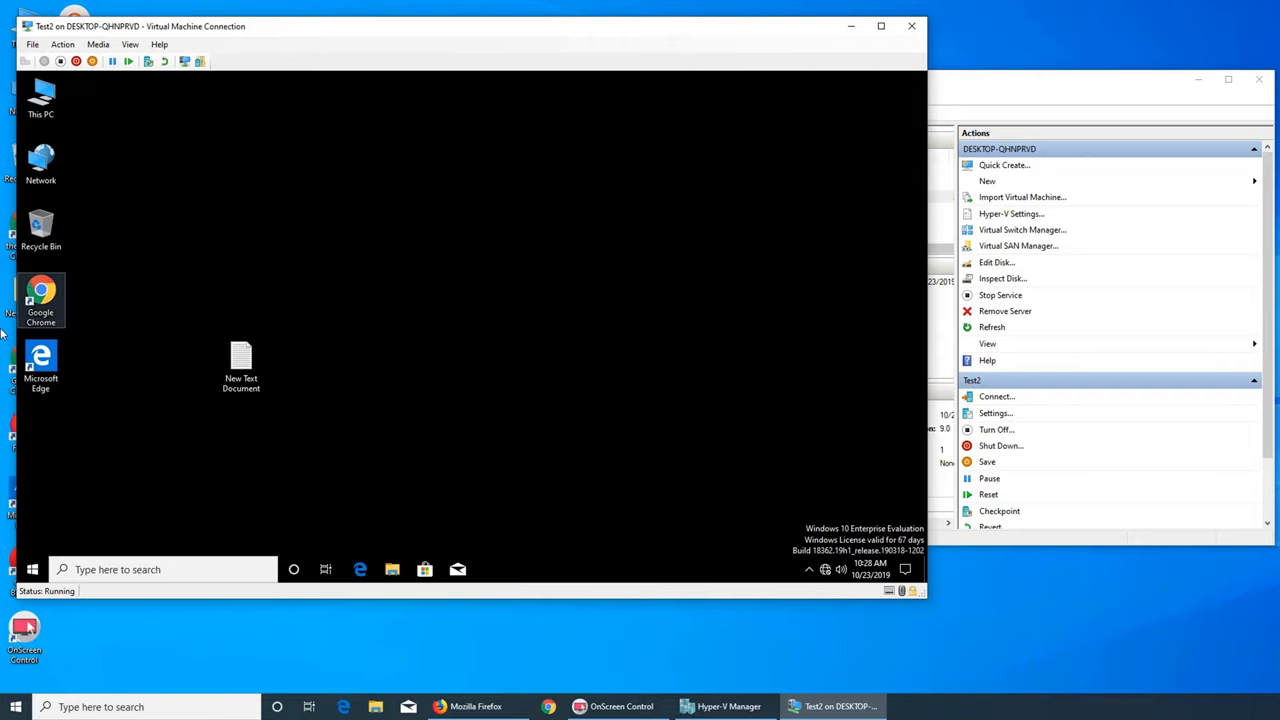
pyautogui.doubleClick(40, 290)
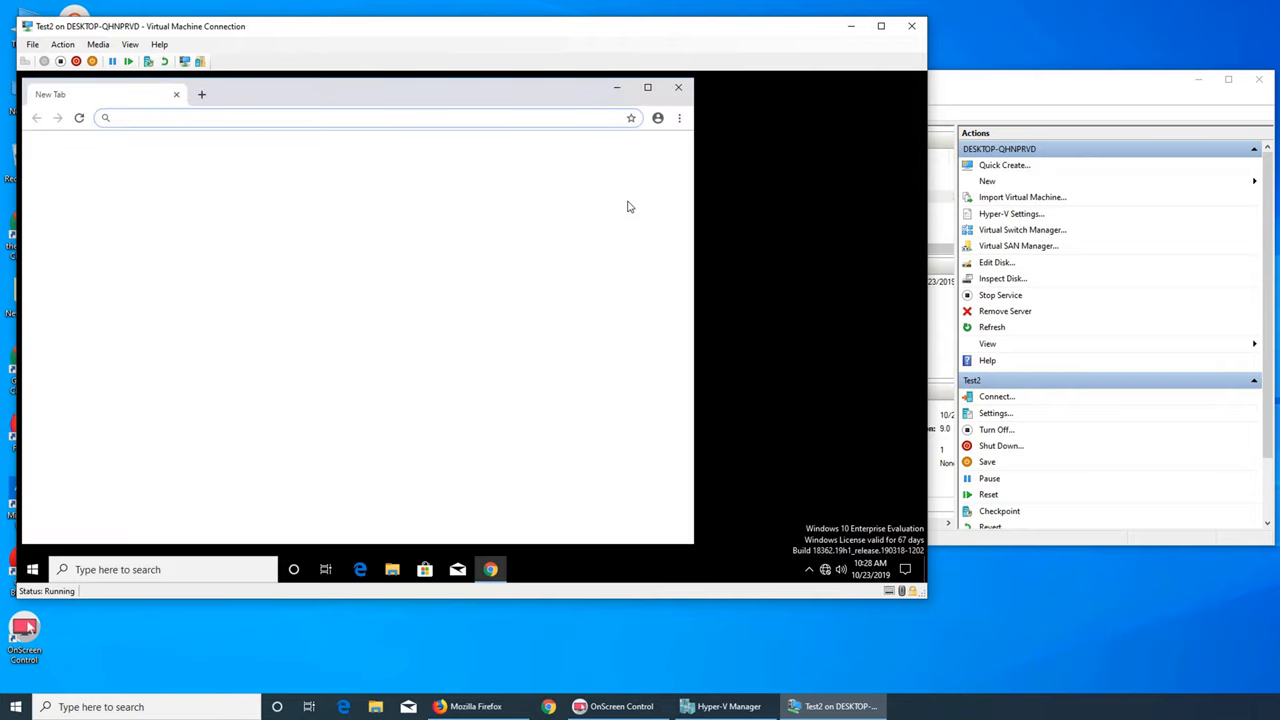
pyautogui.write('youtube.com')
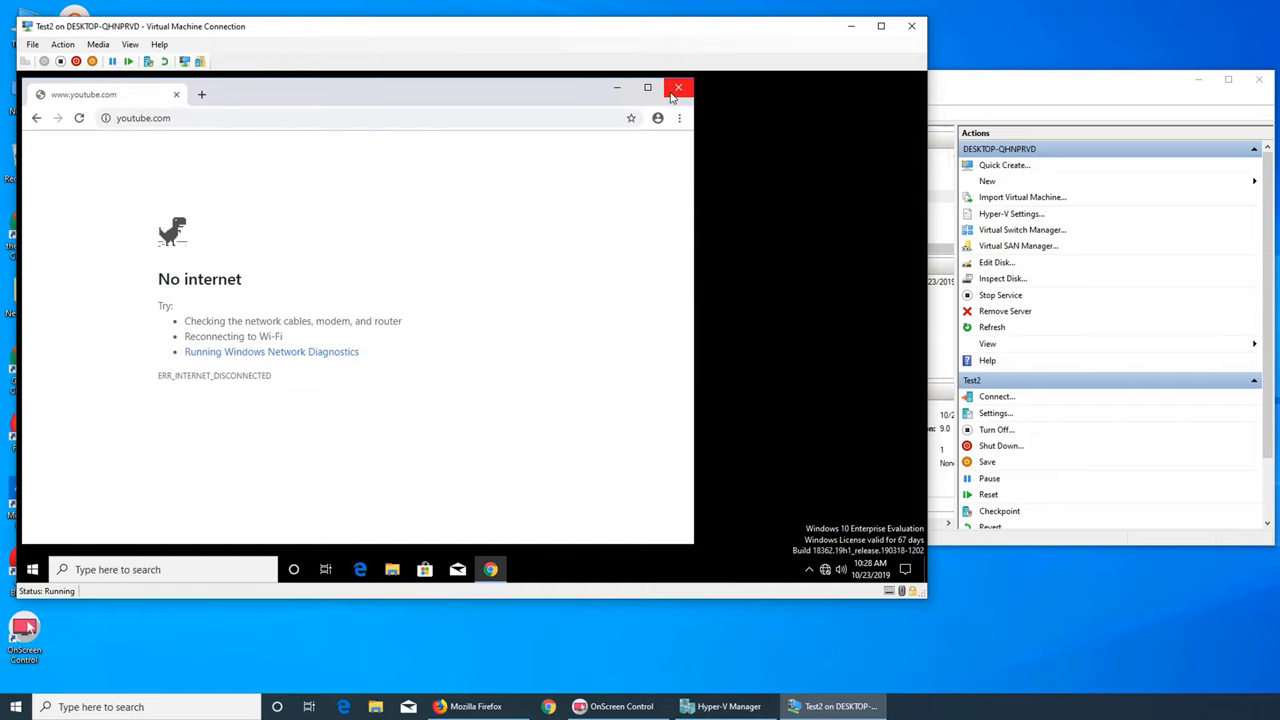
pyautogui.click(680, 88)
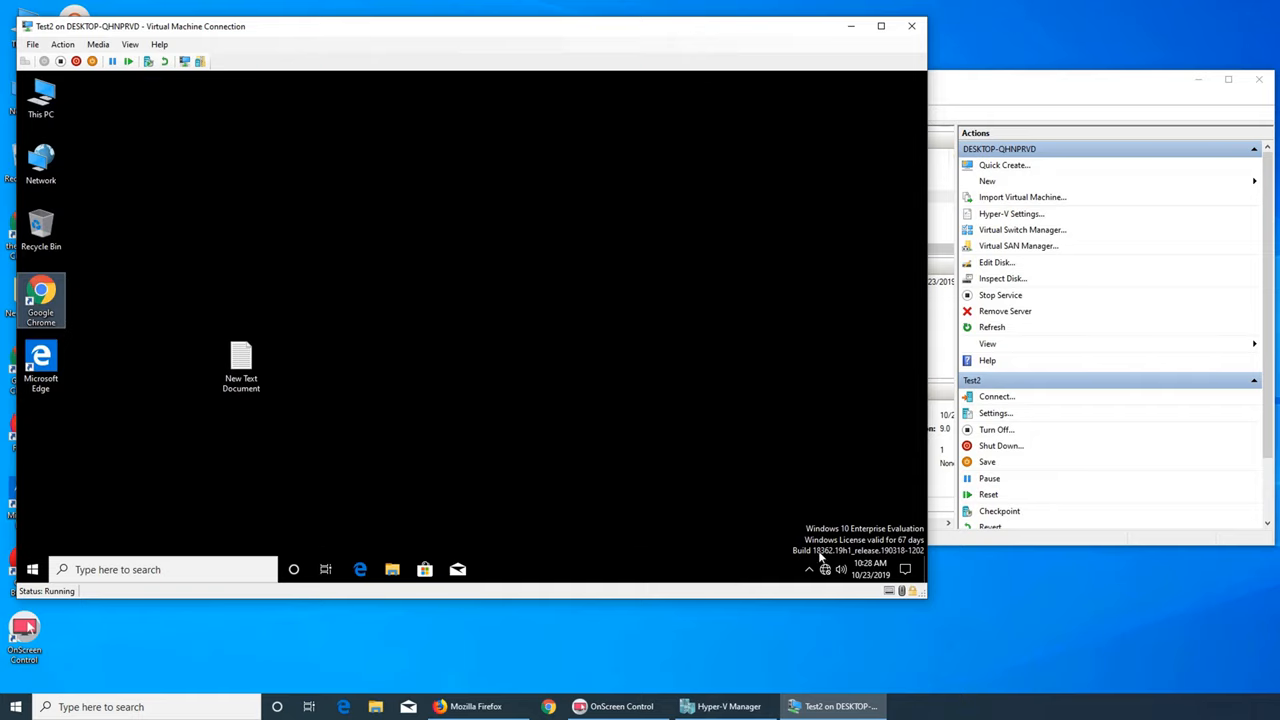
# Step: Run the network troubleshooter from Network & Internet settings, skipping the cable check to finish diagnostics
pyautogui.rightClick(824, 568)
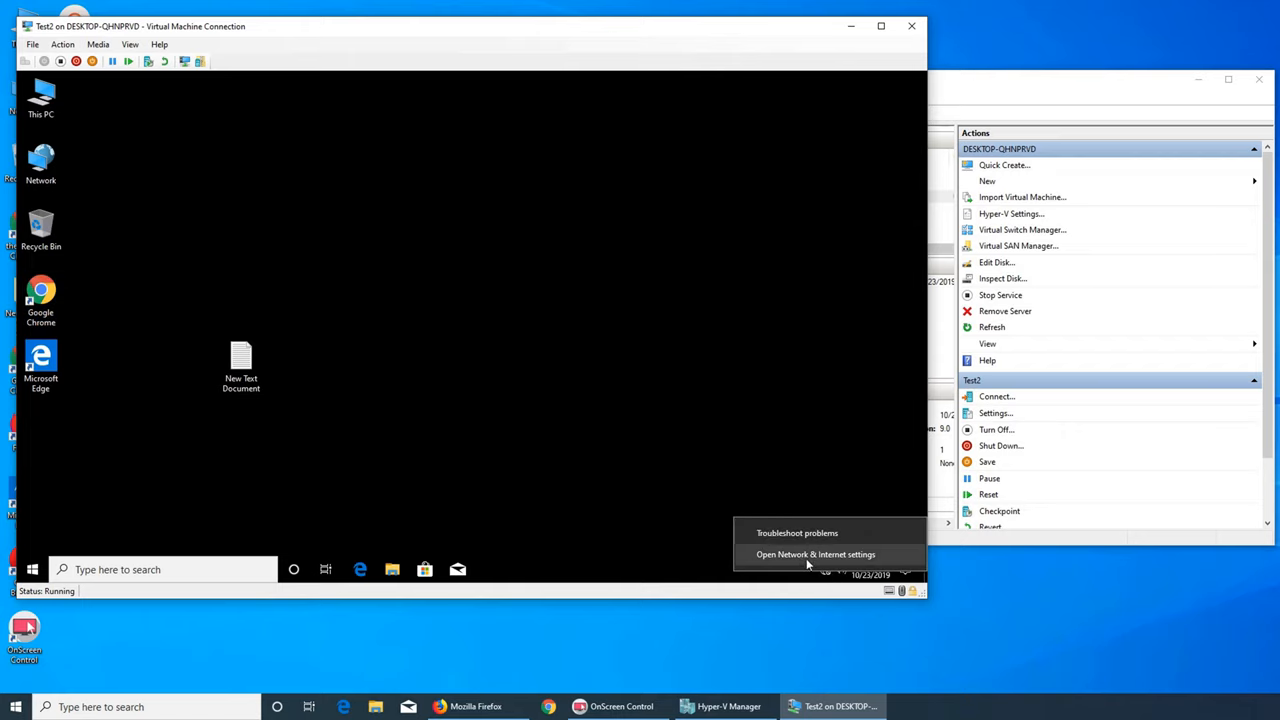
pyautogui.click(816, 554)
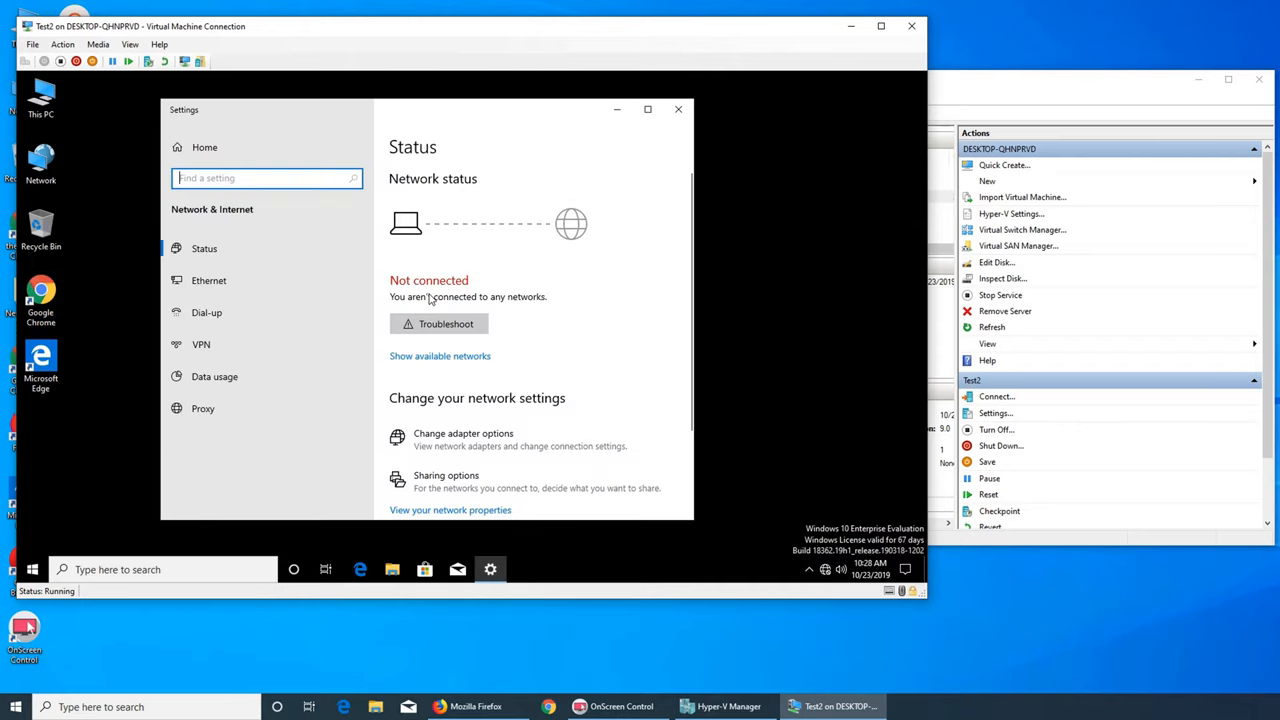
pyautogui.moveTo(460, 236)
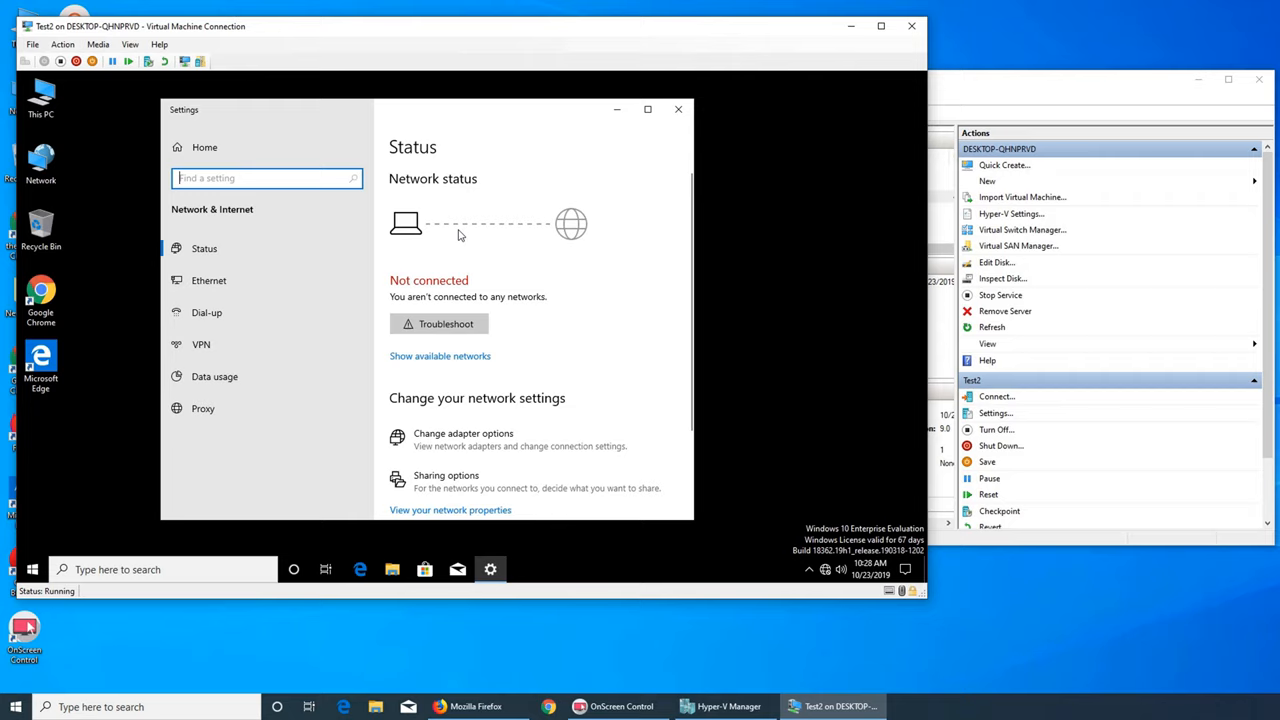
pyautogui.click(438, 324)
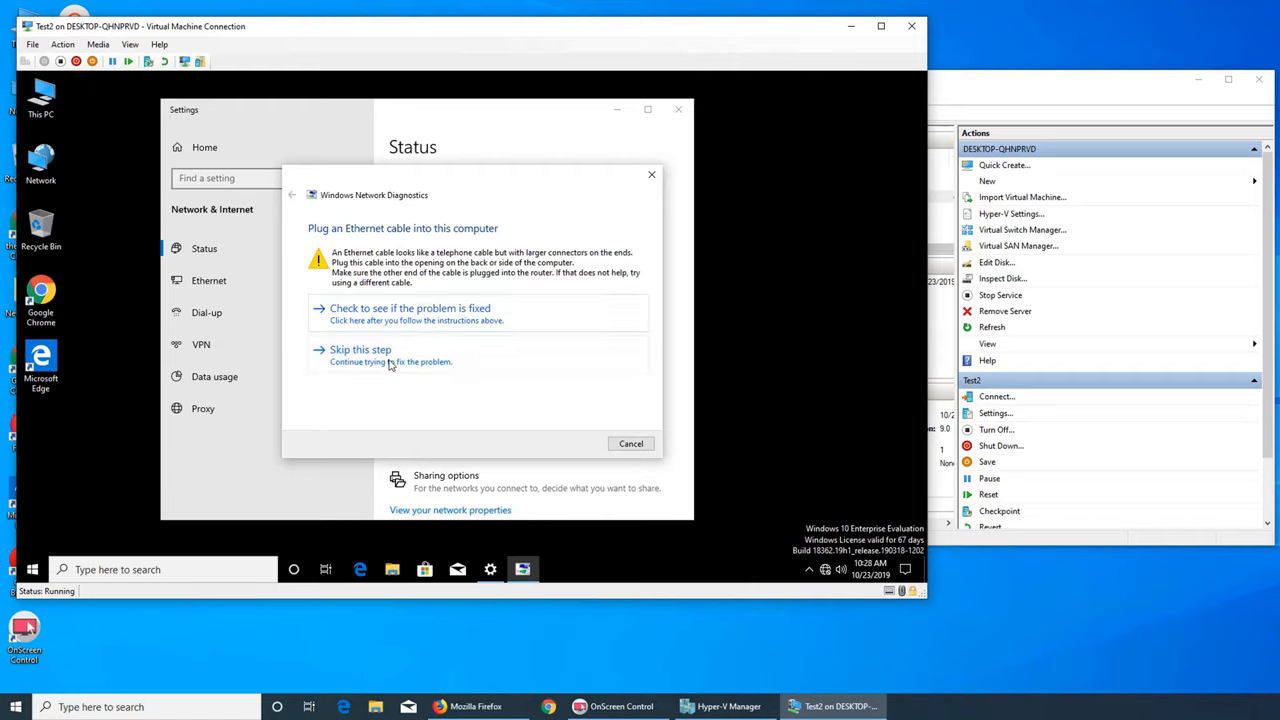
pyautogui.click(360, 348)
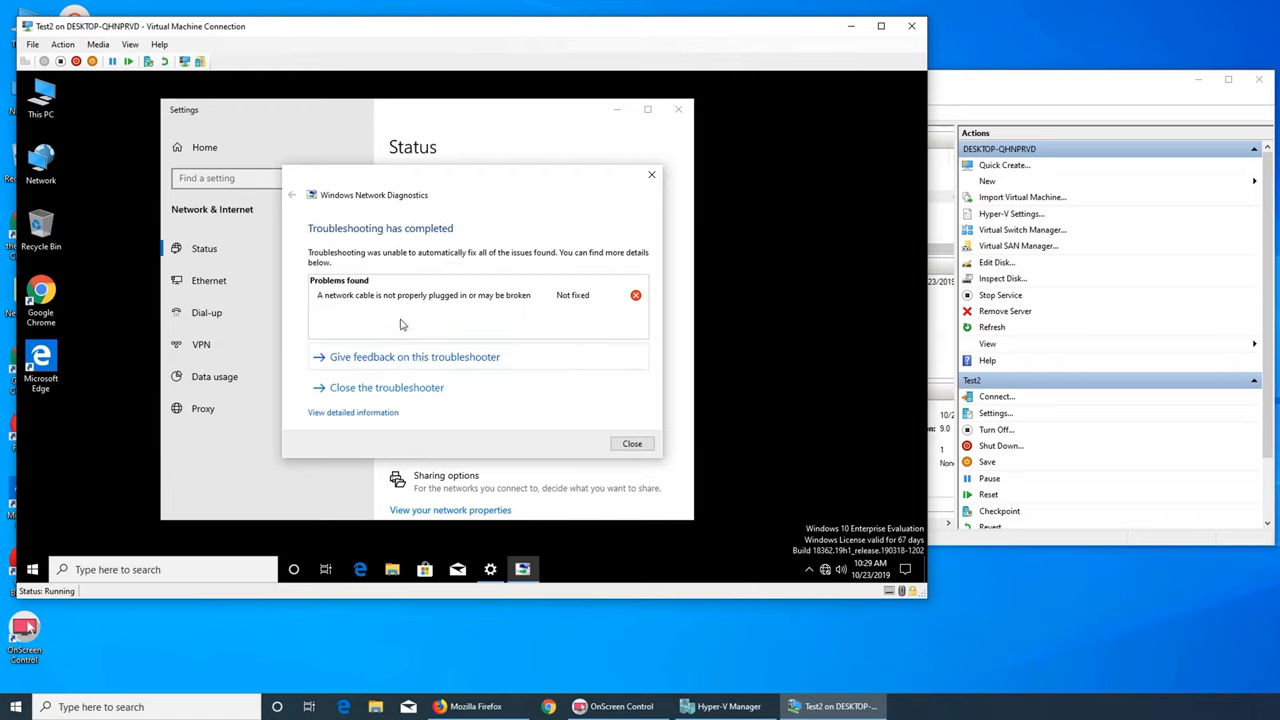
pyautogui.moveTo(428, 308)
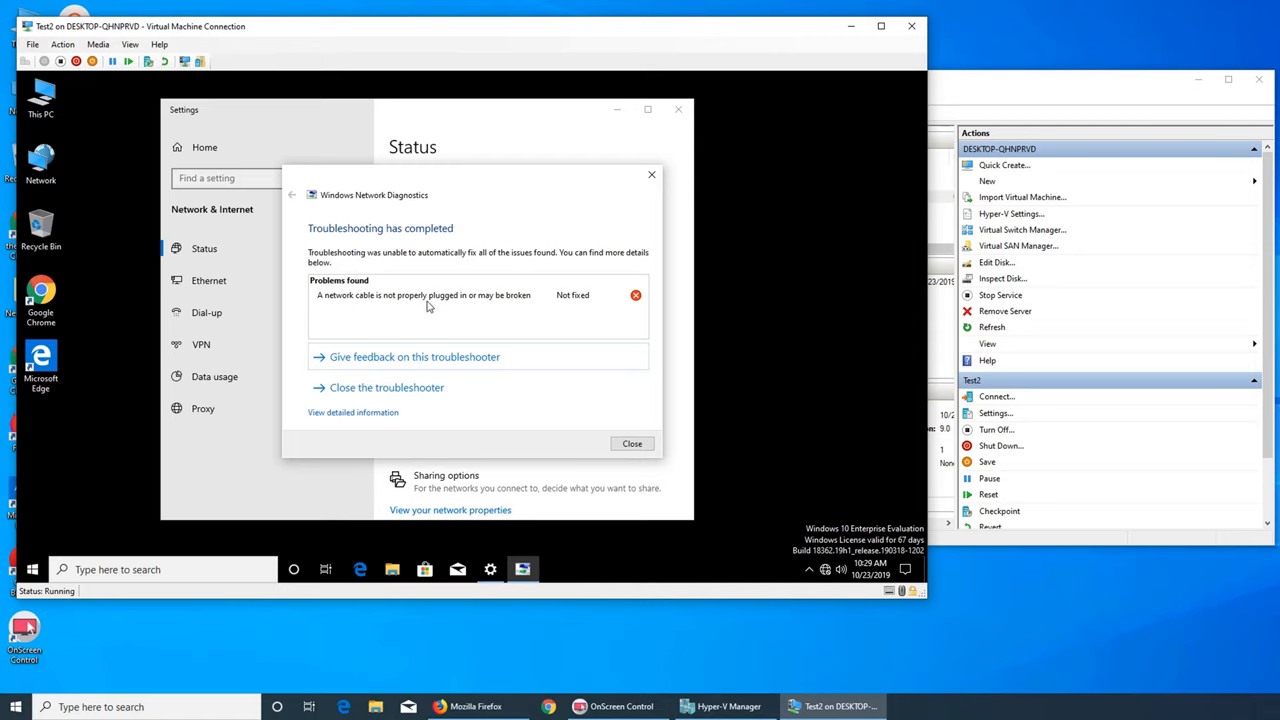
pyautogui.moveTo(624, 312)
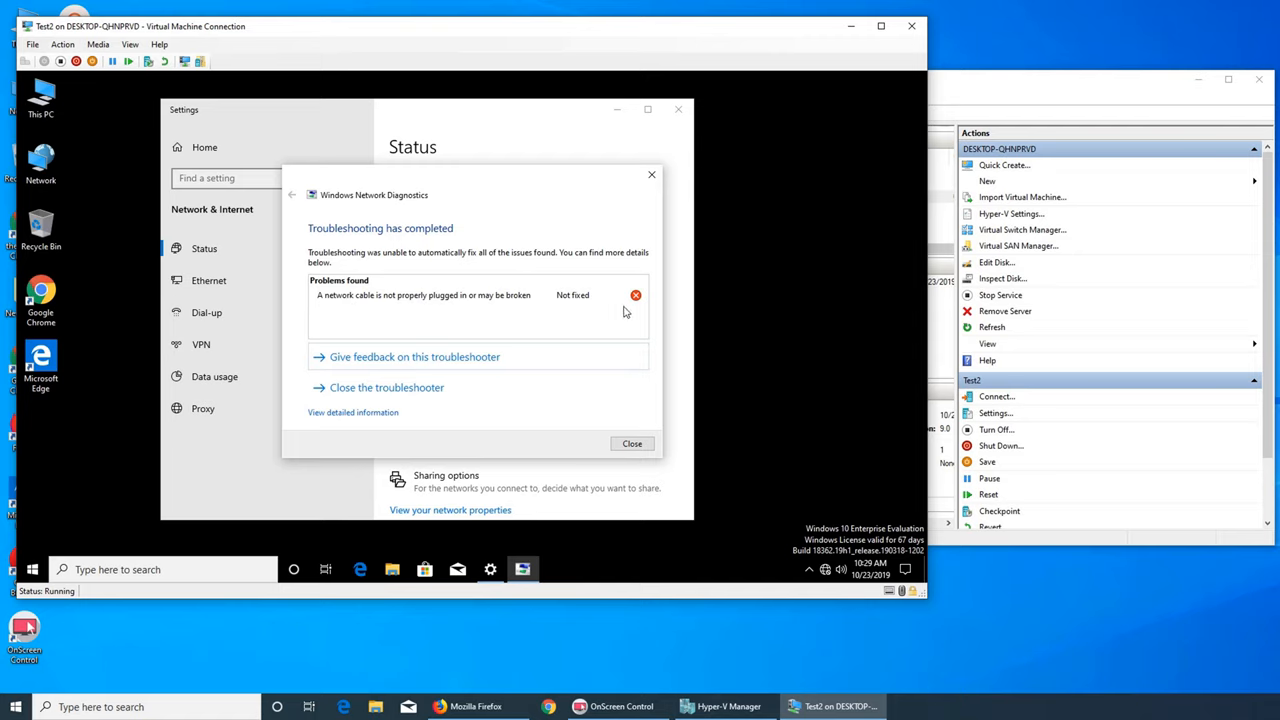
pyautogui.moveTo(608, 288)
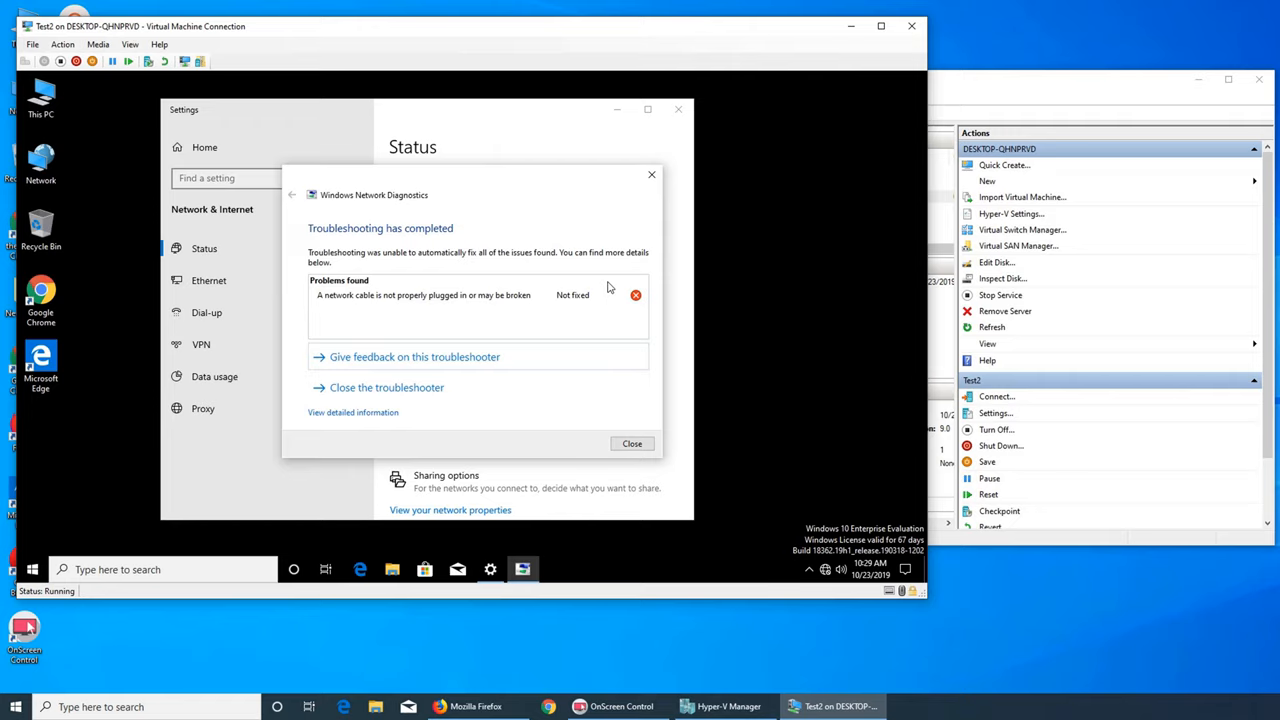
# Step: Close the troubleshooter and view Ethernet 4's actions in Network Connections, where it shows cable unplugged
pyautogui.click(632, 444)
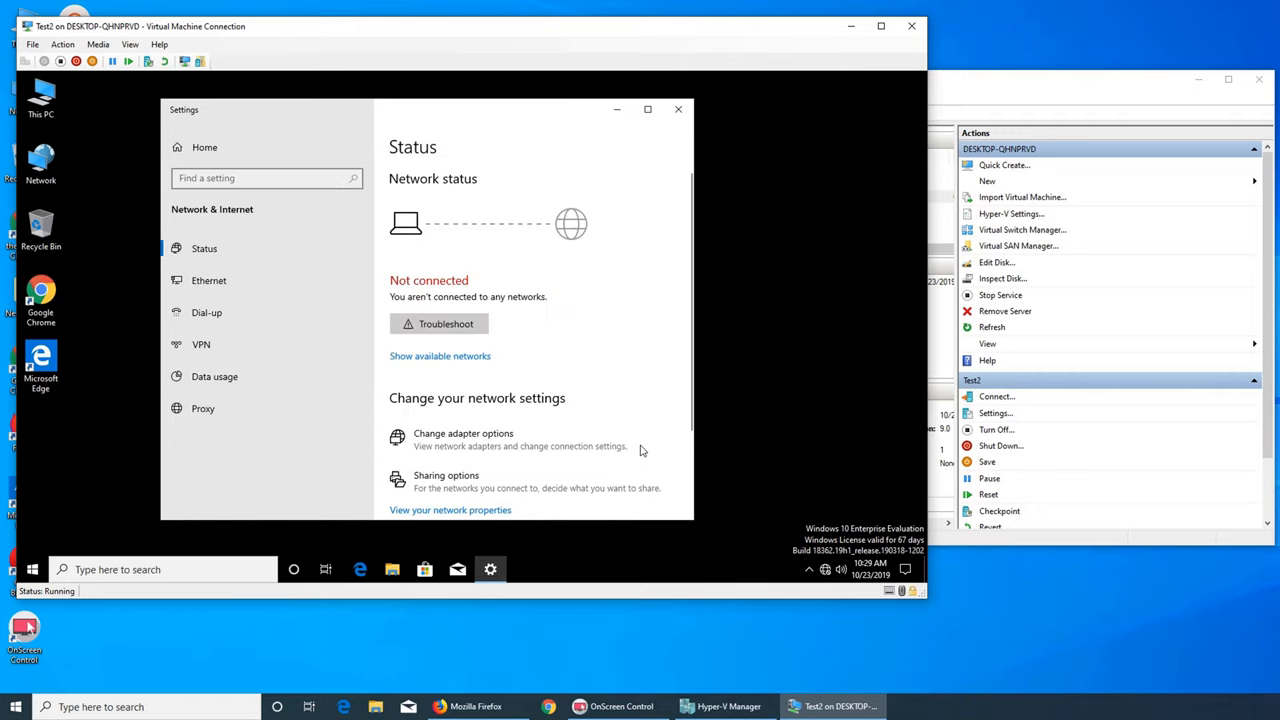
pyautogui.click(208, 280)
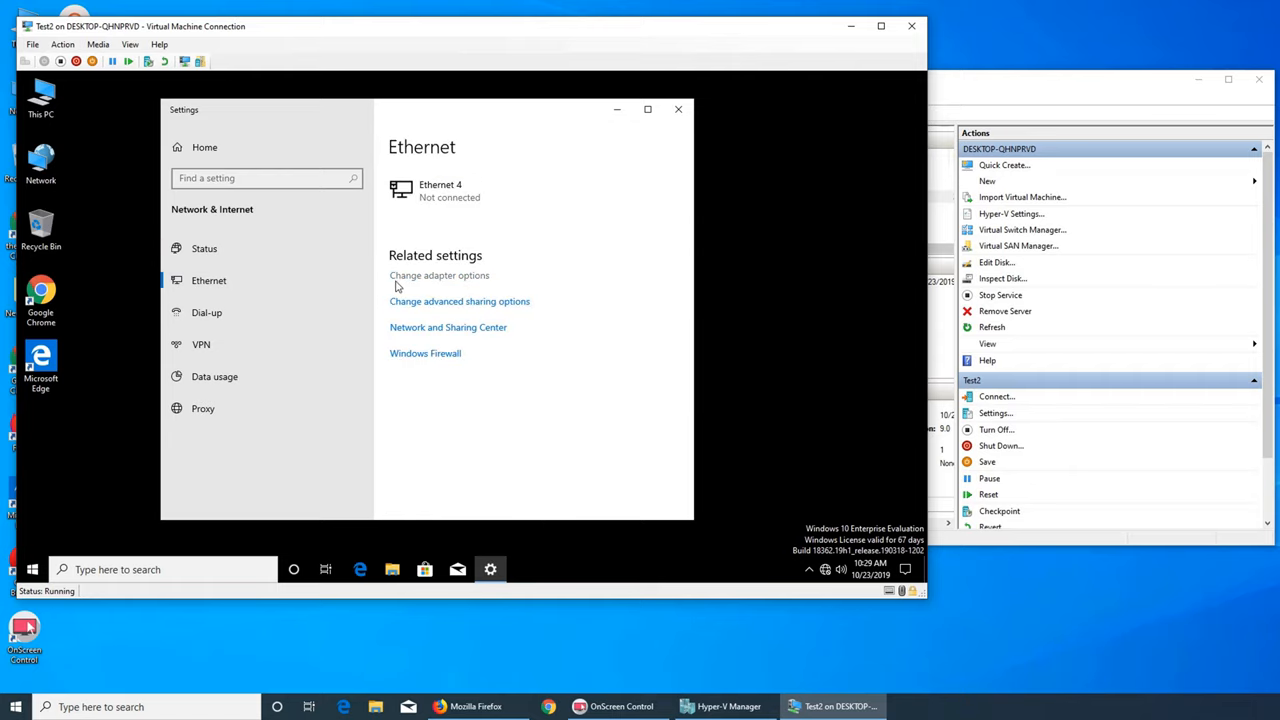
pyautogui.click(440, 276)
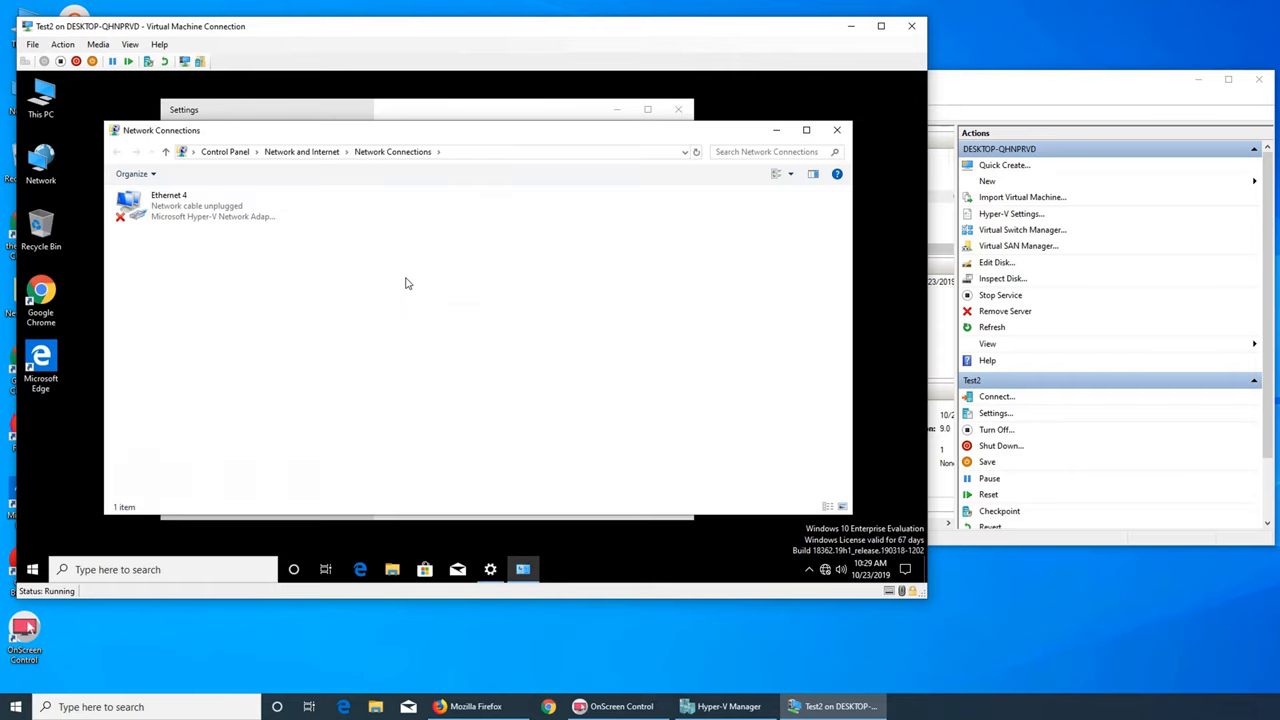
pyautogui.click(196, 204)
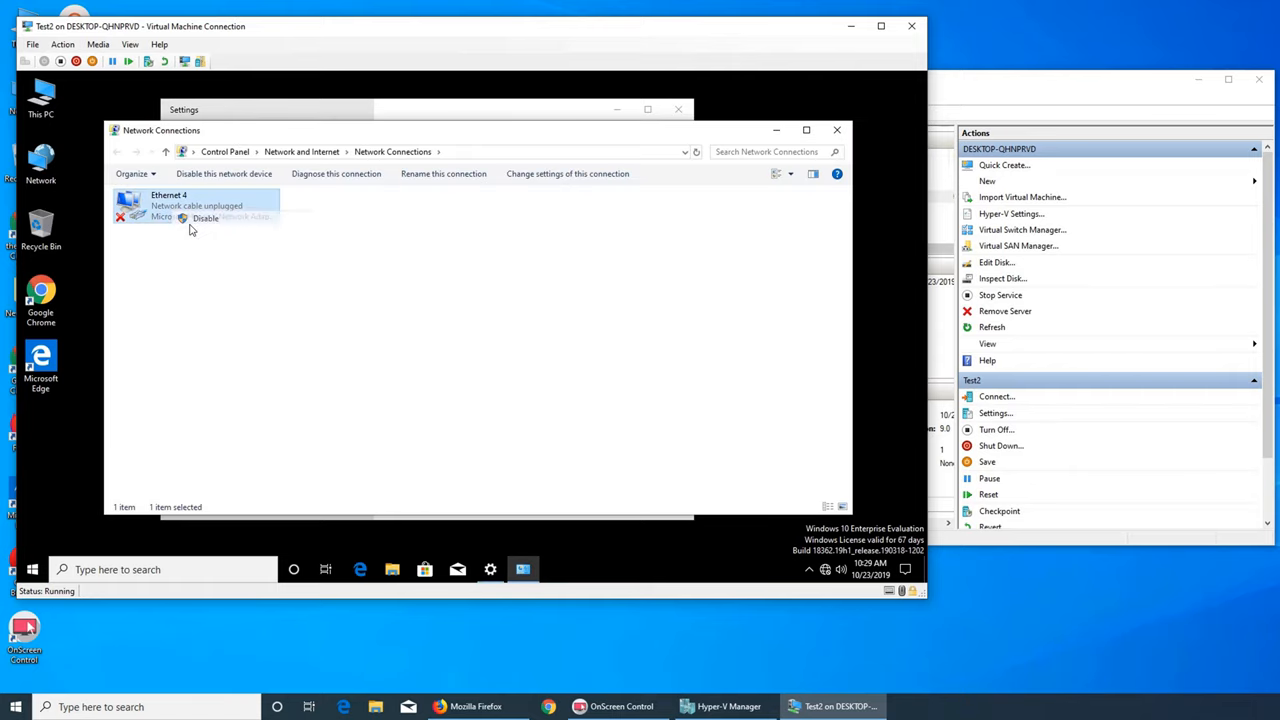
pyautogui.rightClick(160, 204)
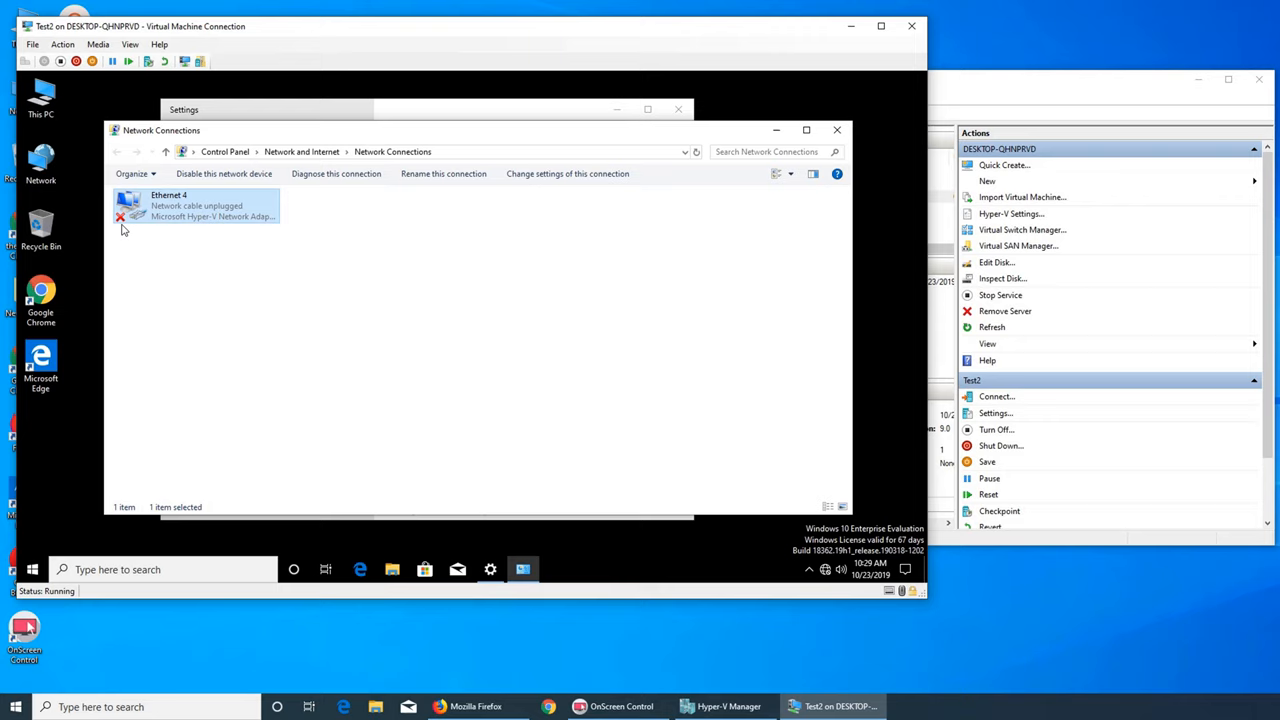
pyautogui.moveTo(836, 130)
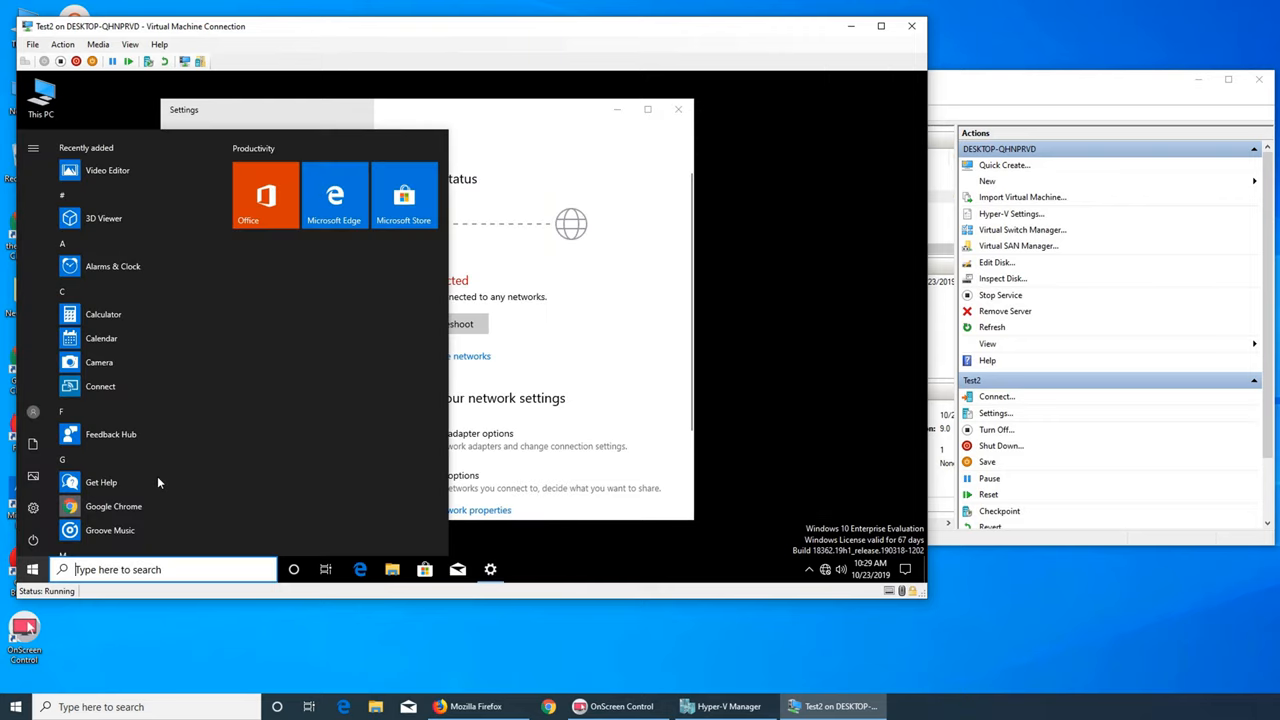
# Step: Run ipconfig in Command Prompt, showing Ethernet 4 as media disconnected, then close the window
pyautogui.write('cmd')
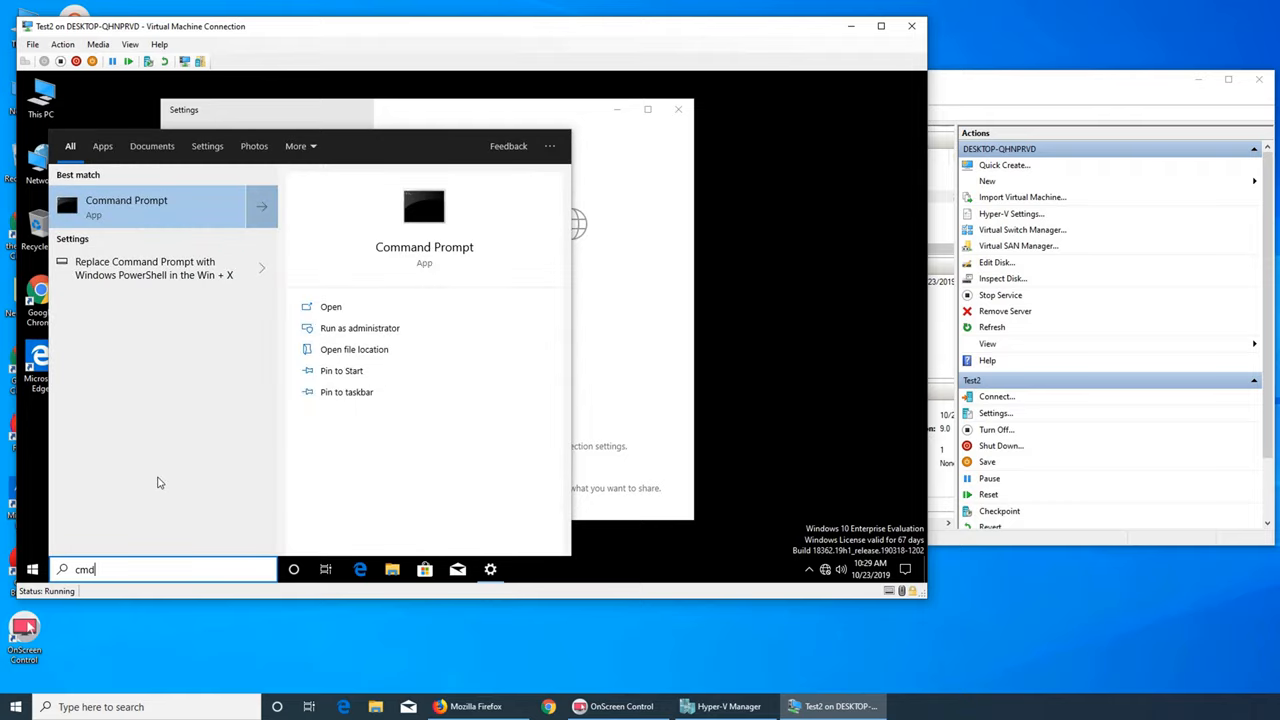
pyautogui.click(330, 306)
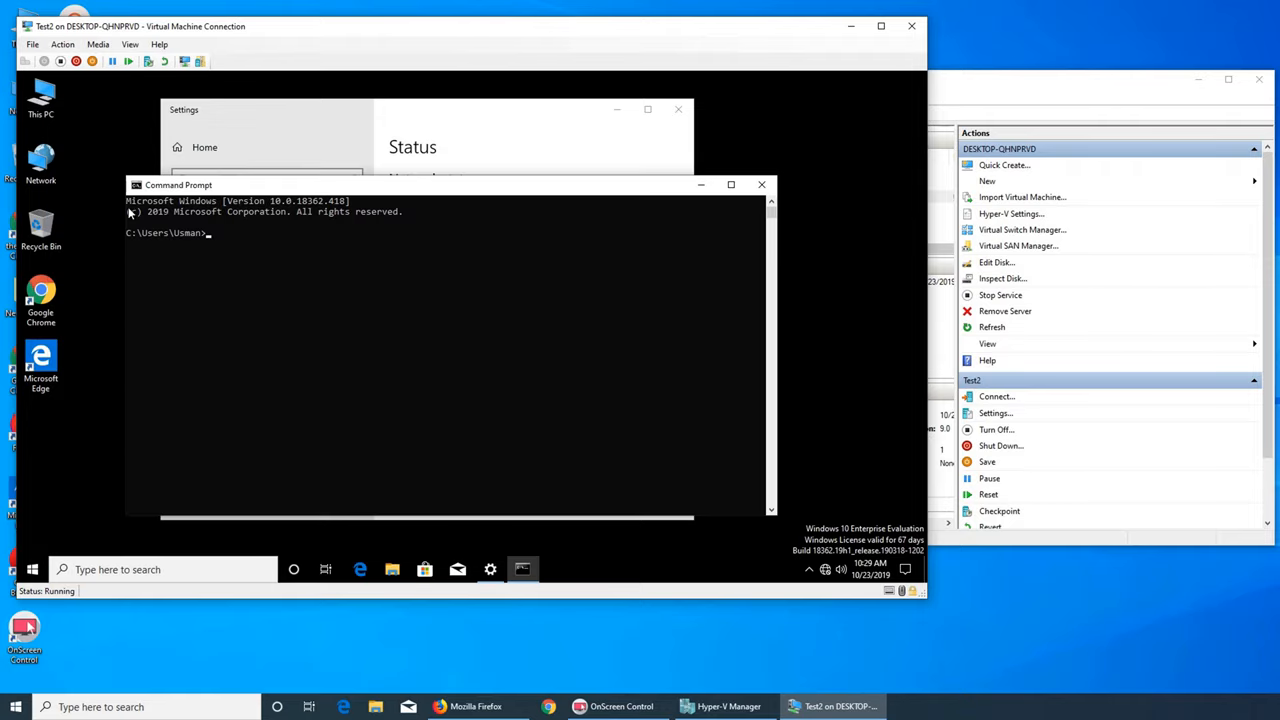
pyautogui.write('ip')
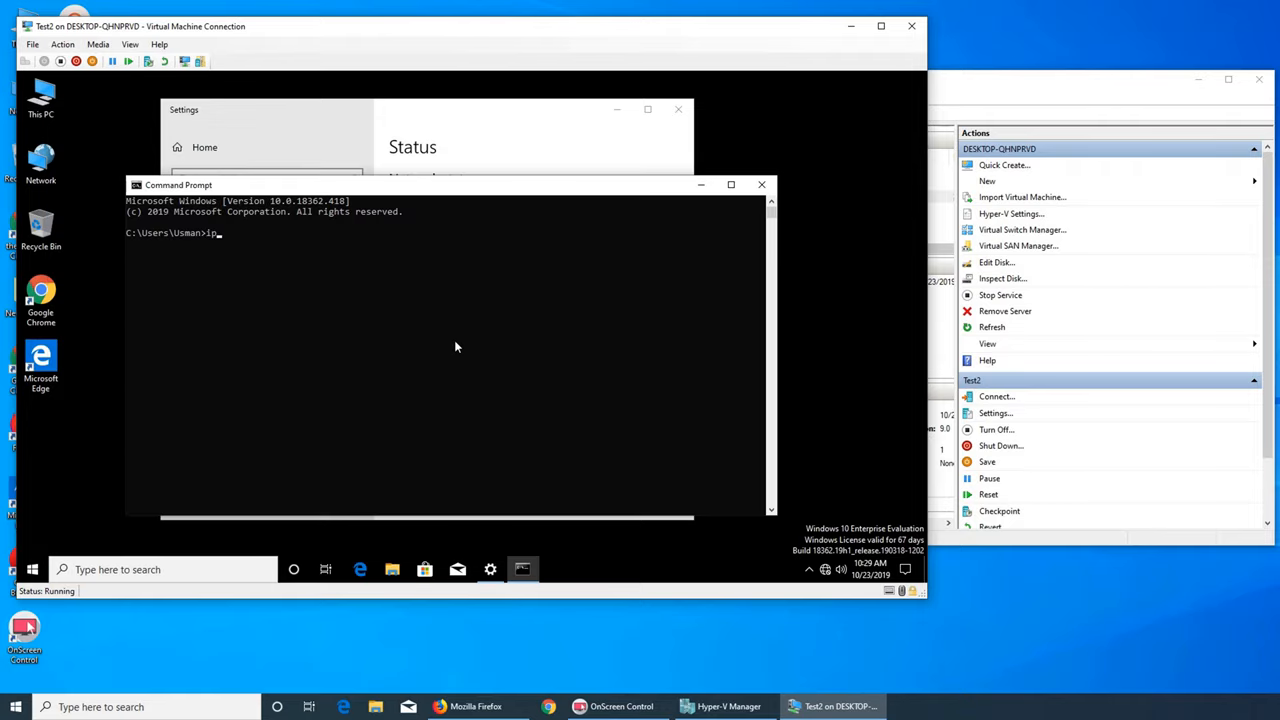
pyautogui.press('Return')
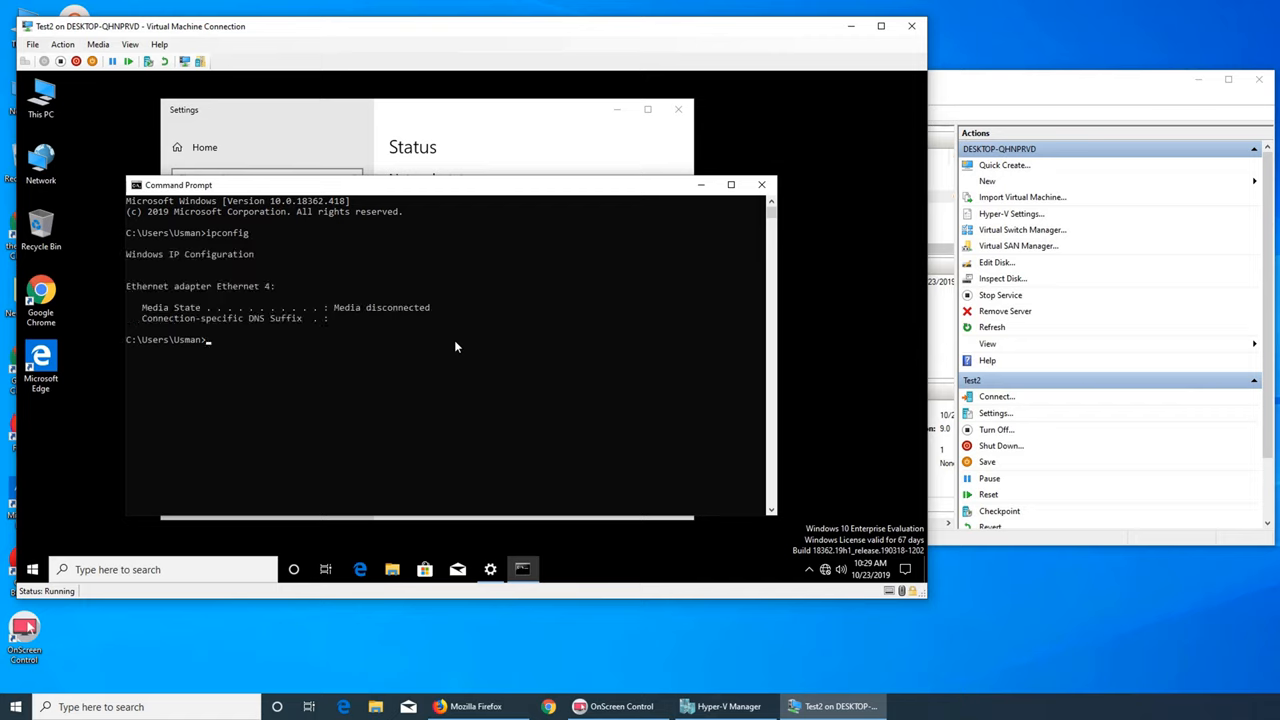
pyautogui.moveTo(312, 320)
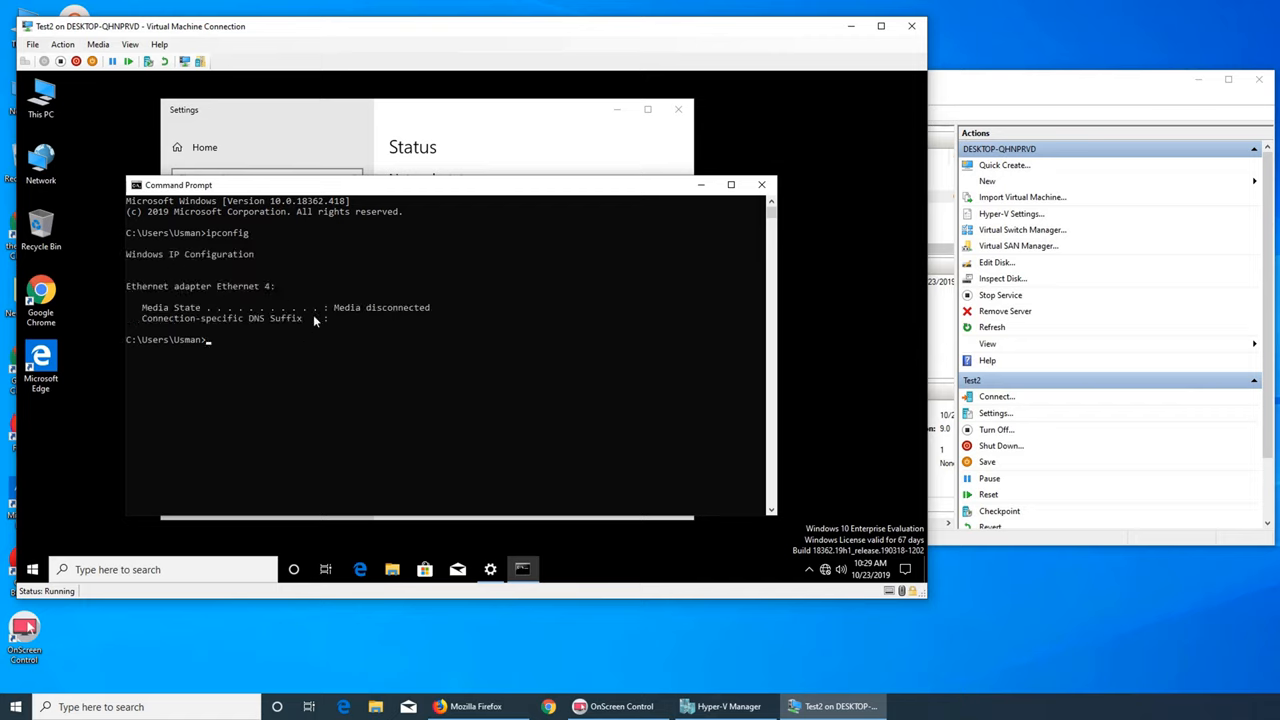
pyautogui.moveTo(430, 288)
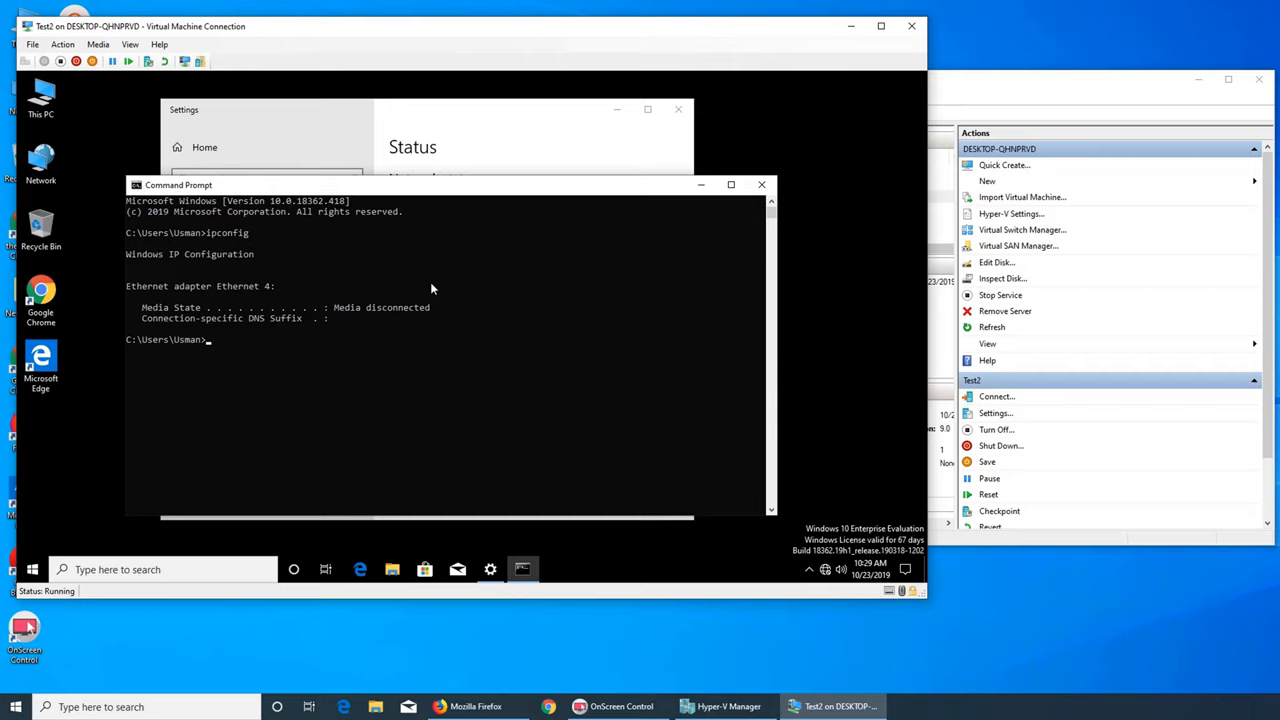
pyautogui.moveTo(364, 304)
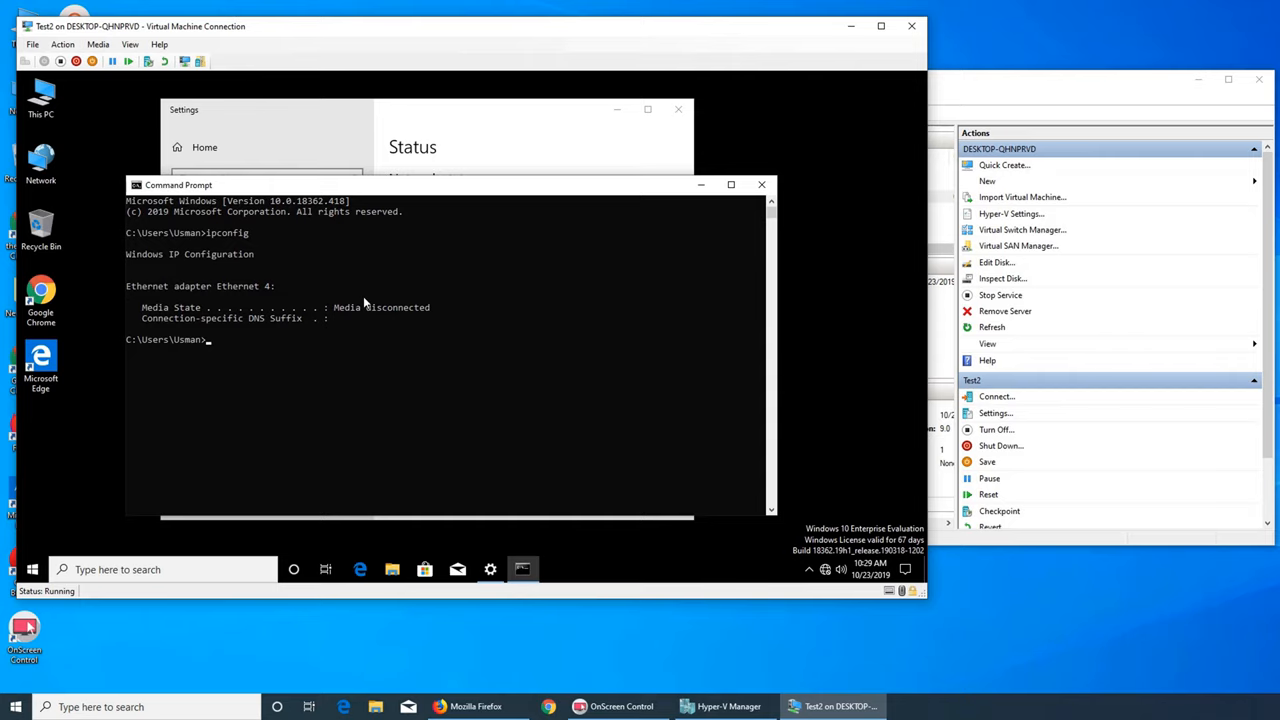
pyautogui.moveTo(762, 184)
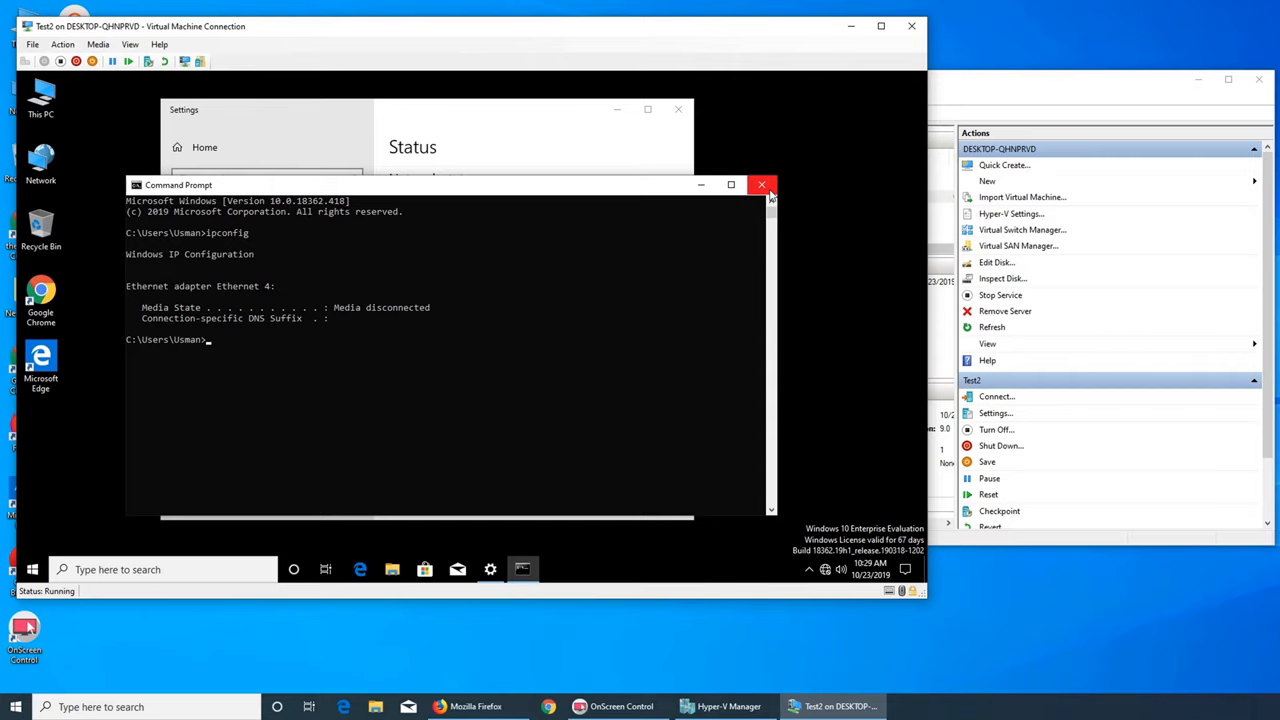
pyautogui.click(762, 184)
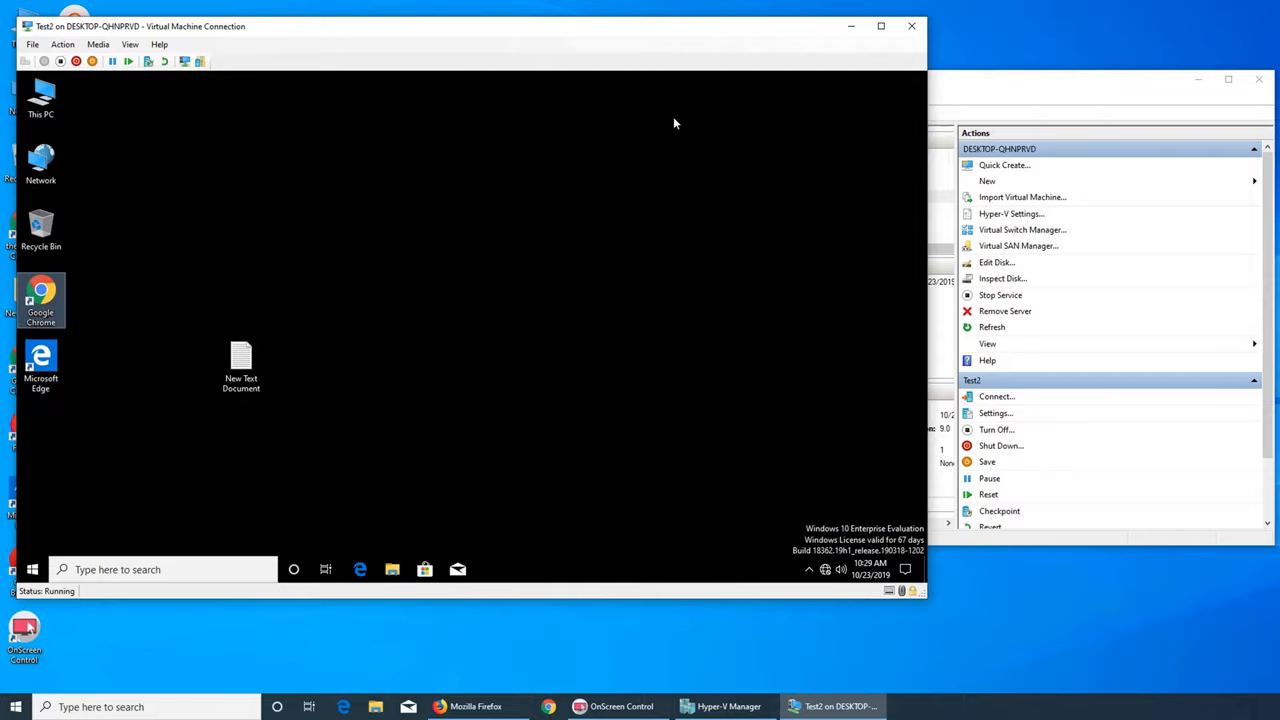
pyautogui.moveTo(1016, 240)
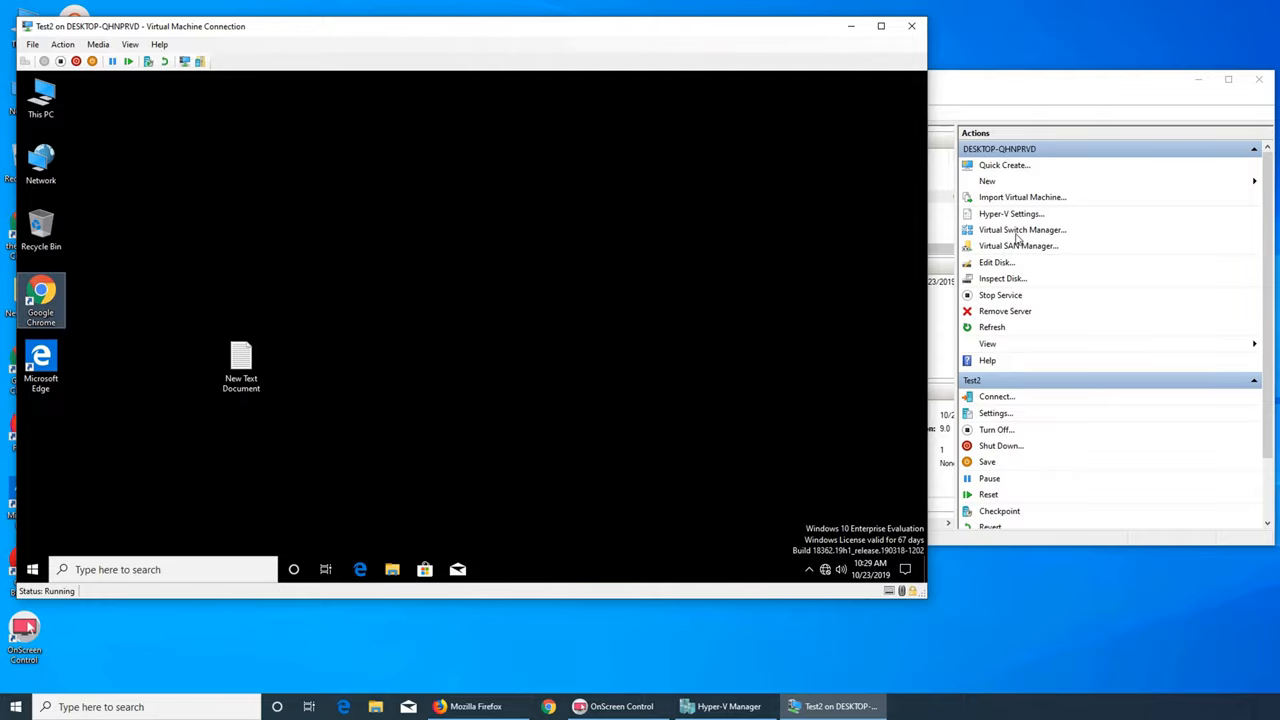
pyautogui.moveTo(504, 168)
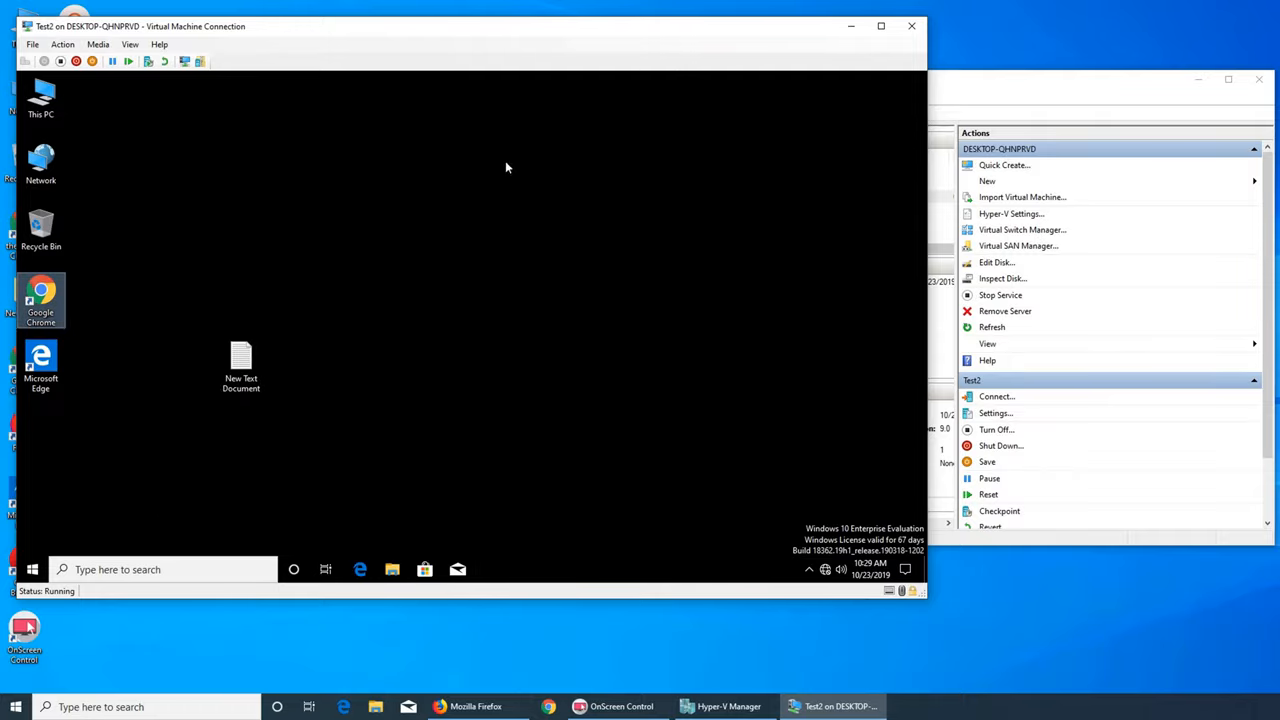
pyautogui.moveTo(992, 424)
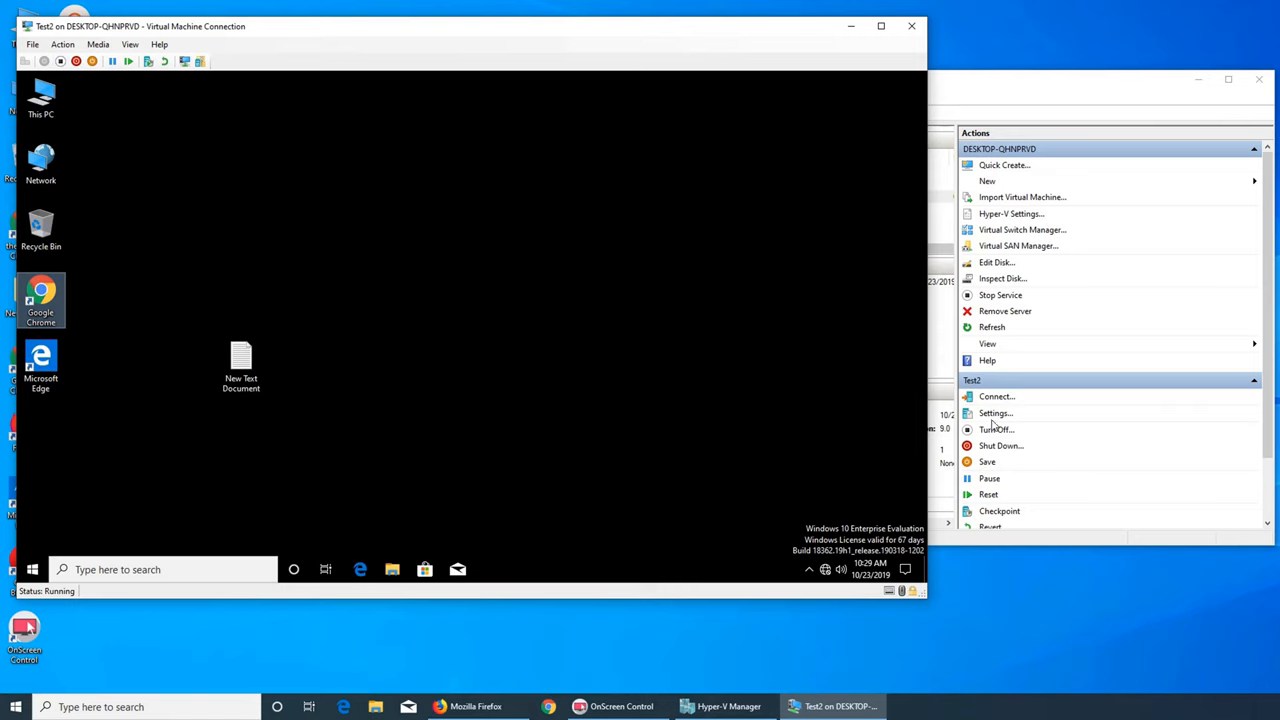
# Step: Review the Virtual switch dropdown in Test2's Network Adapter settings without changing it
pyautogui.click(994, 412)
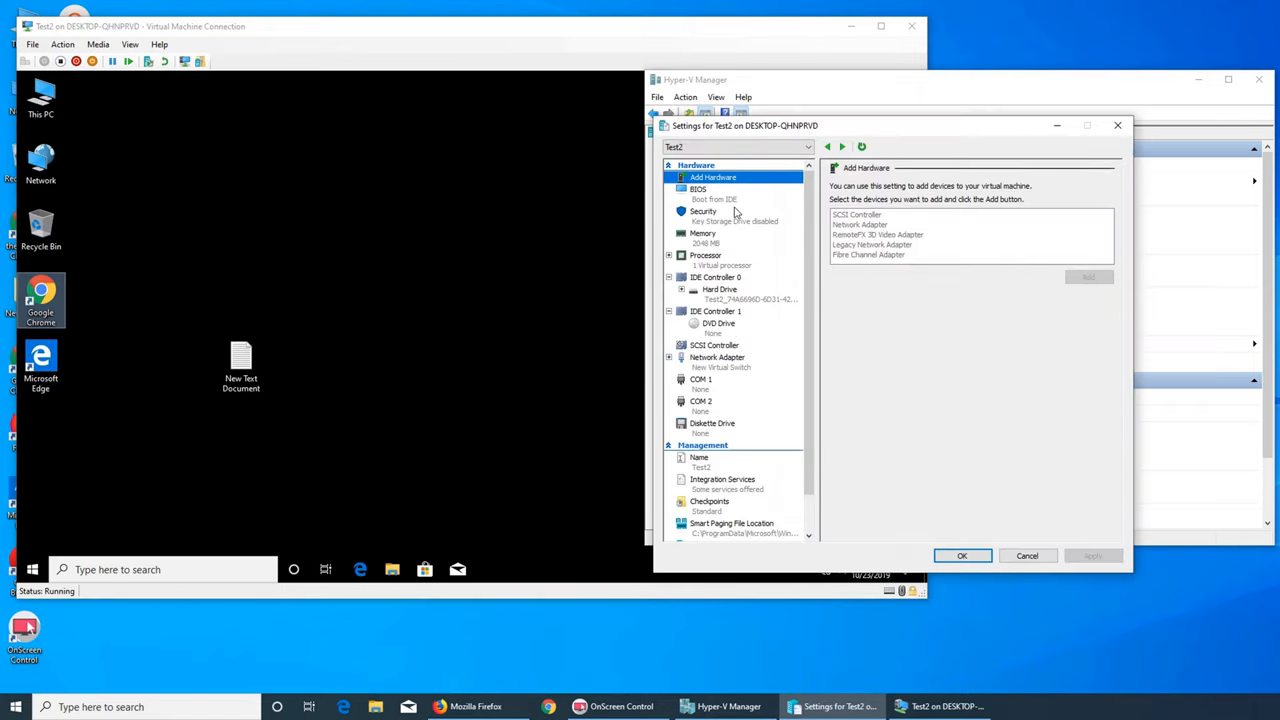
pyautogui.click(696, 188)
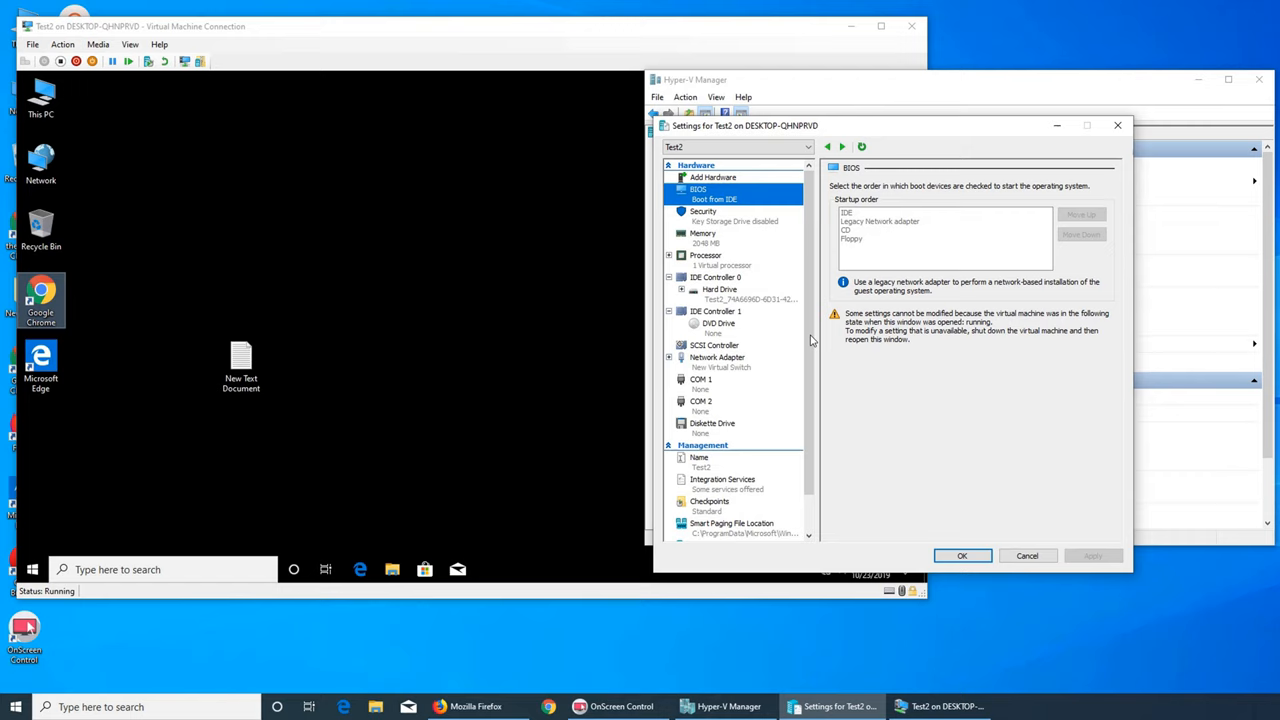
pyautogui.click(716, 356)
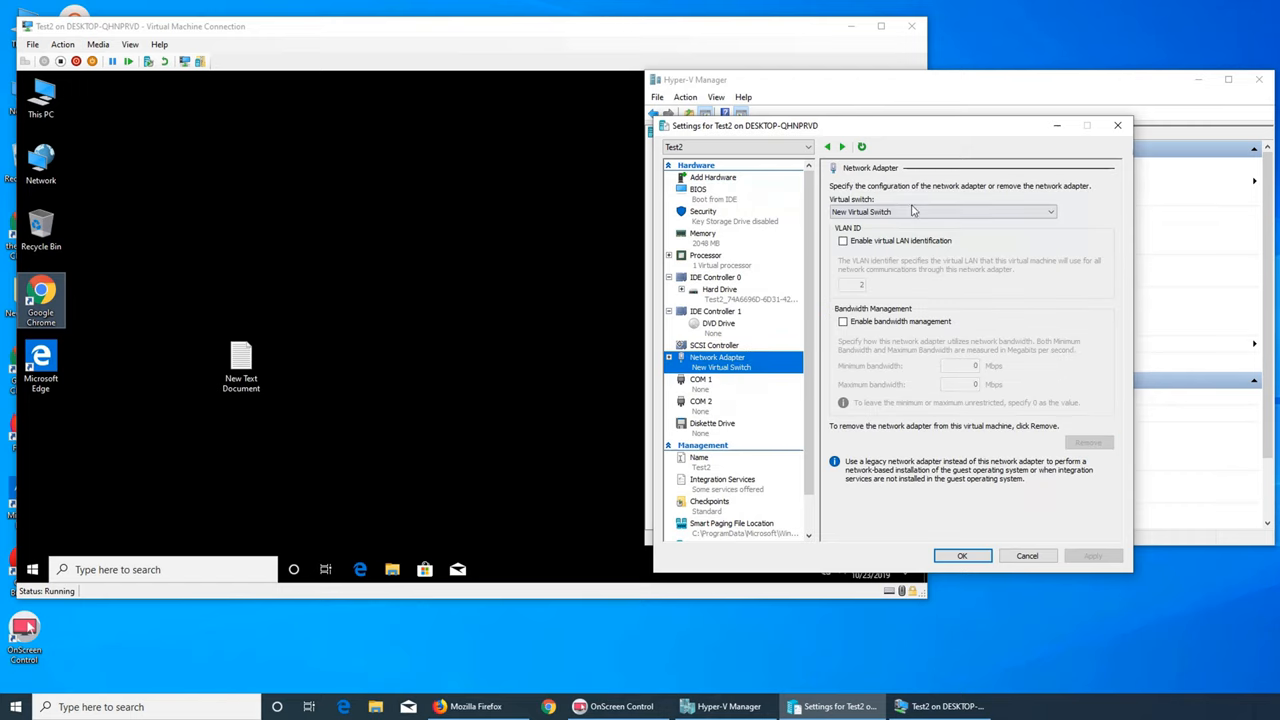
pyautogui.click(1048, 212)
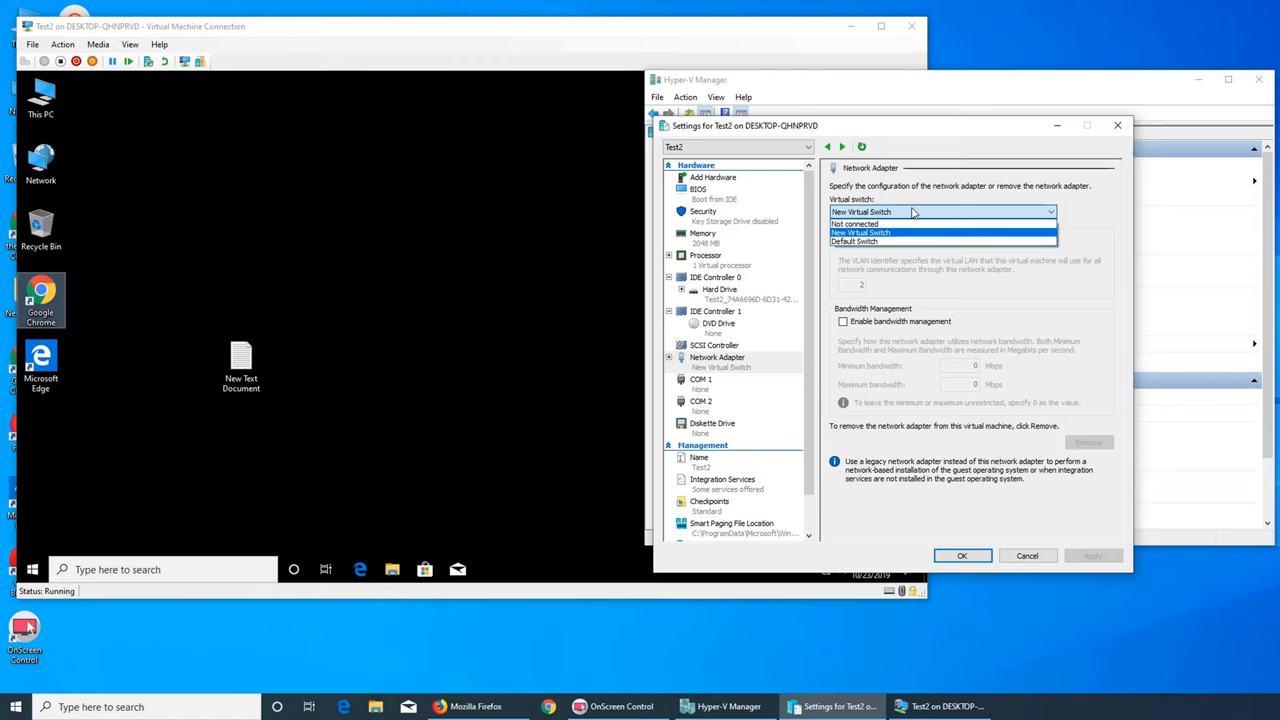
pyautogui.moveTo(896, 240)
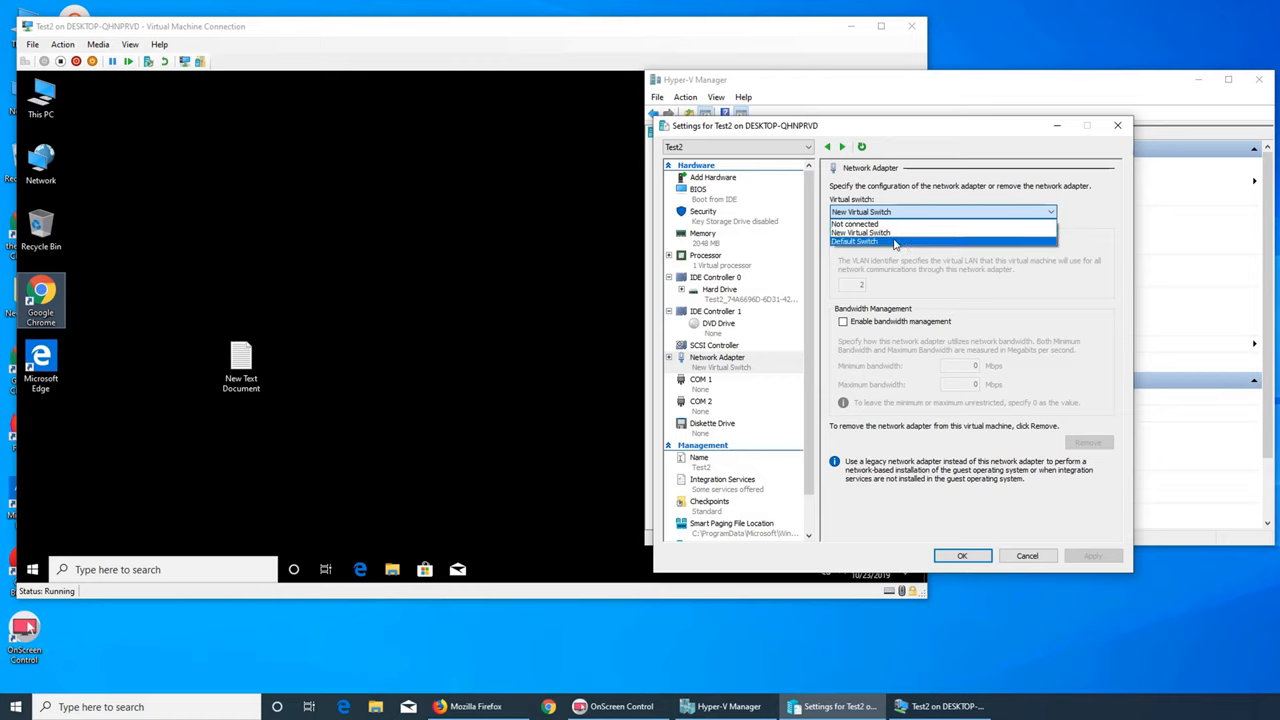
pyautogui.click(860, 232)
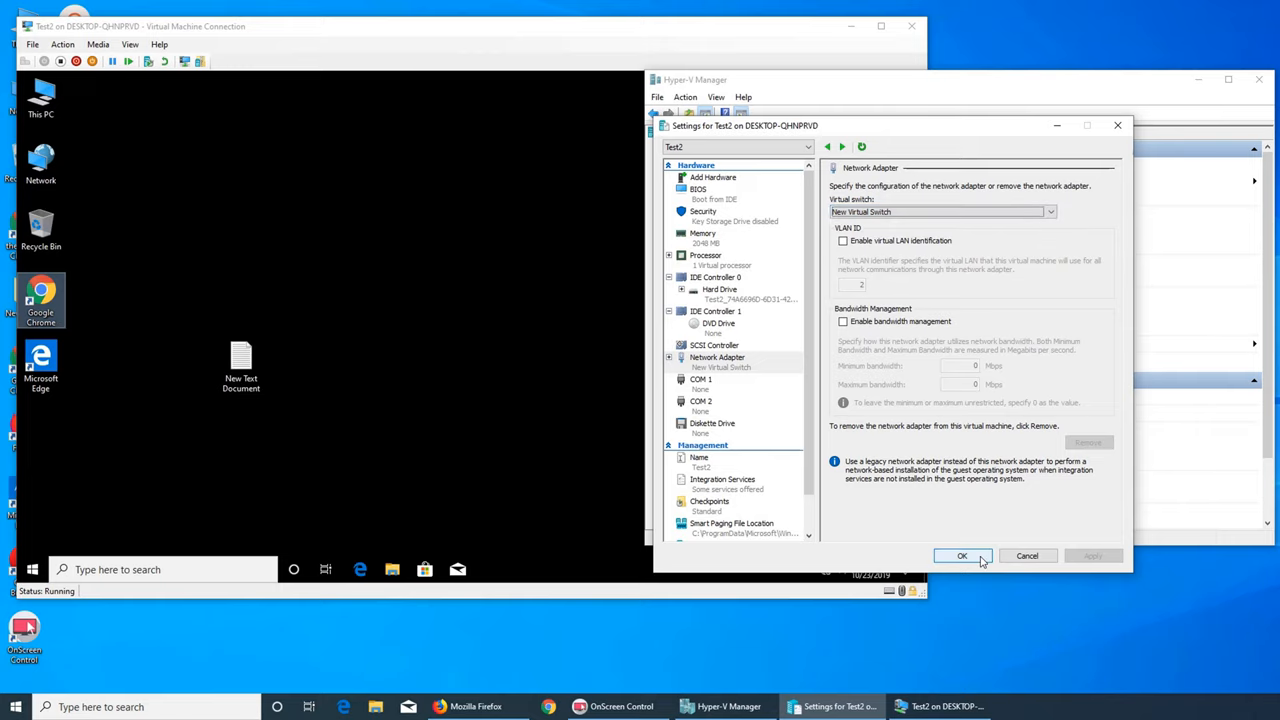
# Step: Shut down the Test2 virtual machine from the guest's Start menu power options
pyautogui.click(960, 556)
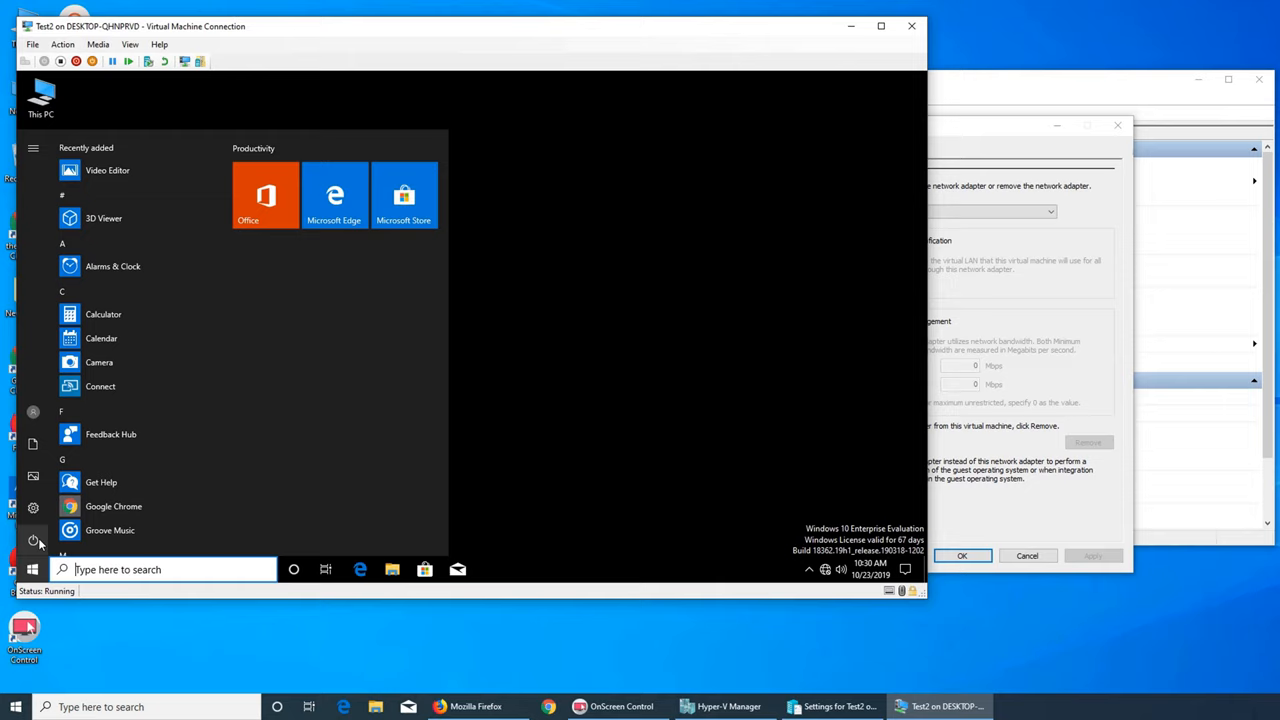
pyautogui.click(32, 540)
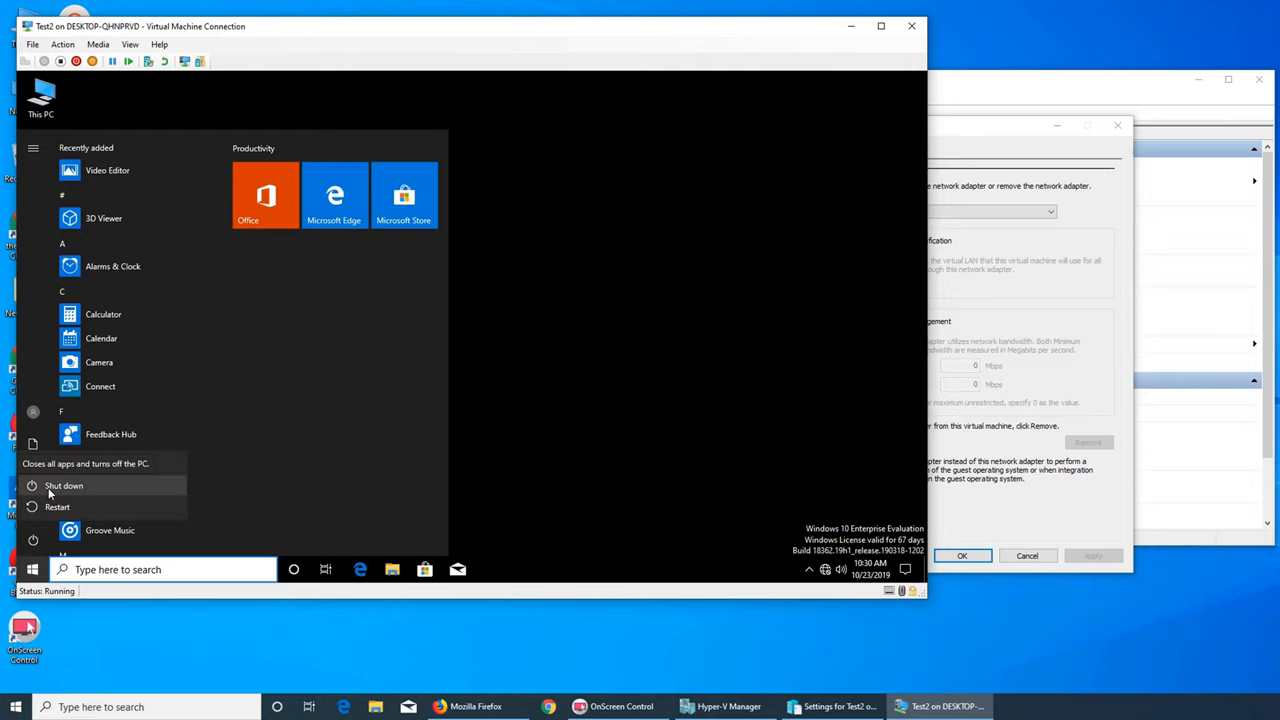
pyautogui.click(64, 486)
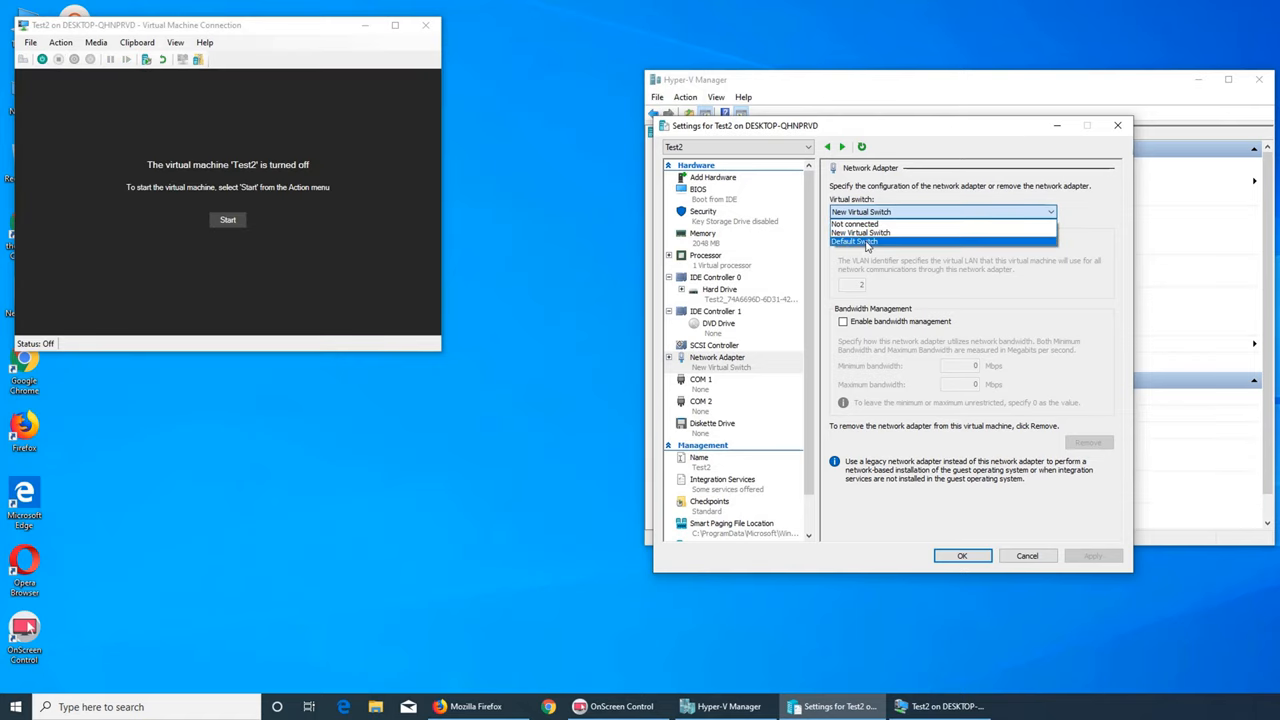
# Step: Close Test2's settings and bring up Virtual Switch Manager from the Actions pane
pyautogui.click(856, 240)
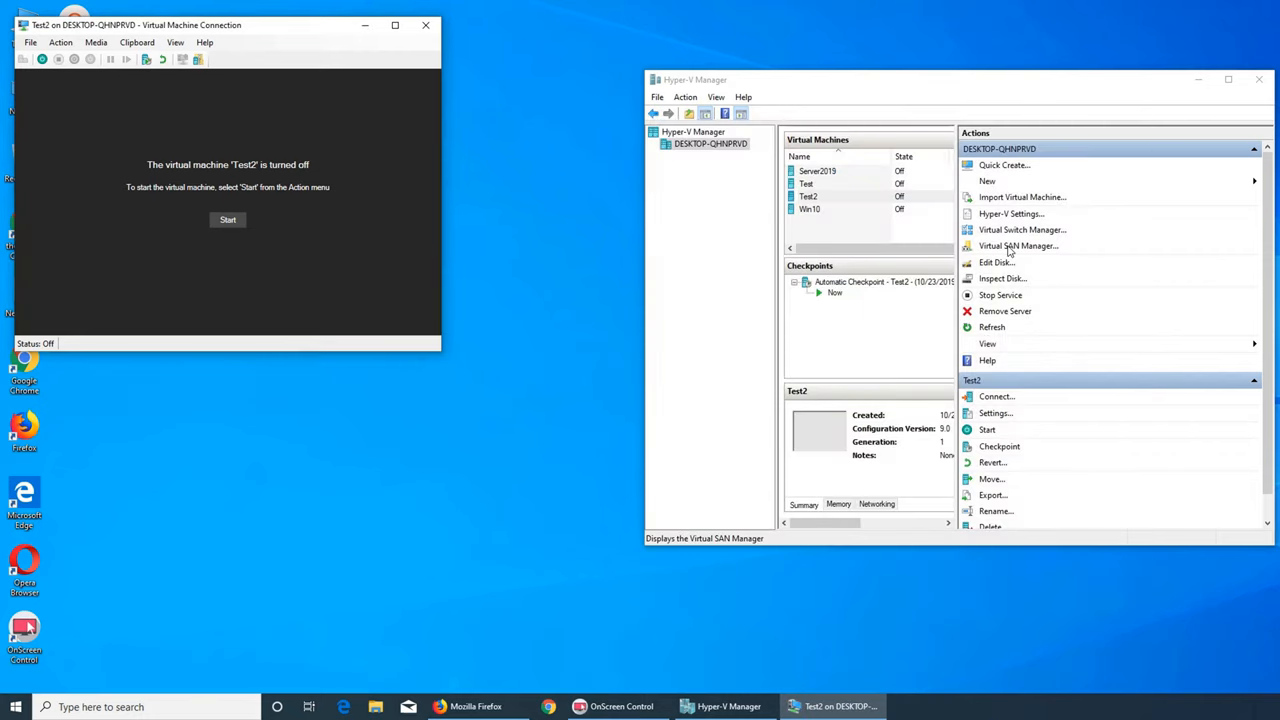
pyautogui.click(1020, 230)
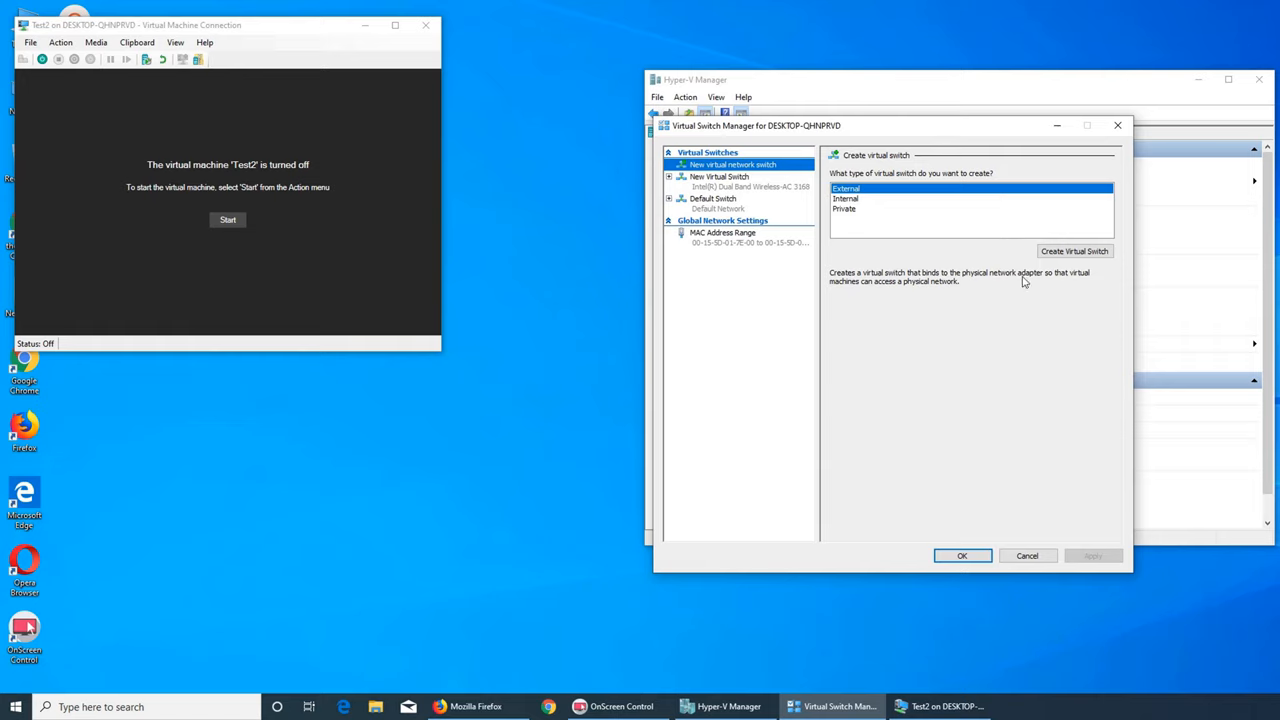
pyautogui.moveTo(752, 176)
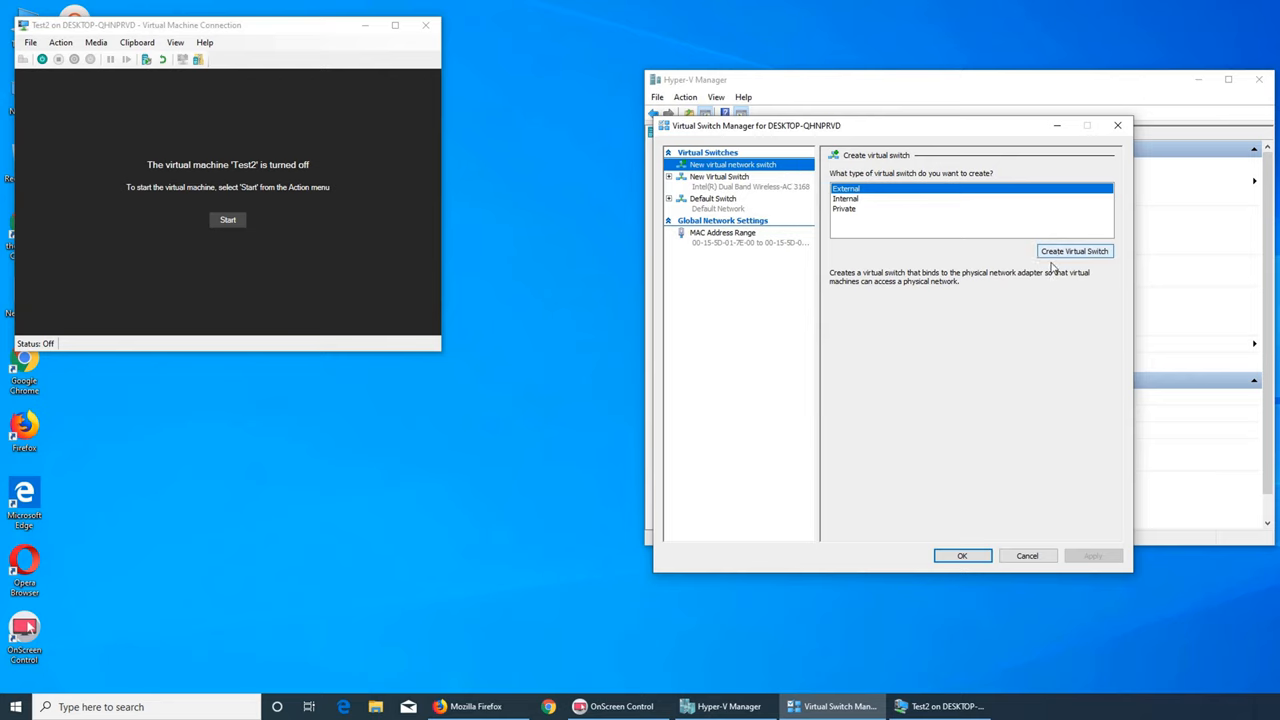
pyautogui.moveTo(1118, 124)
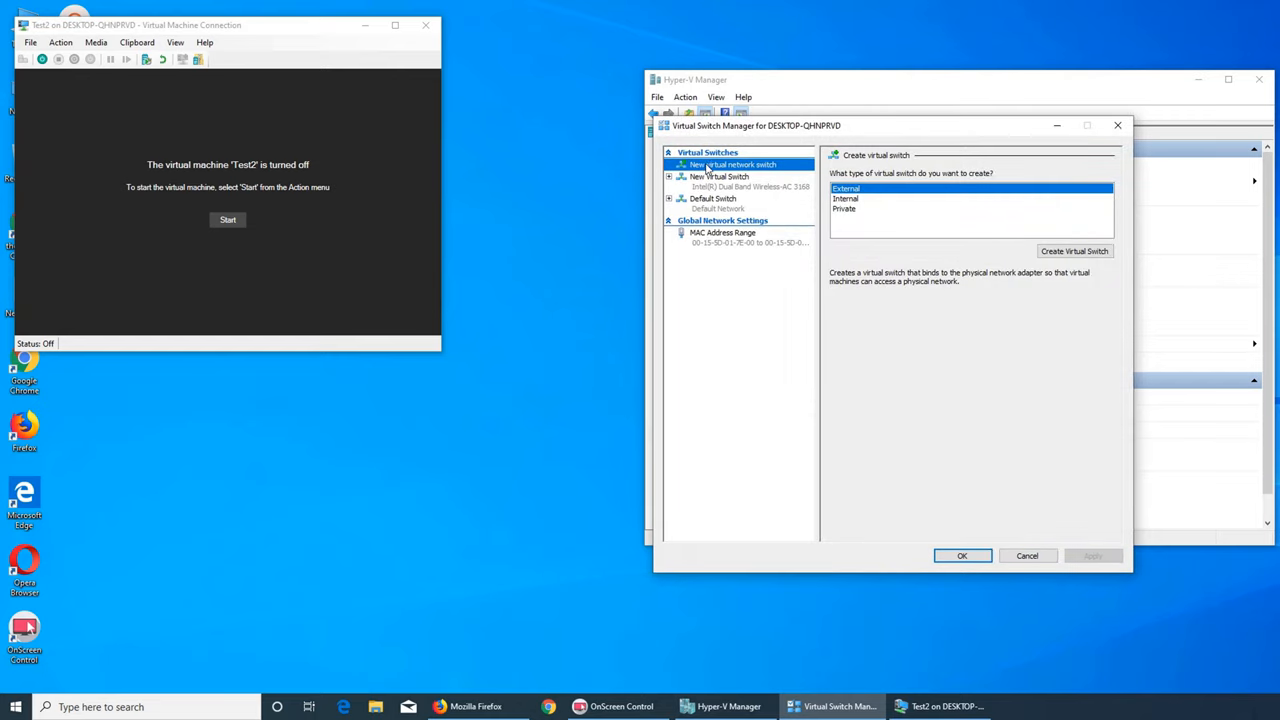
pyautogui.moveTo(810, 206)
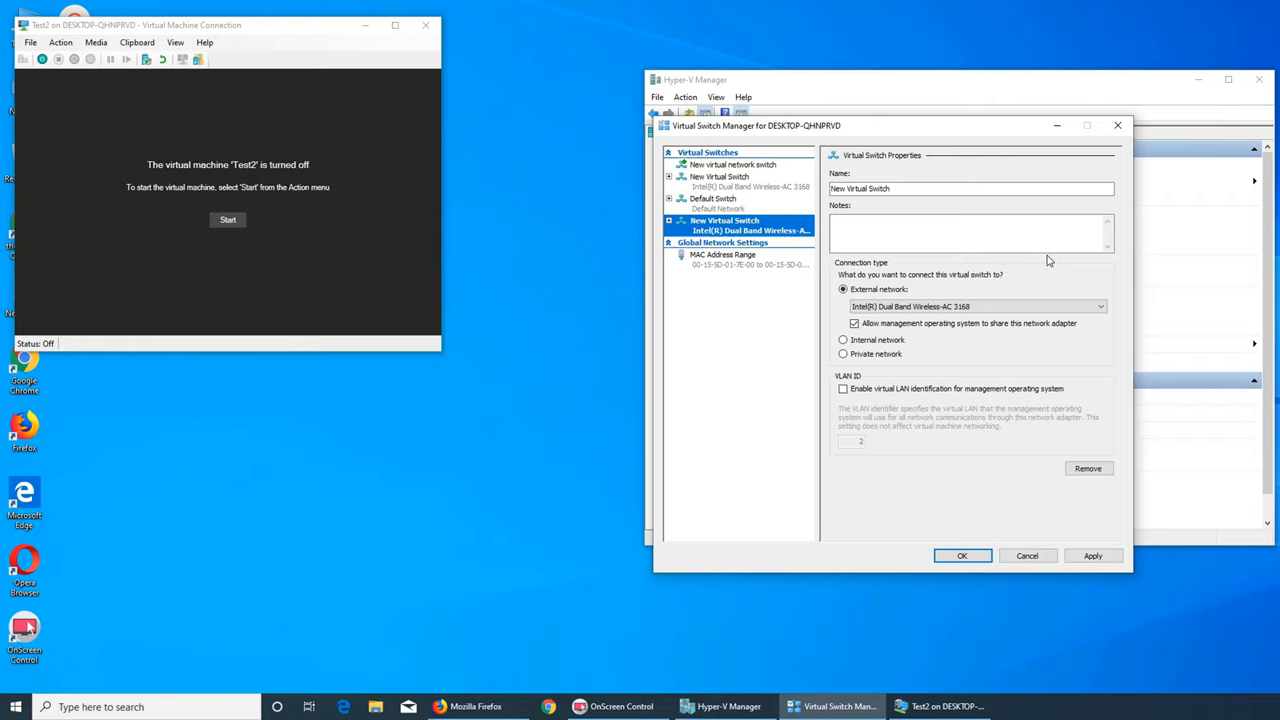
pyautogui.moveTo(724, 254)
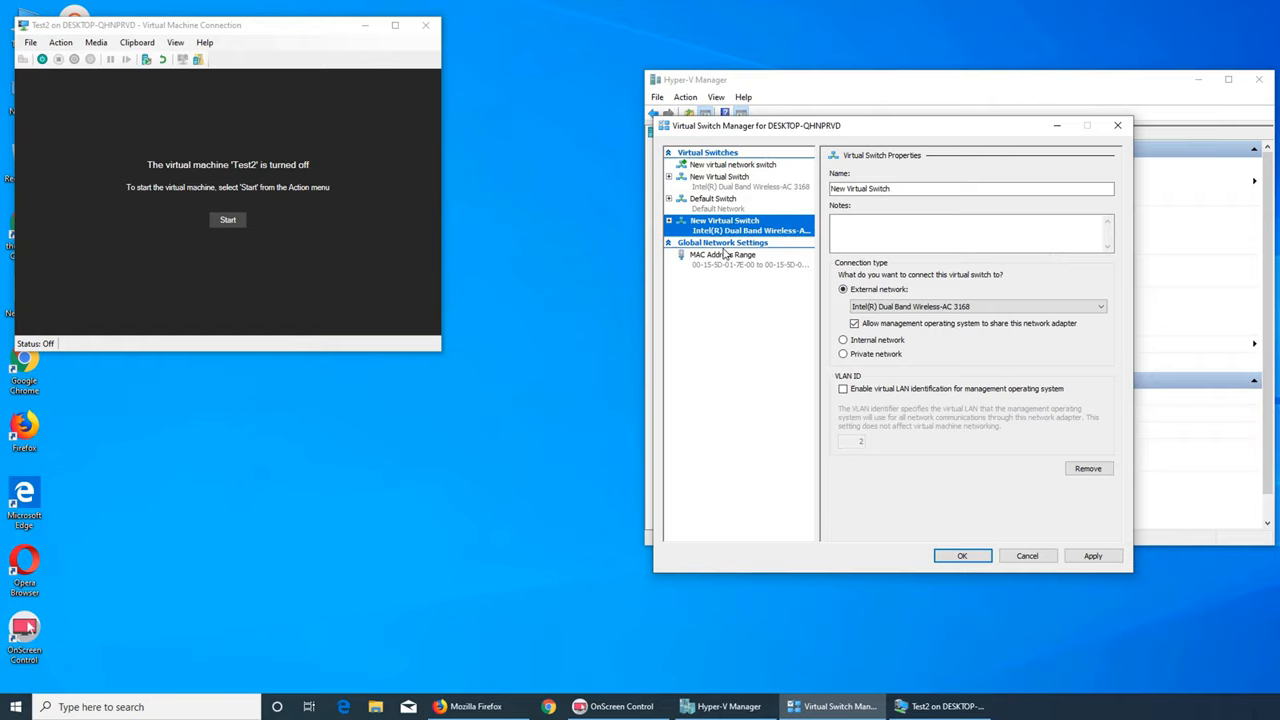
pyautogui.moveTo(750, 230)
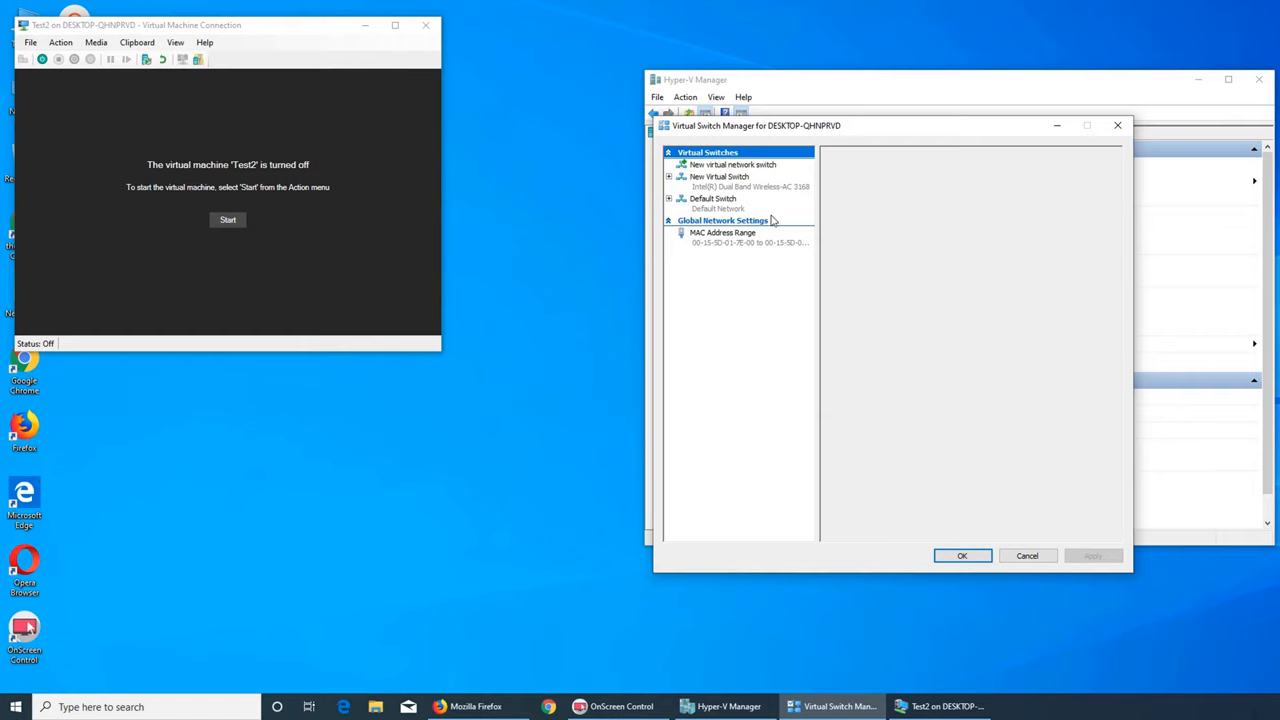
# Step: Bind New Virtual Switch's external network to the physical adapter from the dropdown
pyautogui.click(720, 176)
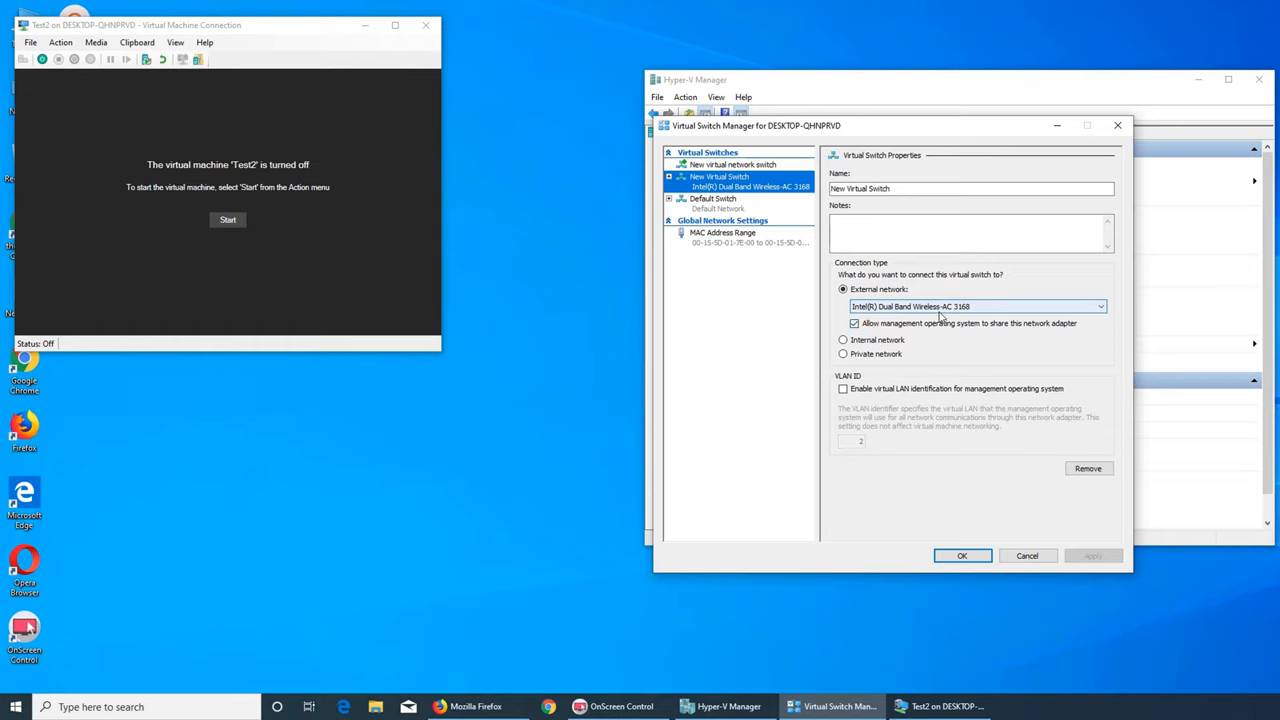
pyautogui.moveTo(678, 284)
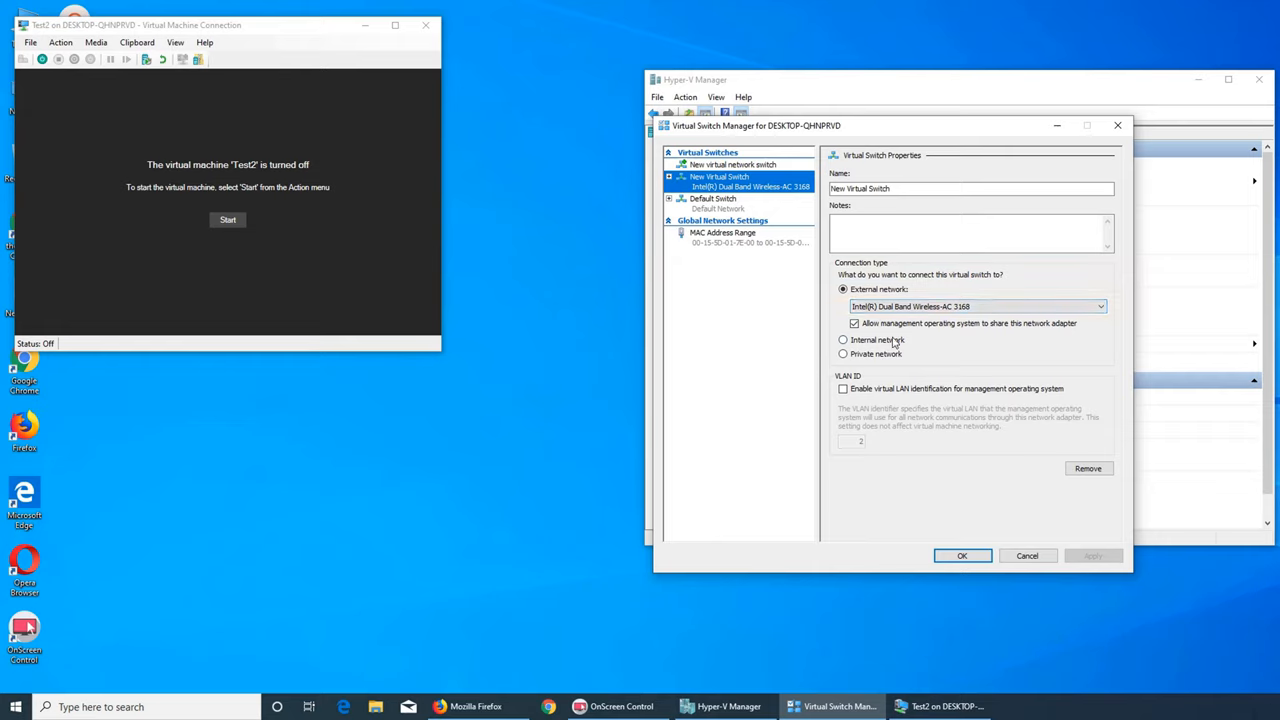
pyautogui.click(1100, 306)
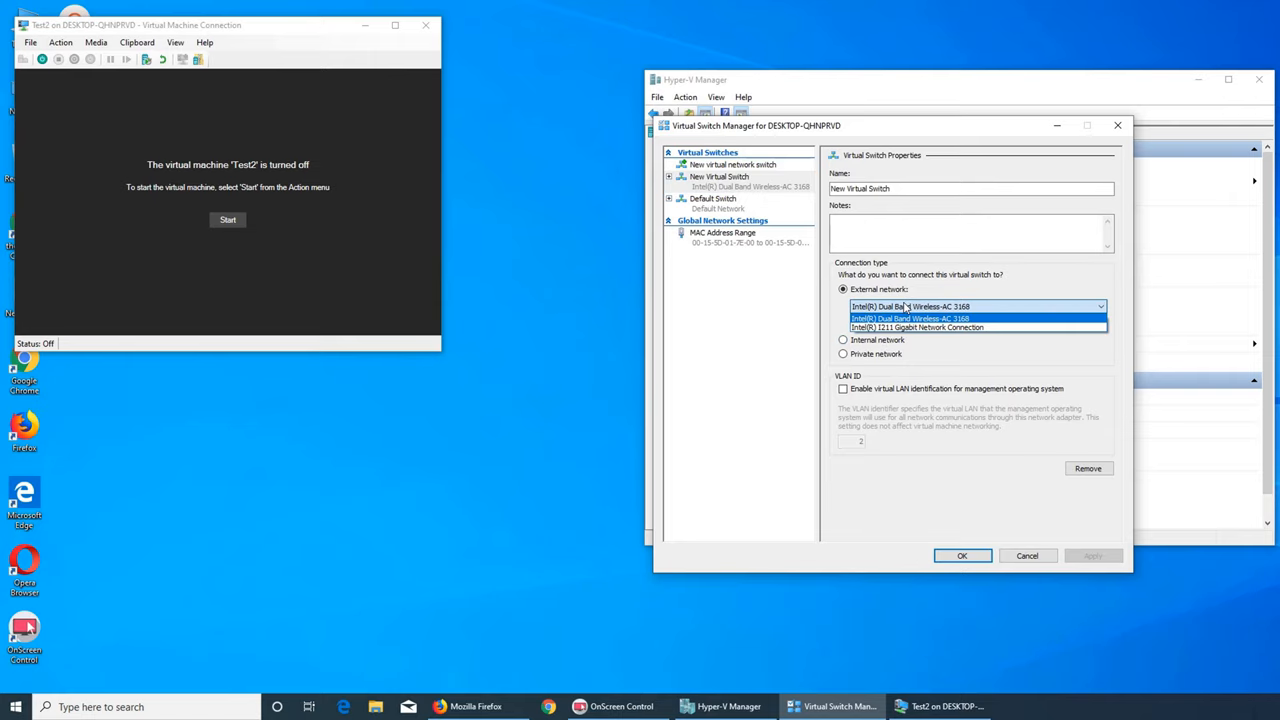
pyautogui.click(916, 328)
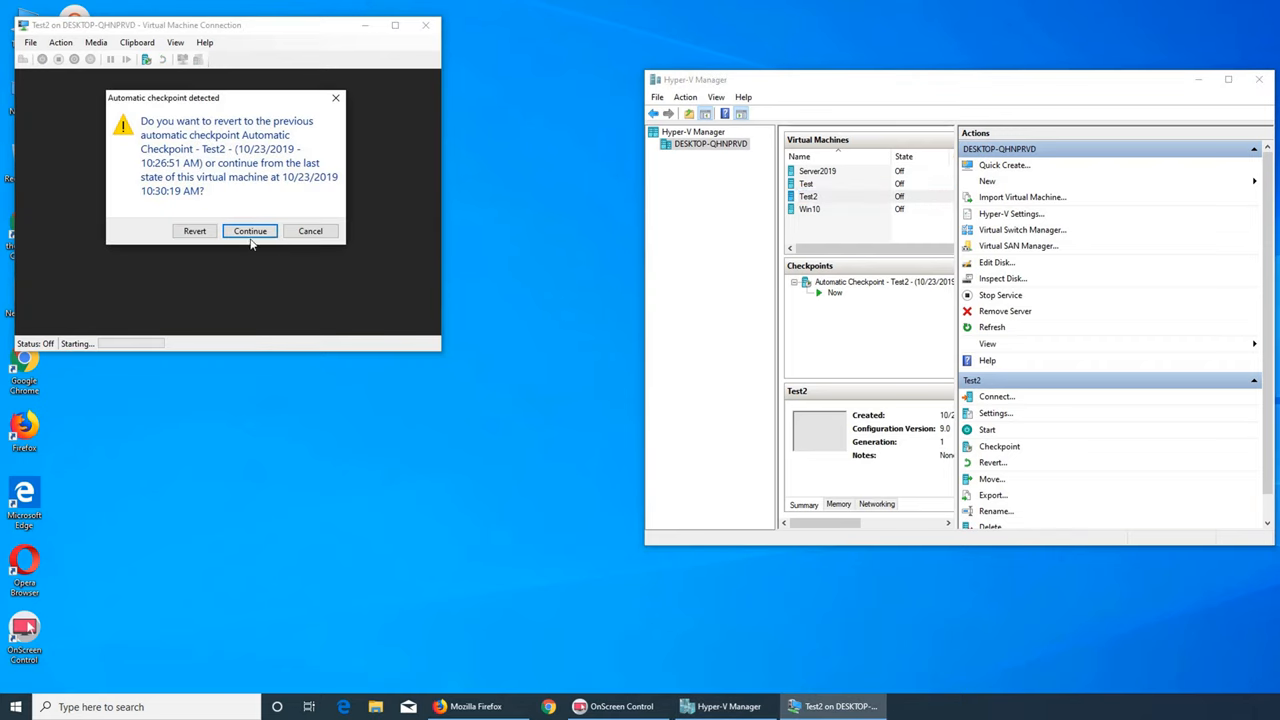
pyautogui.moveTo(252, 228)
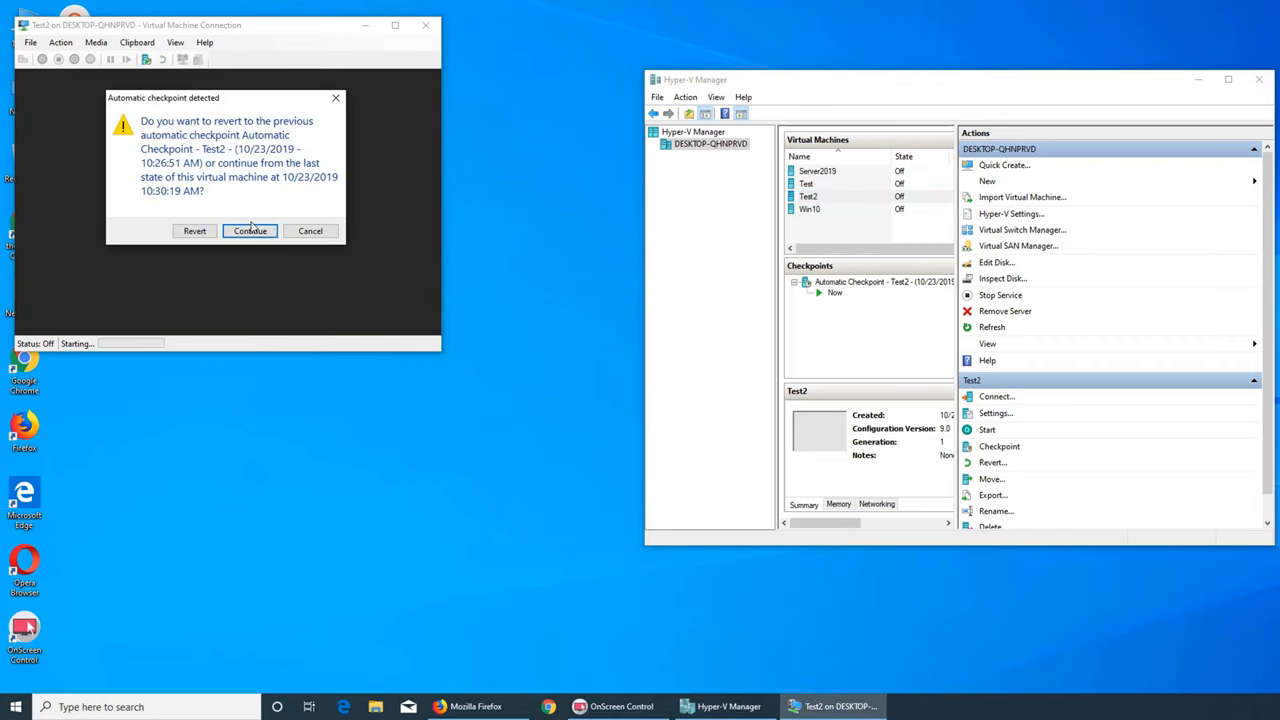
# Step: Continue from Test2's last state instead of reverting to the automatic checkpoint
pyautogui.click(250, 232)
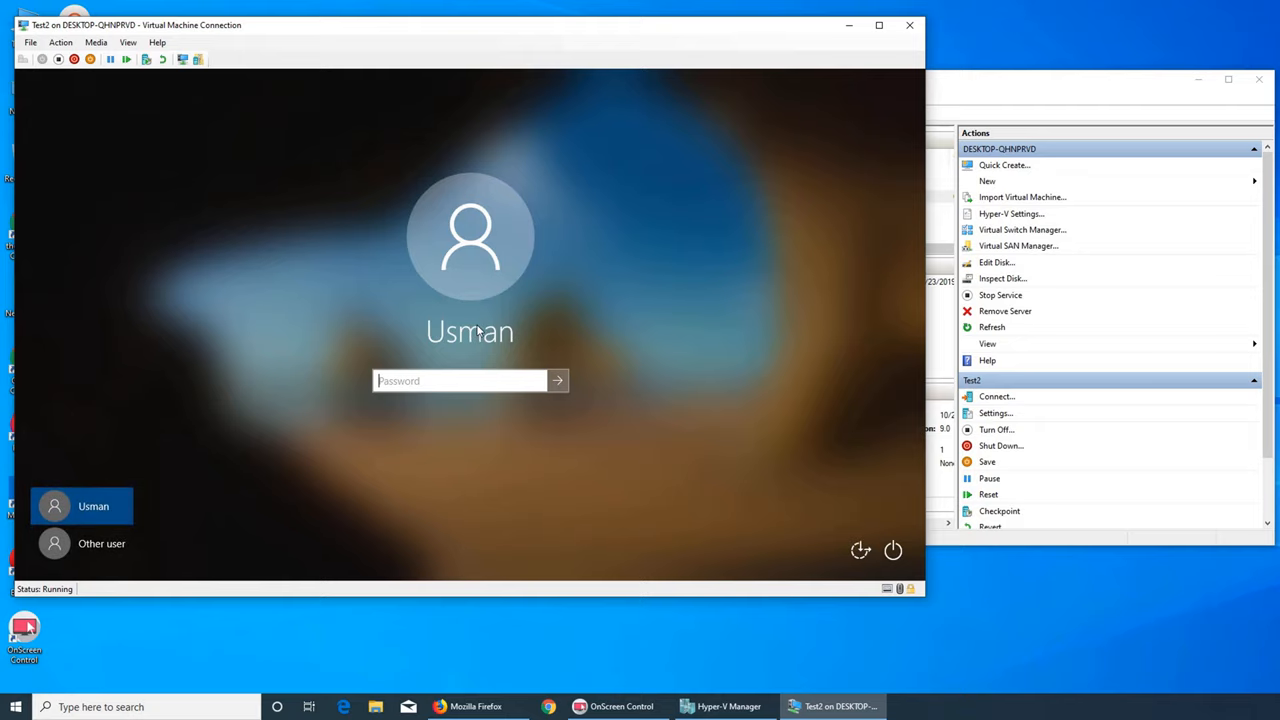
pyautogui.moveTo(396, 228)
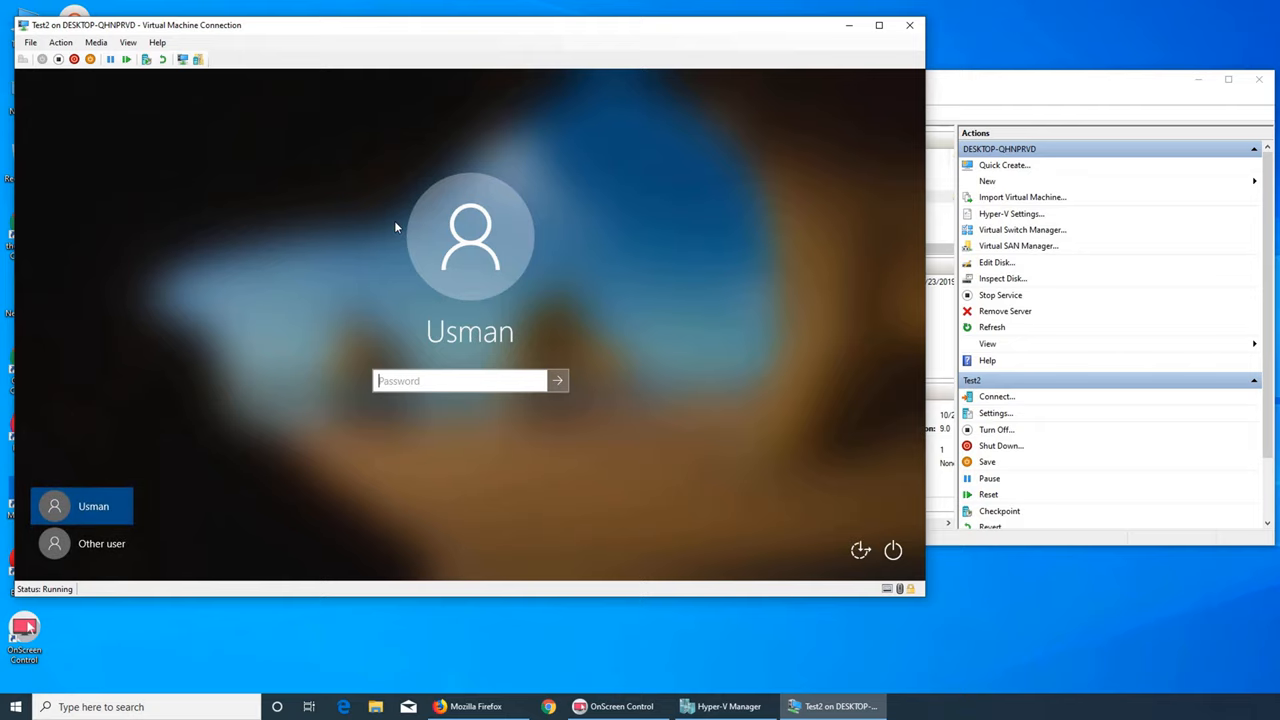
pyautogui.moveTo(982, 108)
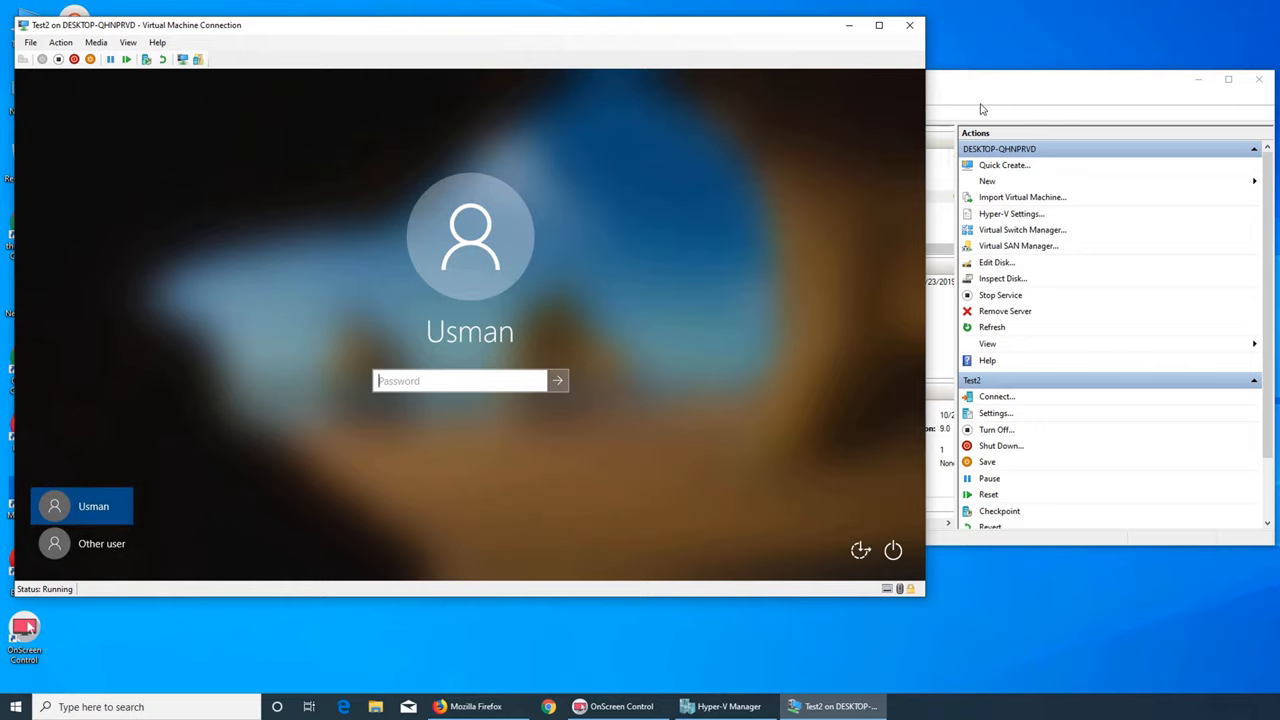
# Step: Enter the account password at Test2's sign-in screen and submit it
pyautogui.click(724, 706)
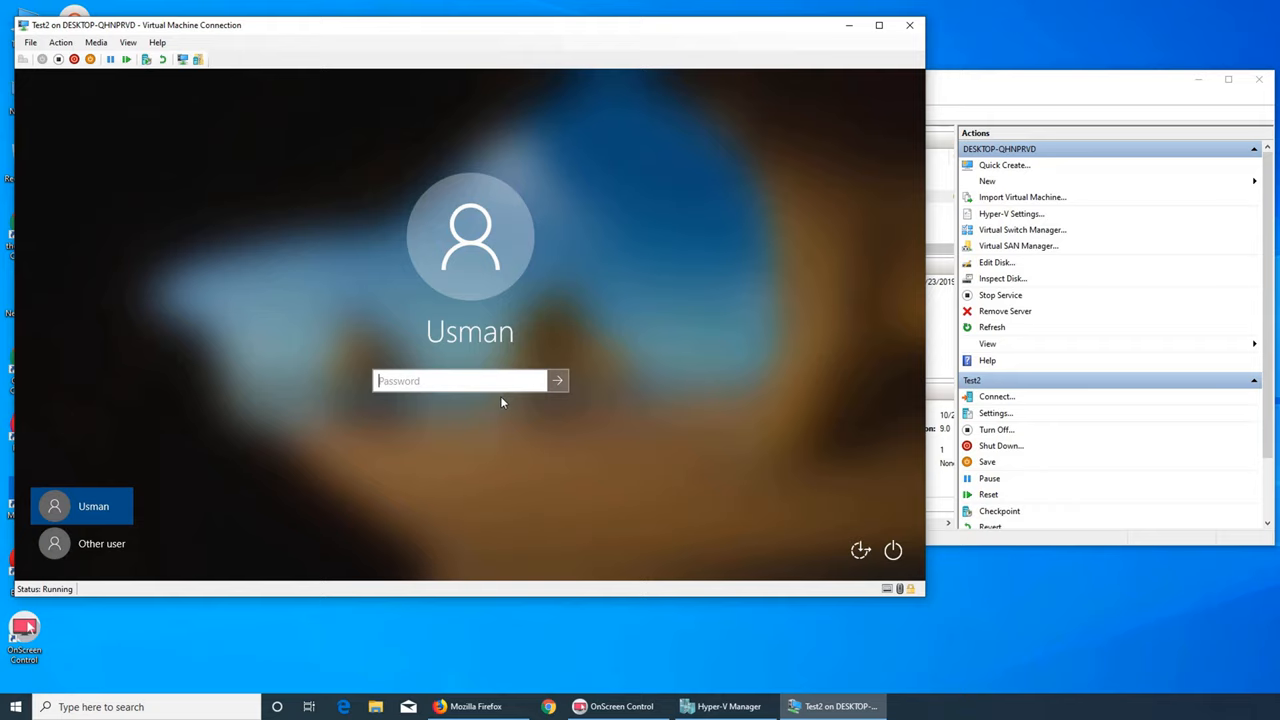
pyautogui.moveTo(716, 344)
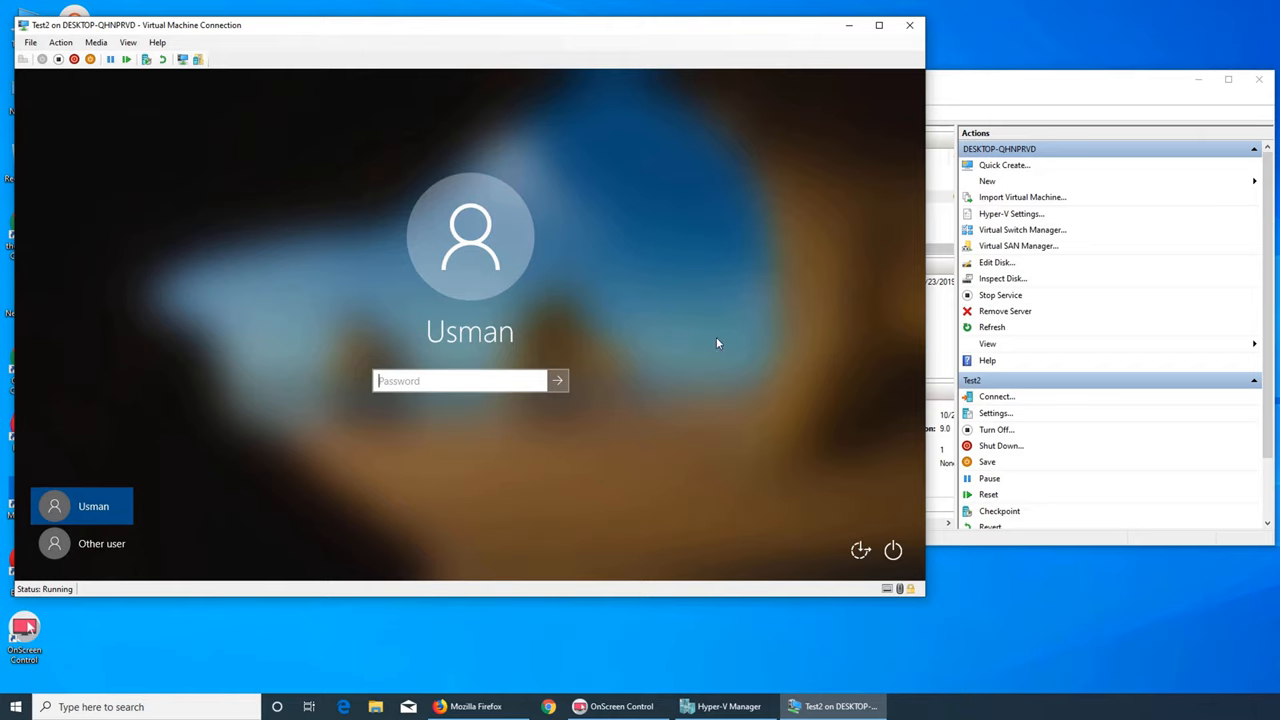
pyautogui.click(728, 706)
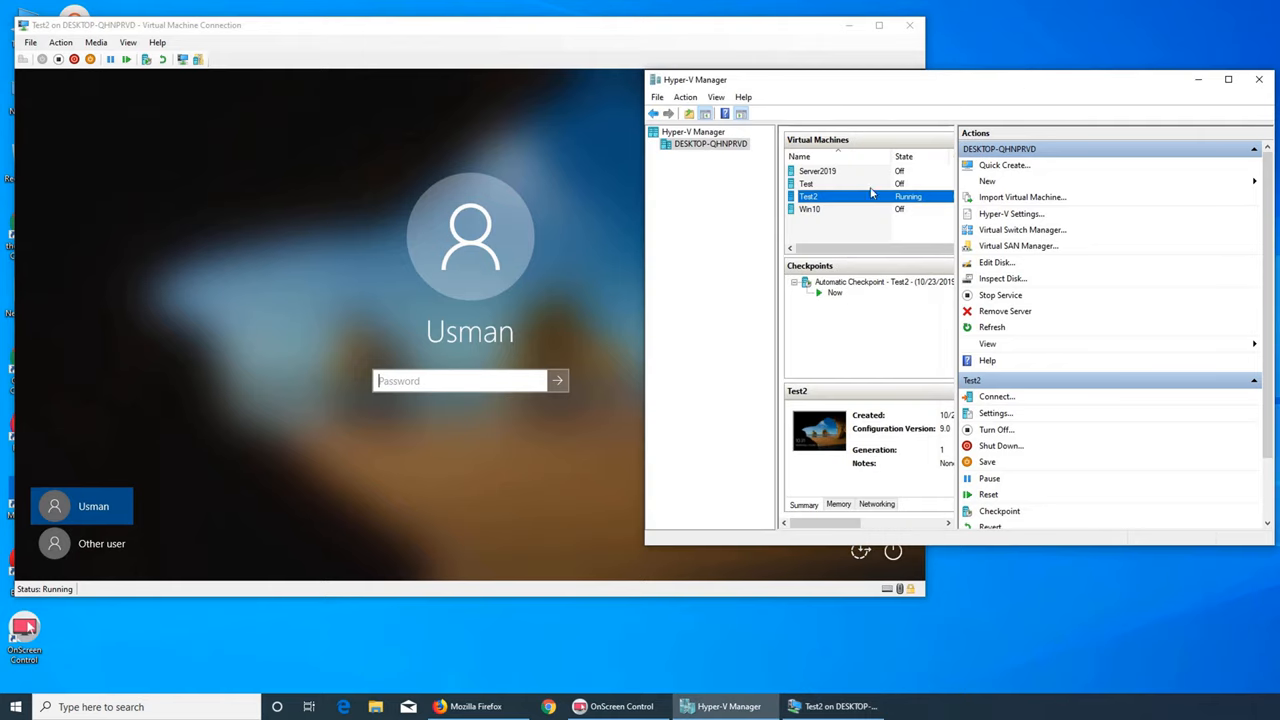
pyautogui.moveTo(812, 196)
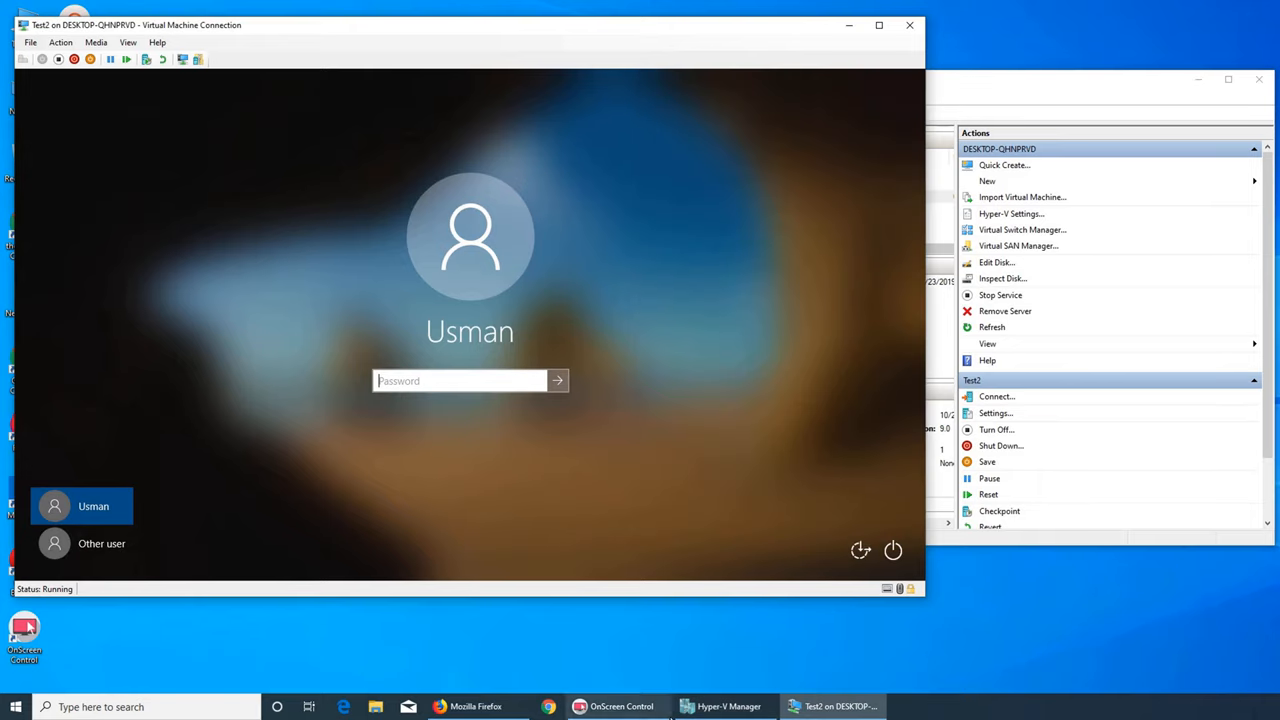
pyautogui.moveTo(676, 698)
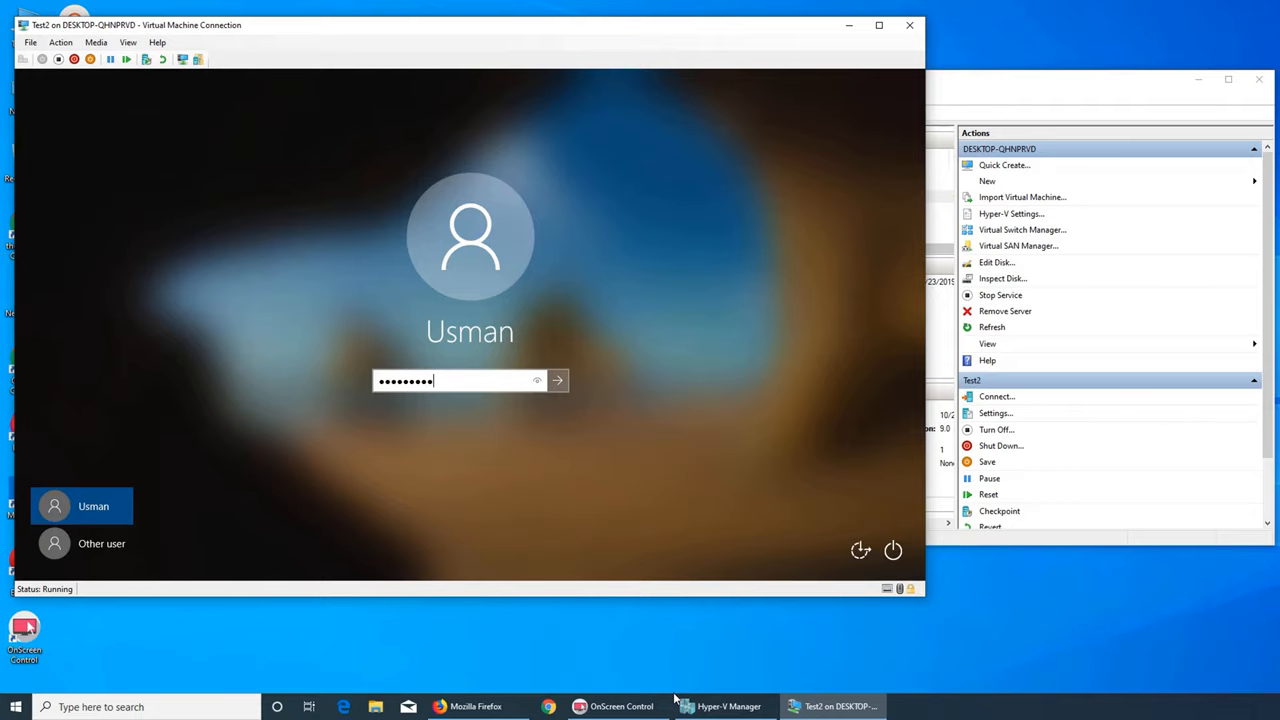
pyautogui.click(556, 380)
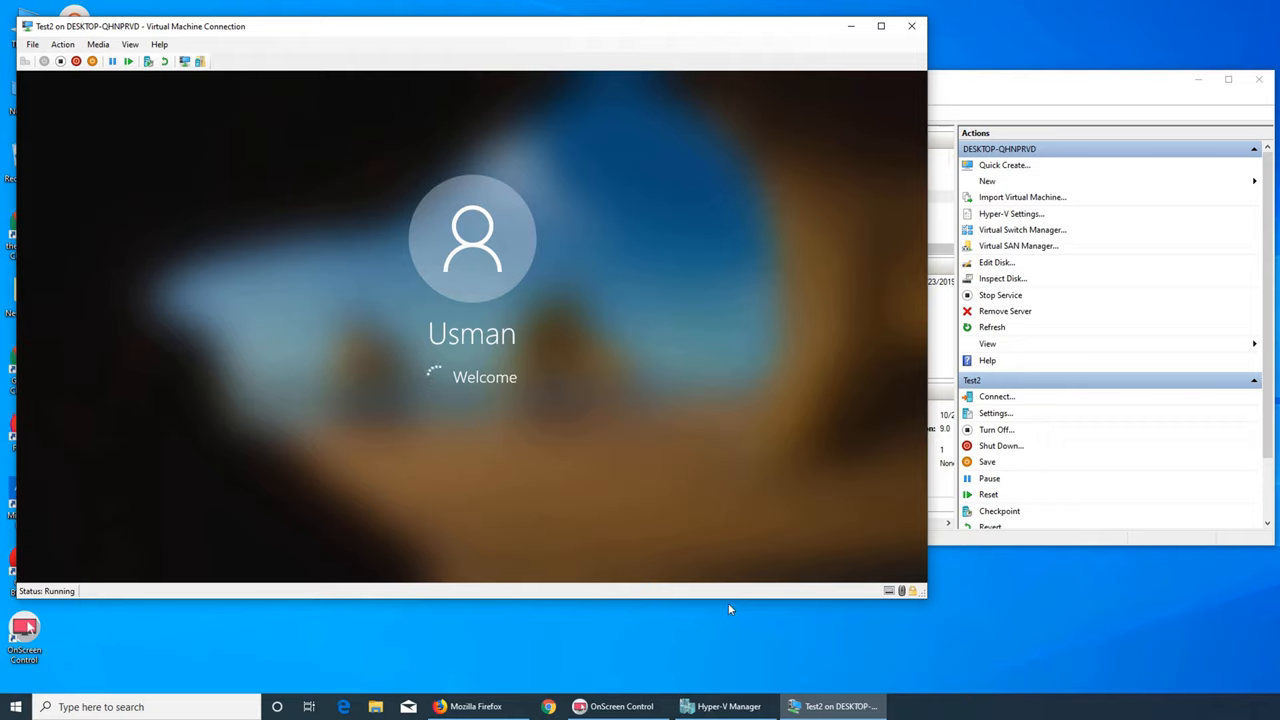
pyautogui.moveTo(828, 550)
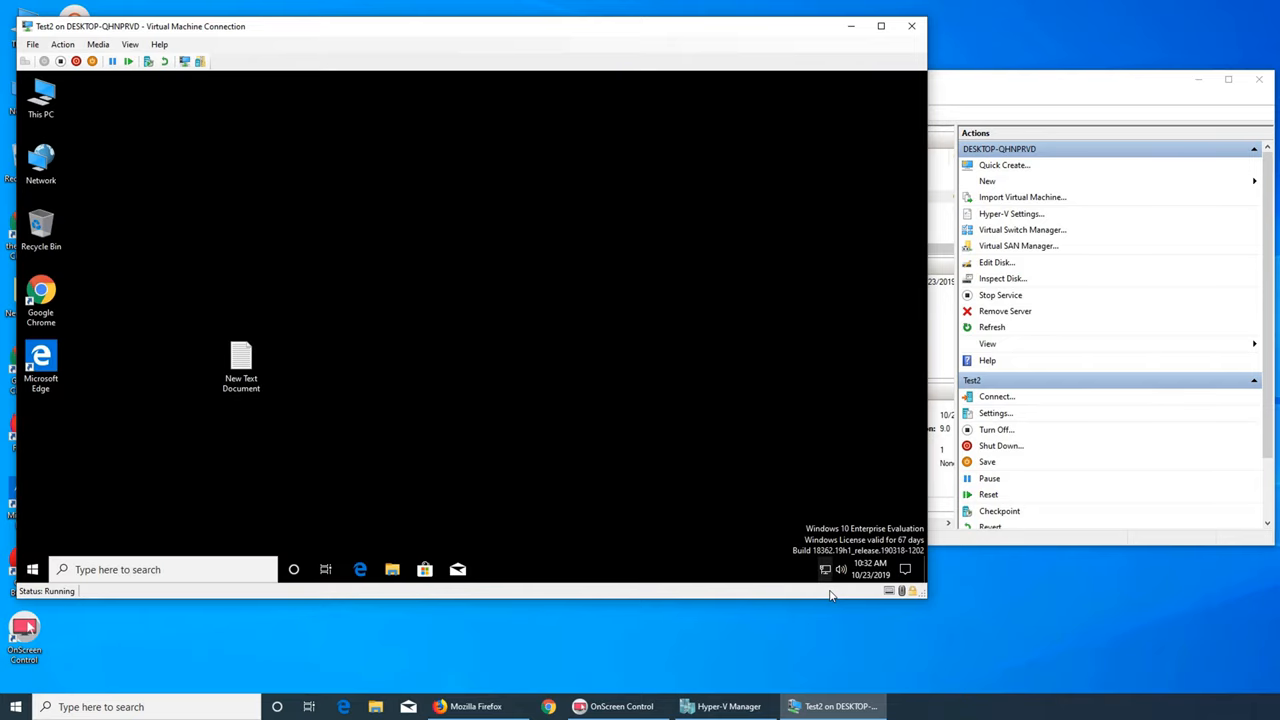
pyautogui.moveTo(824, 568)
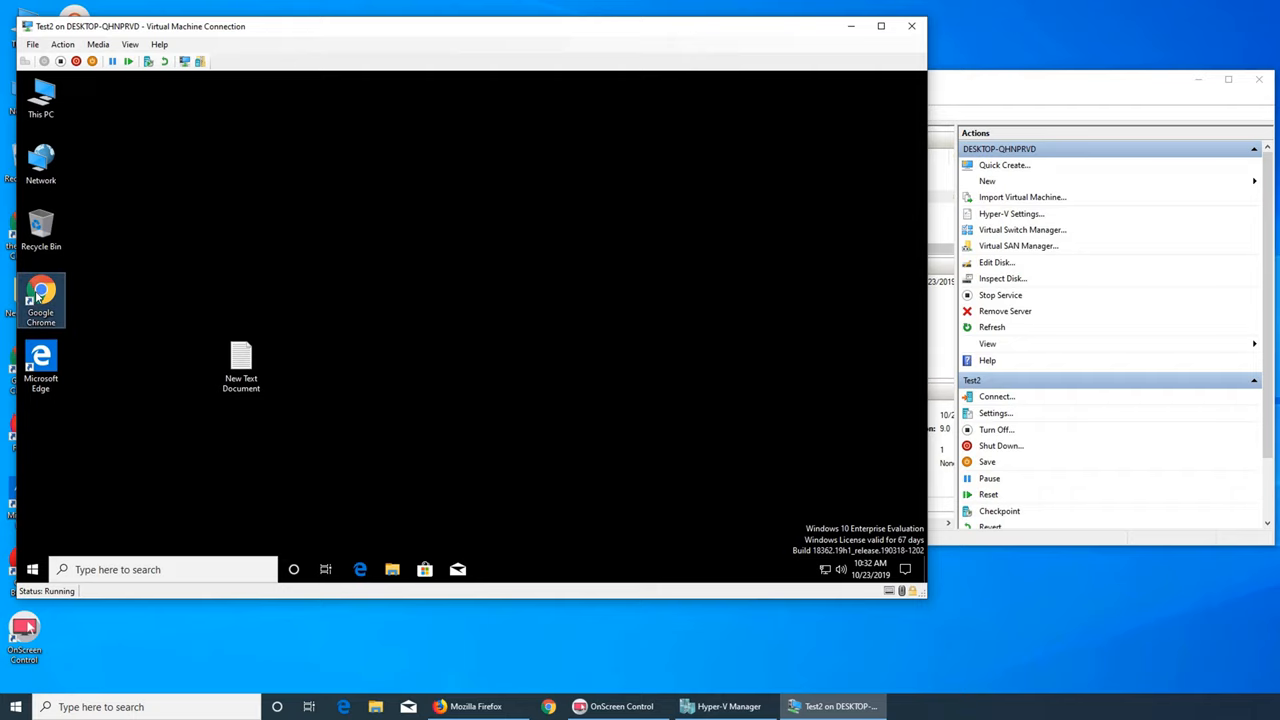
# Step: Launch Google Chrome in Test2, load YouTube to confirm internet access, then close the browser
pyautogui.doubleClick(40, 296)
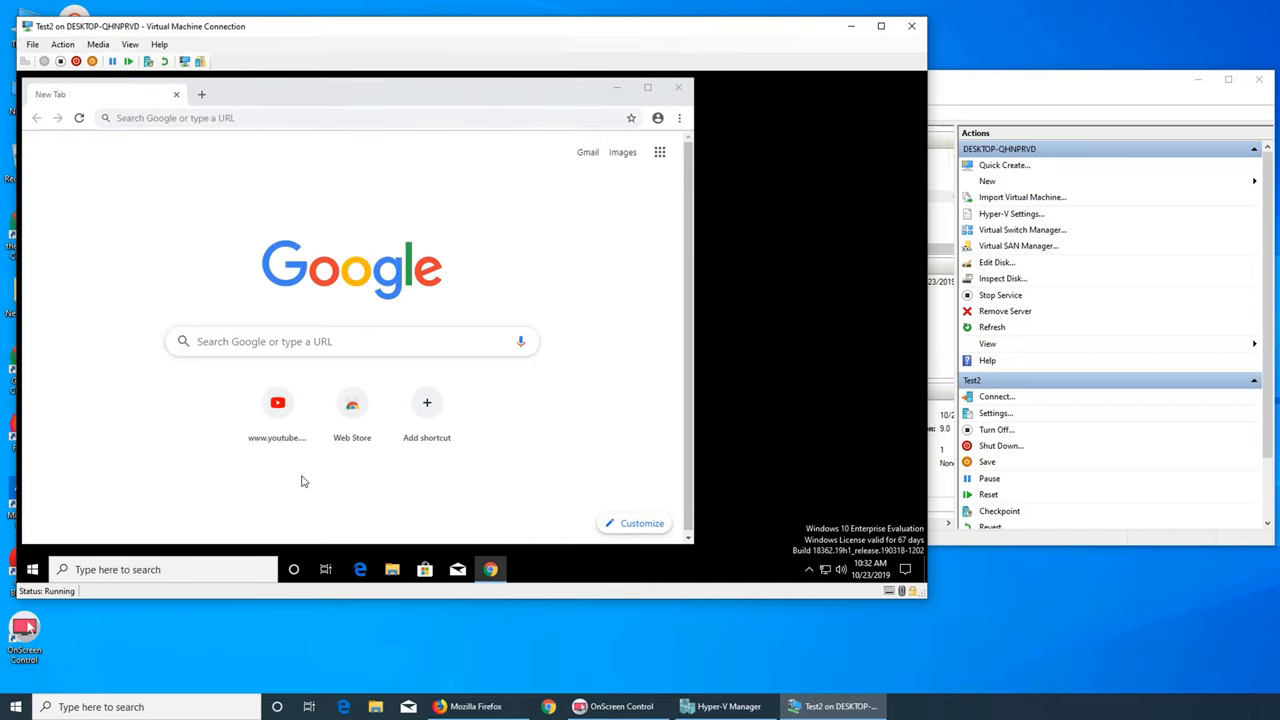
pyautogui.click(276, 404)
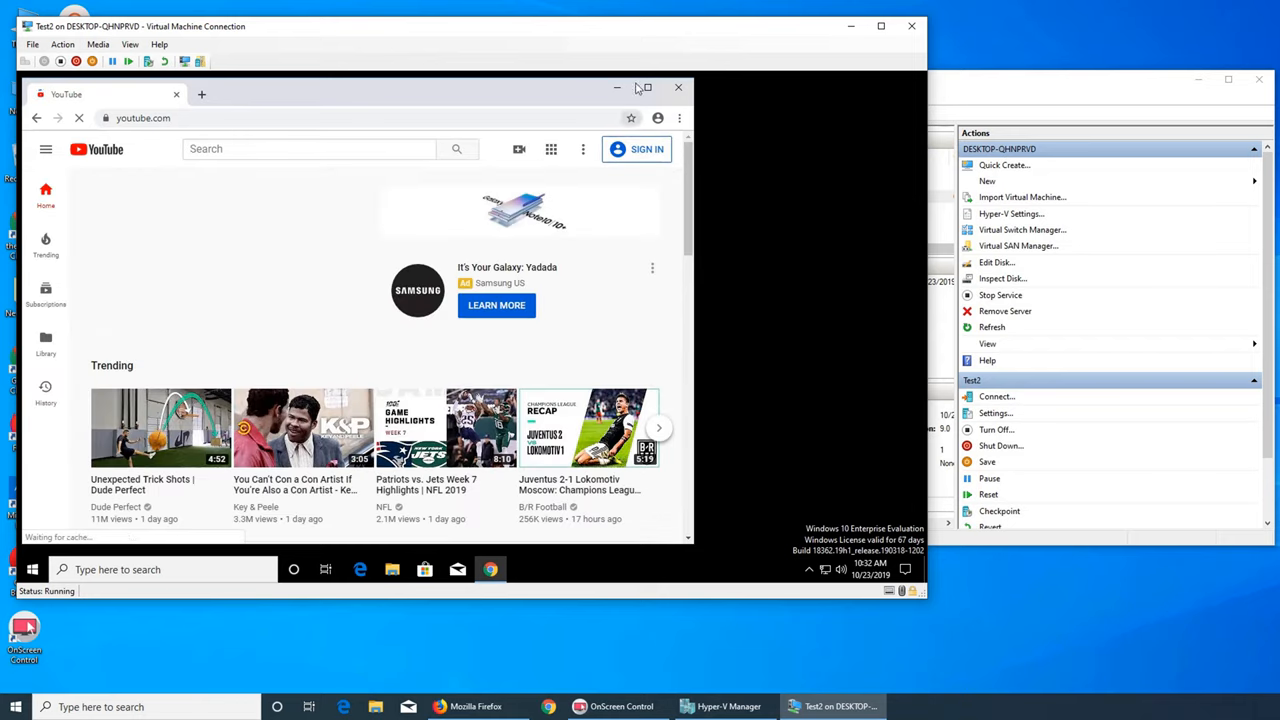
pyautogui.click(678, 88)
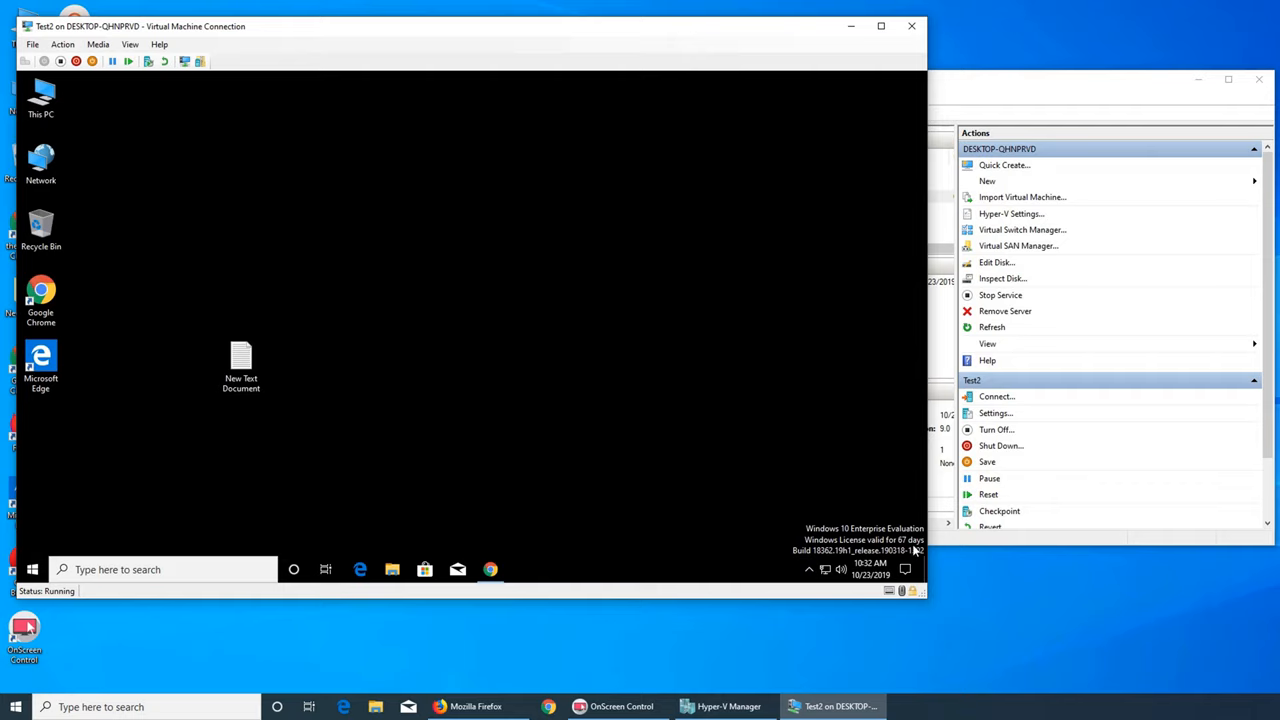
pyautogui.moveTo(678, 390)
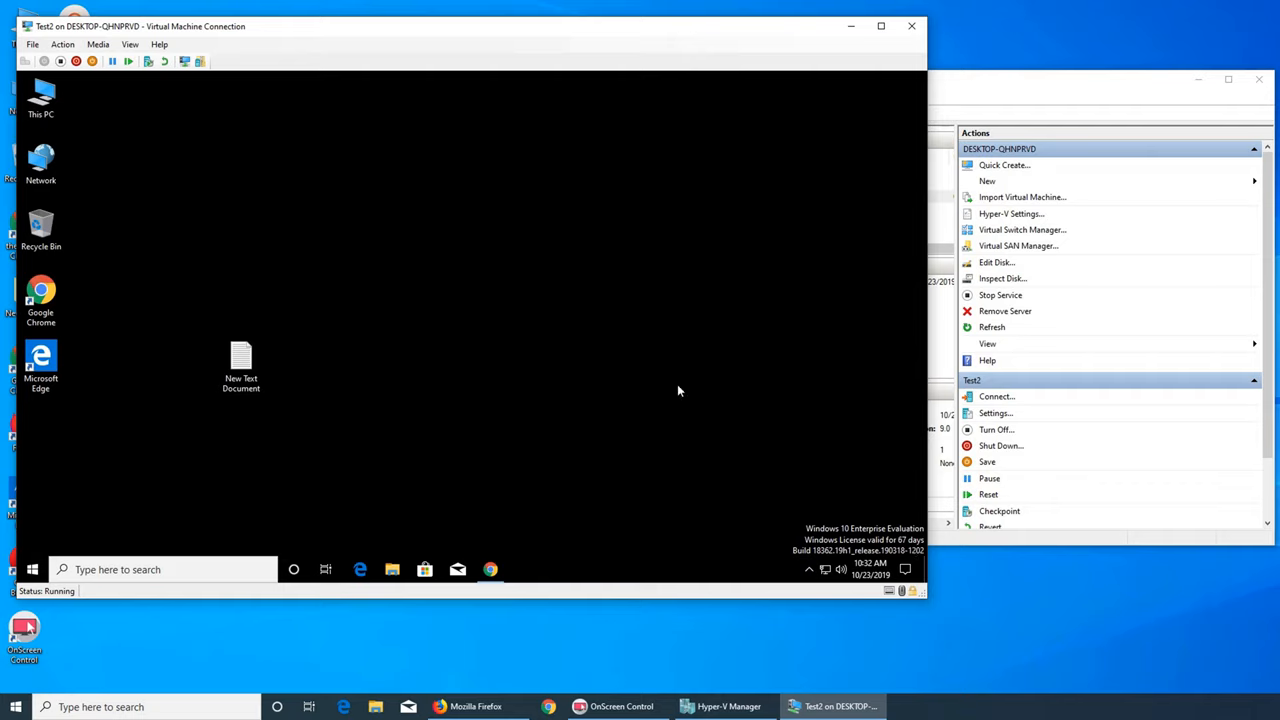
pyautogui.moveTo(898, 548)
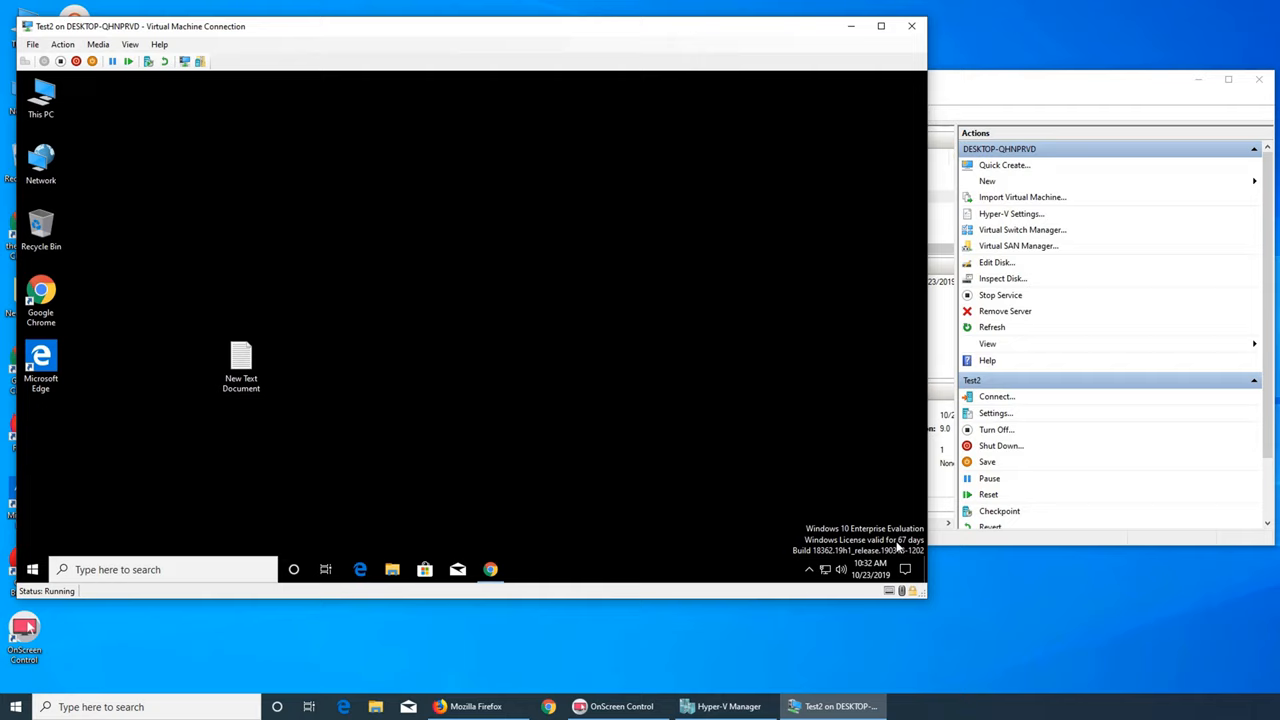
pyautogui.moveTo(408, 320)
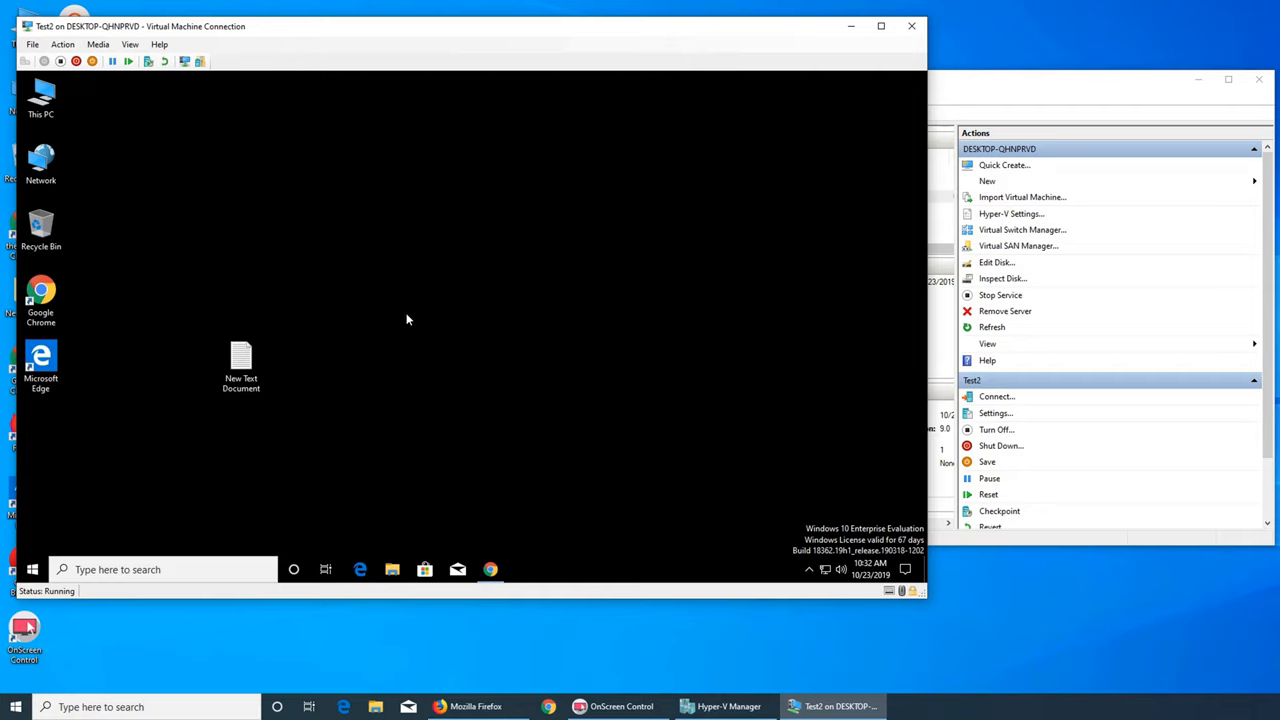
pyautogui.moveTo(900, 546)
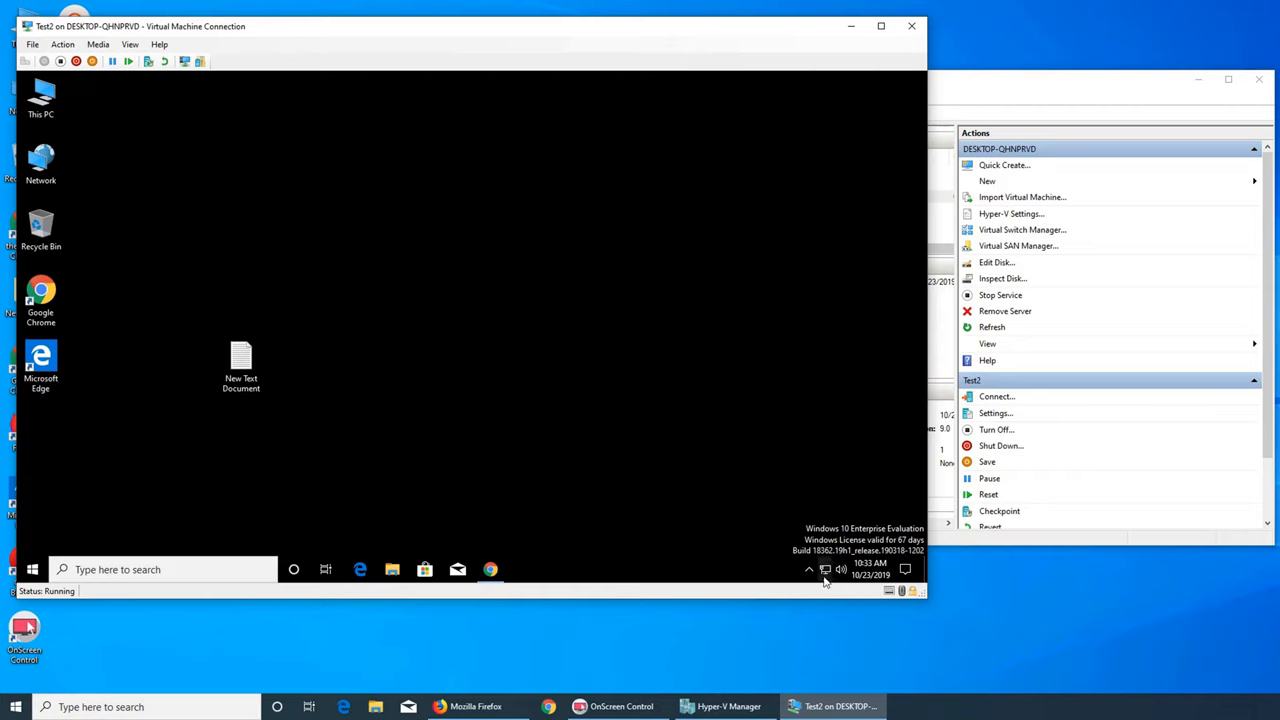
pyautogui.moveTo(898, 552)
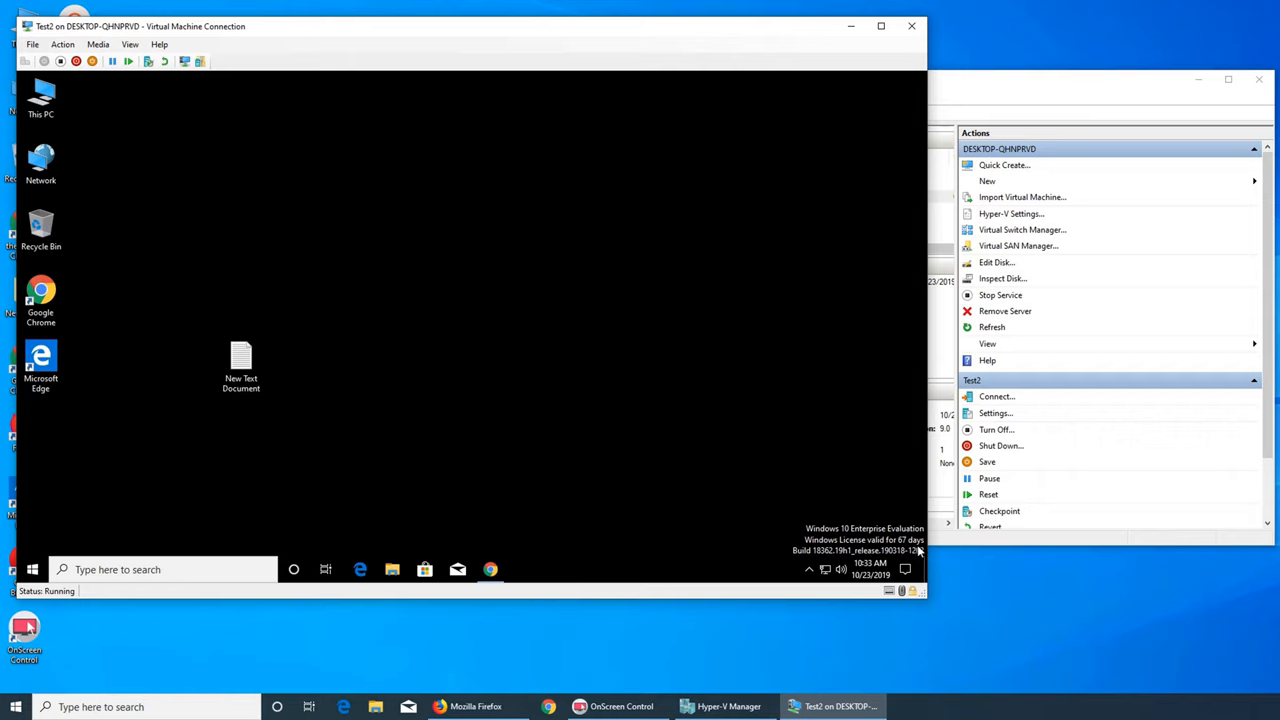
pyautogui.moveTo(986, 88)
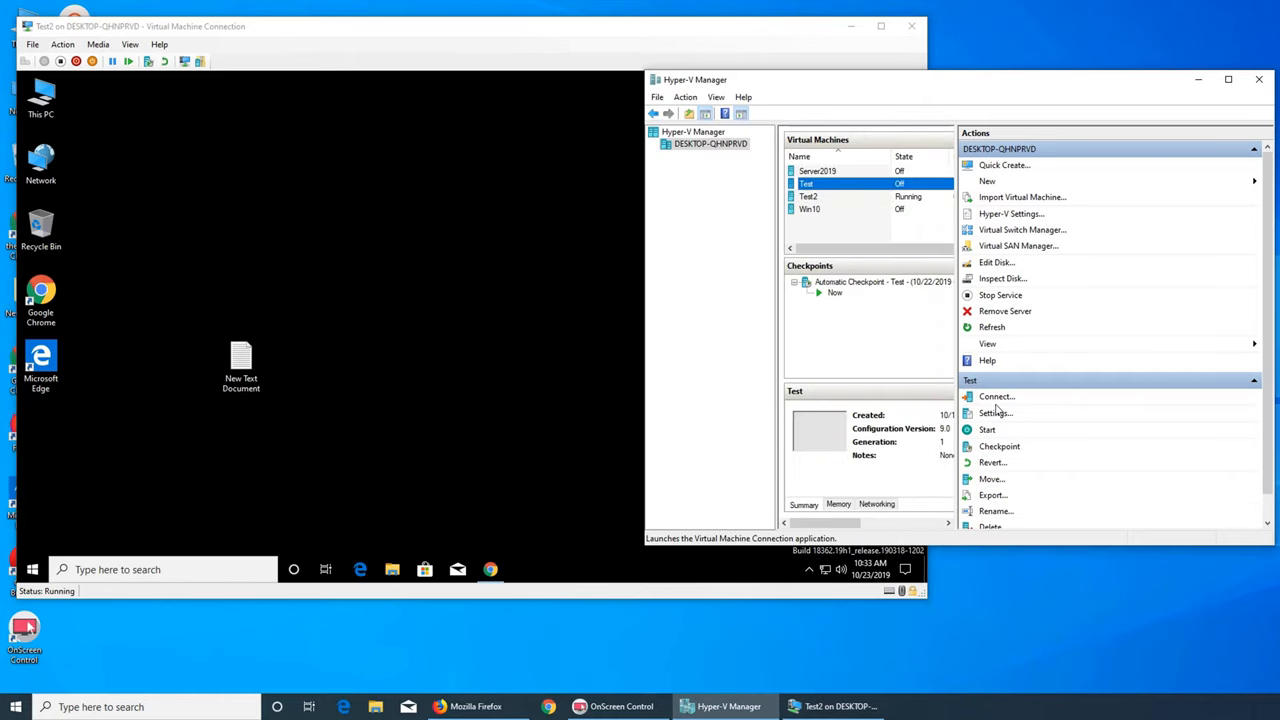
pyautogui.moveTo(1024, 412)
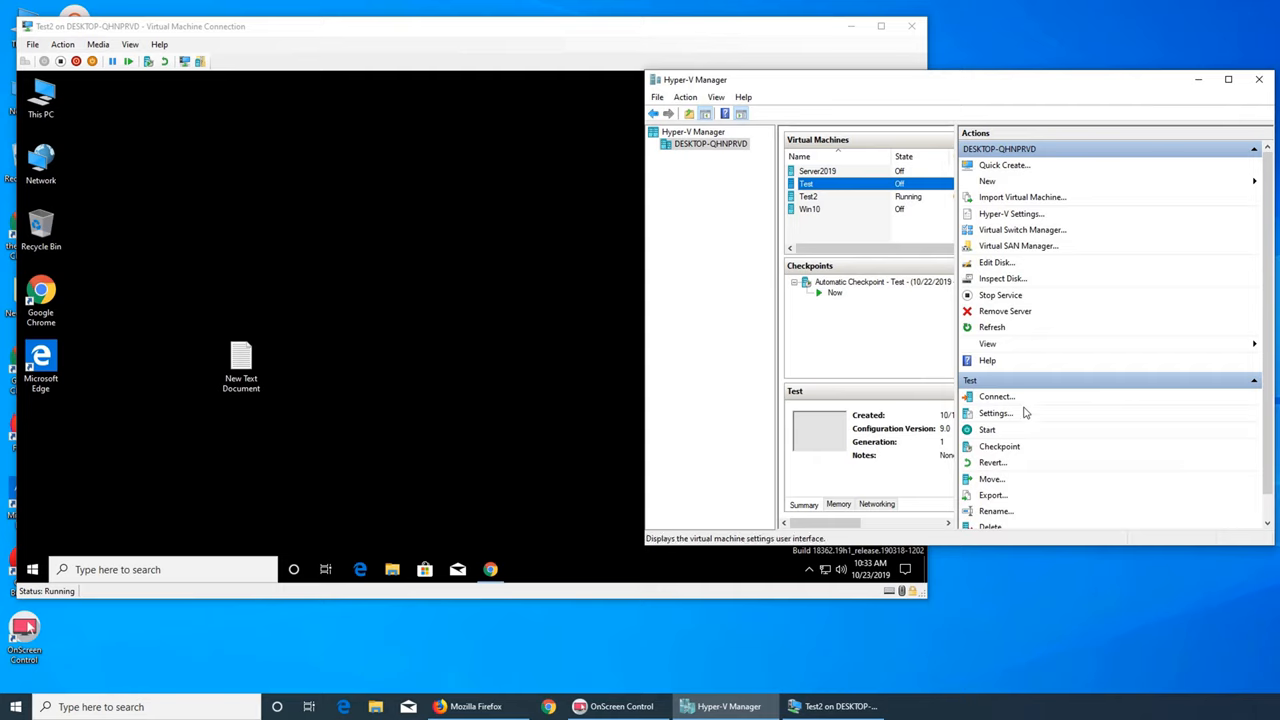
# Step: Start the Test VM, continuing from its last state, and connect to its display
pyautogui.click(996, 396)
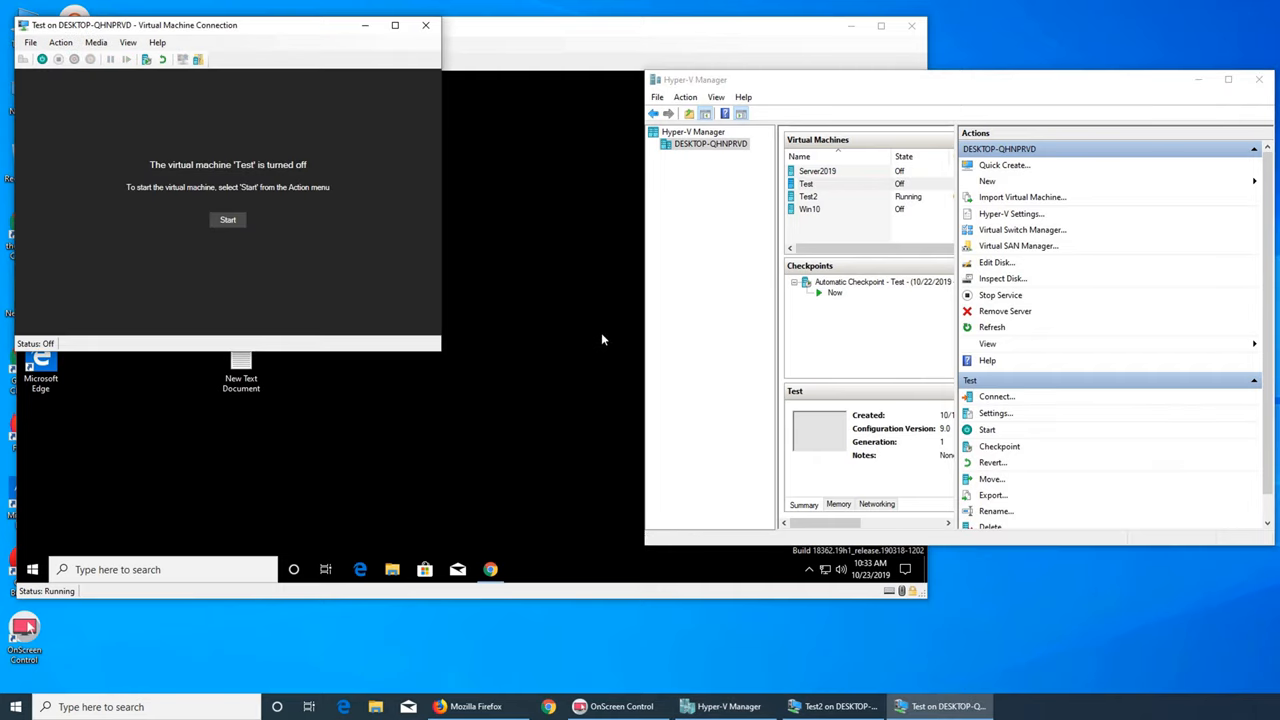
pyautogui.click(228, 218)
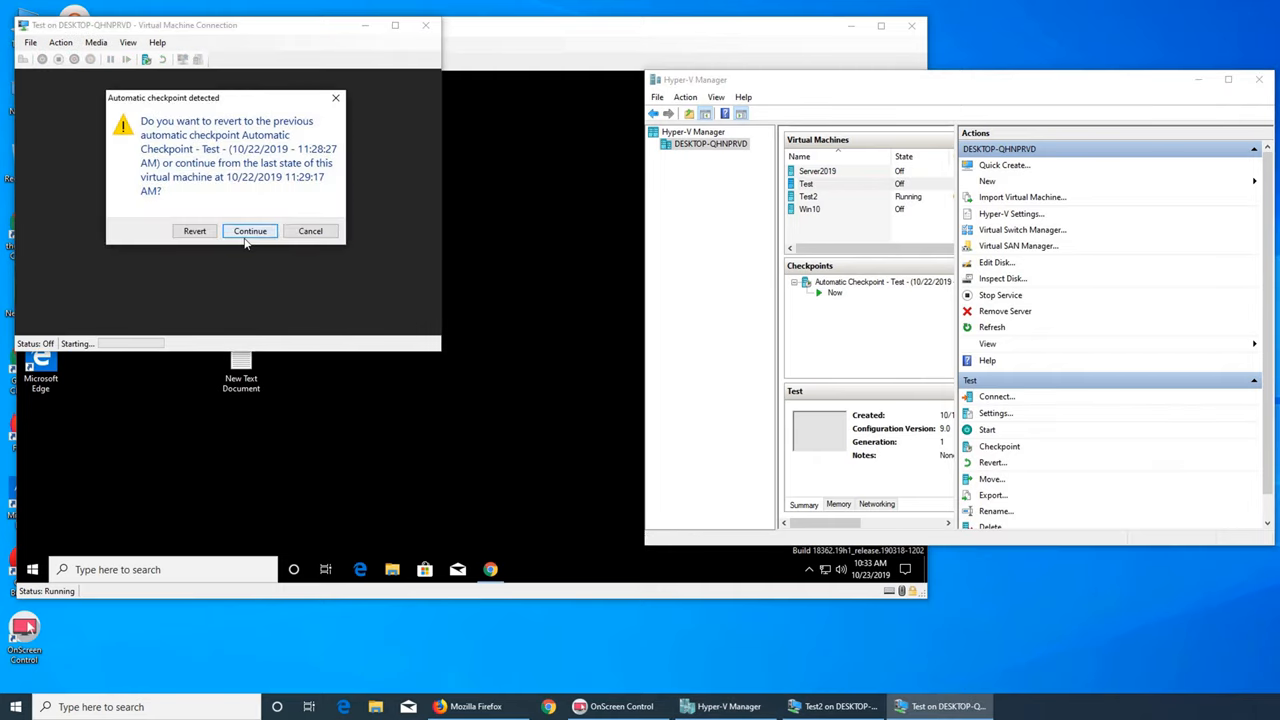
pyautogui.click(248, 232)
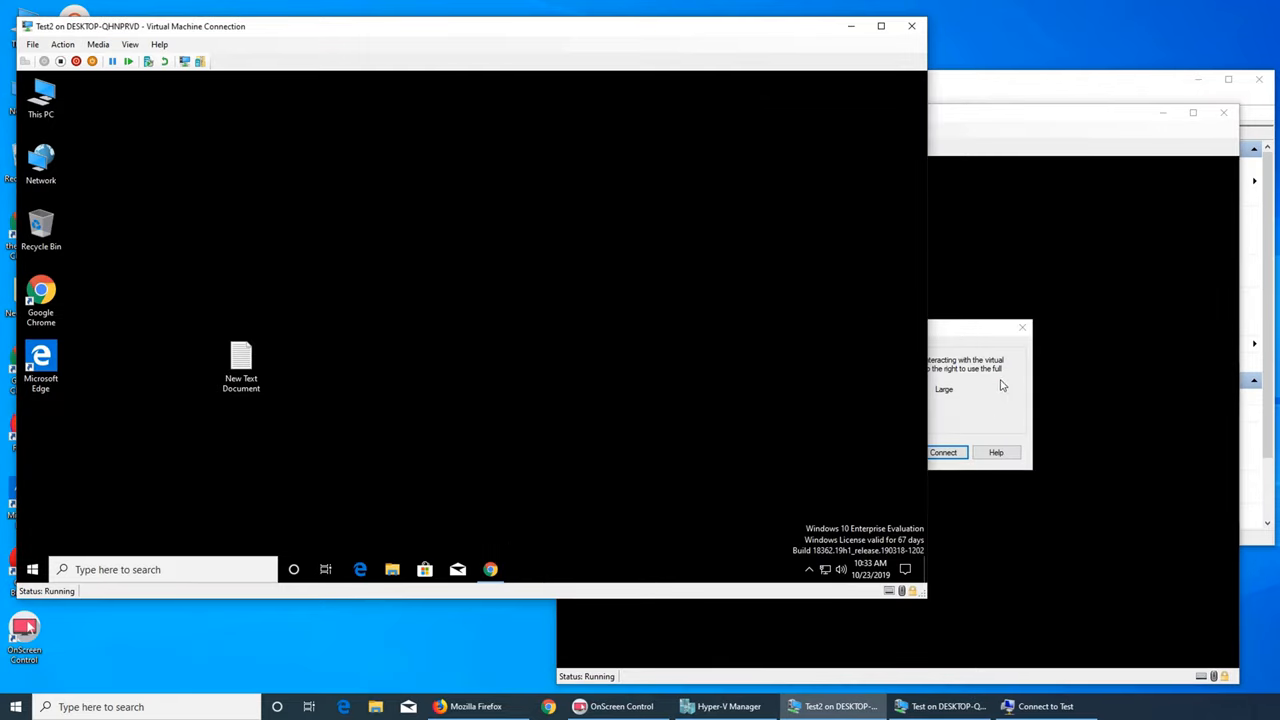
pyautogui.click(944, 452)
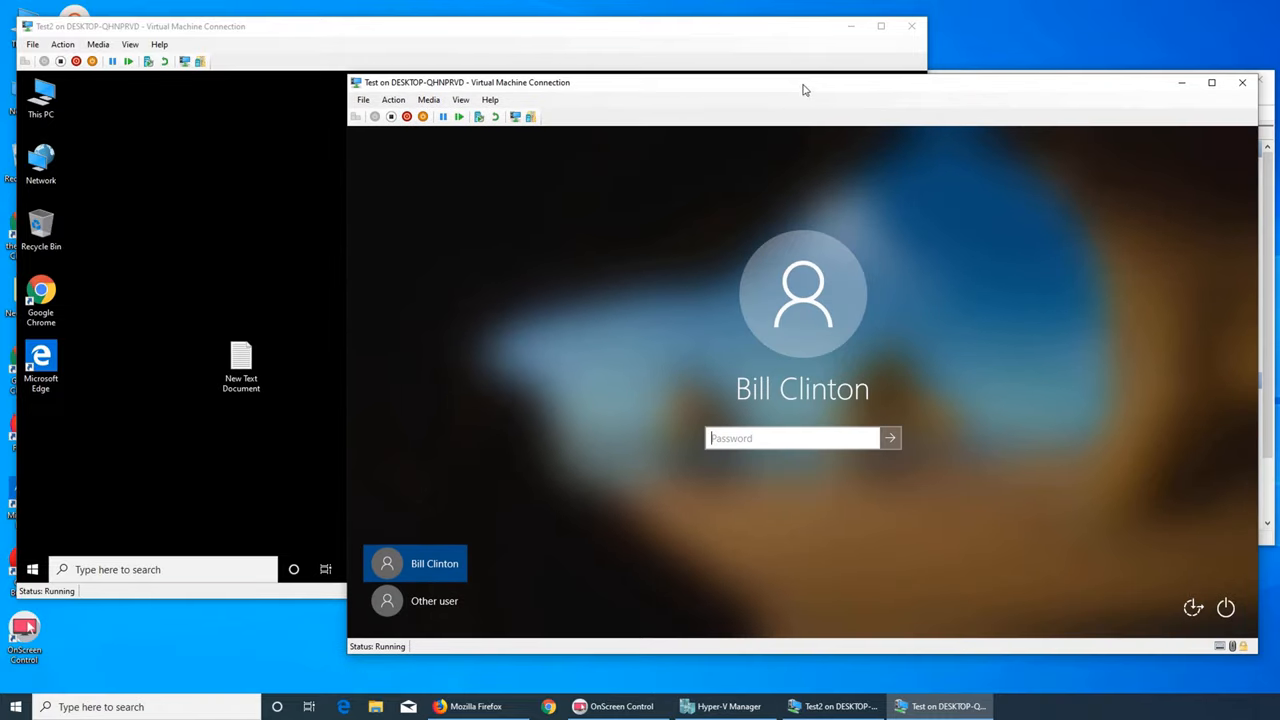
pyautogui.moveTo(806, 332)
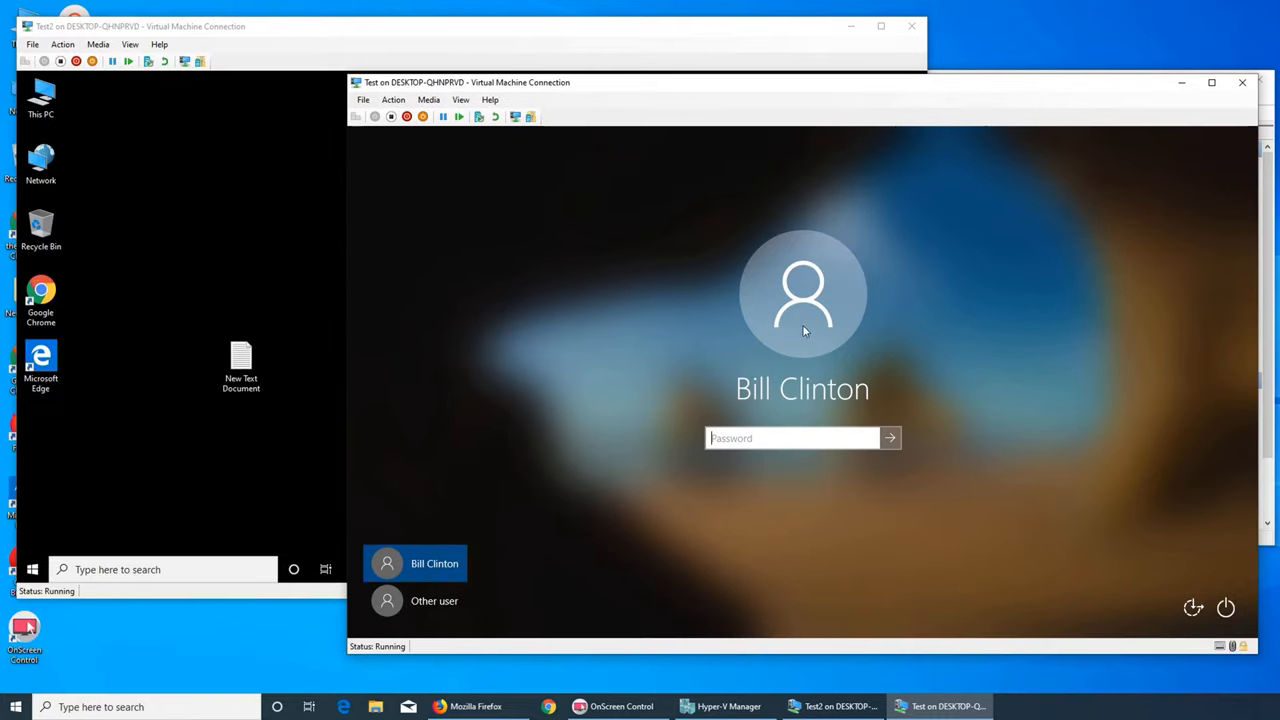
pyautogui.moveTo(830, 292)
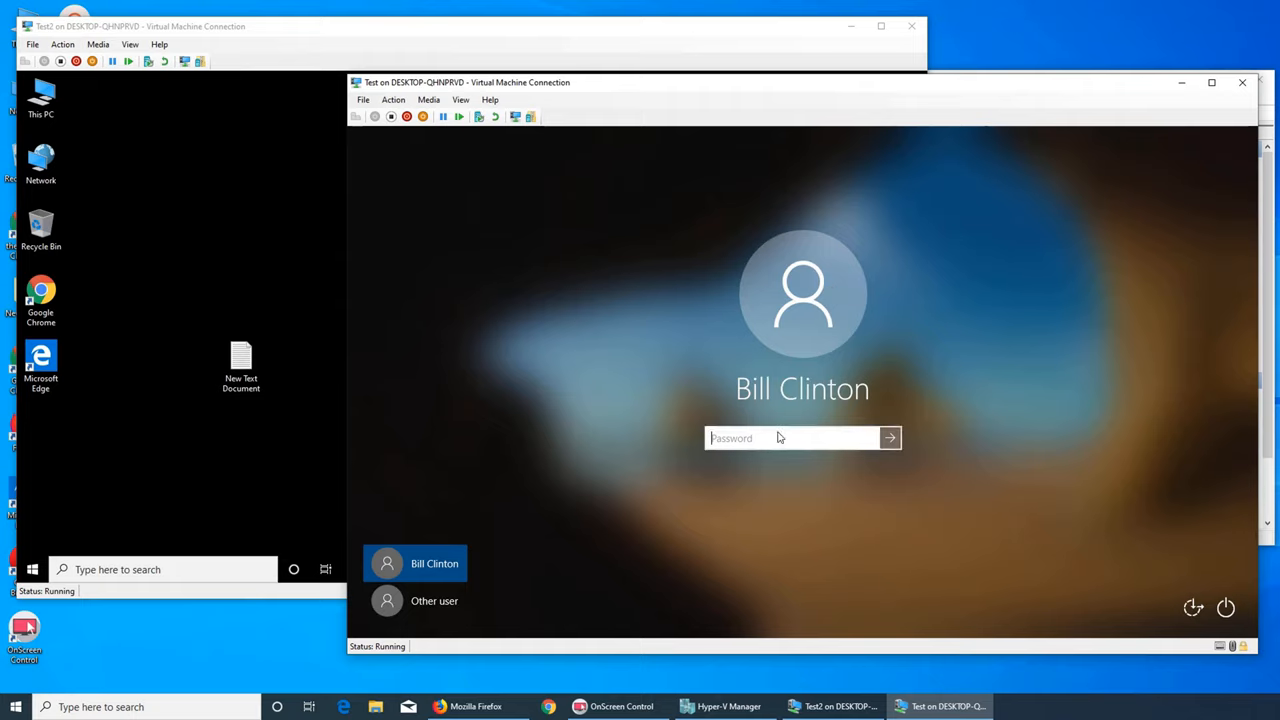
# Step: Choose Other user and enter the domain user name 'win10\imra'
pyautogui.click(434, 600)
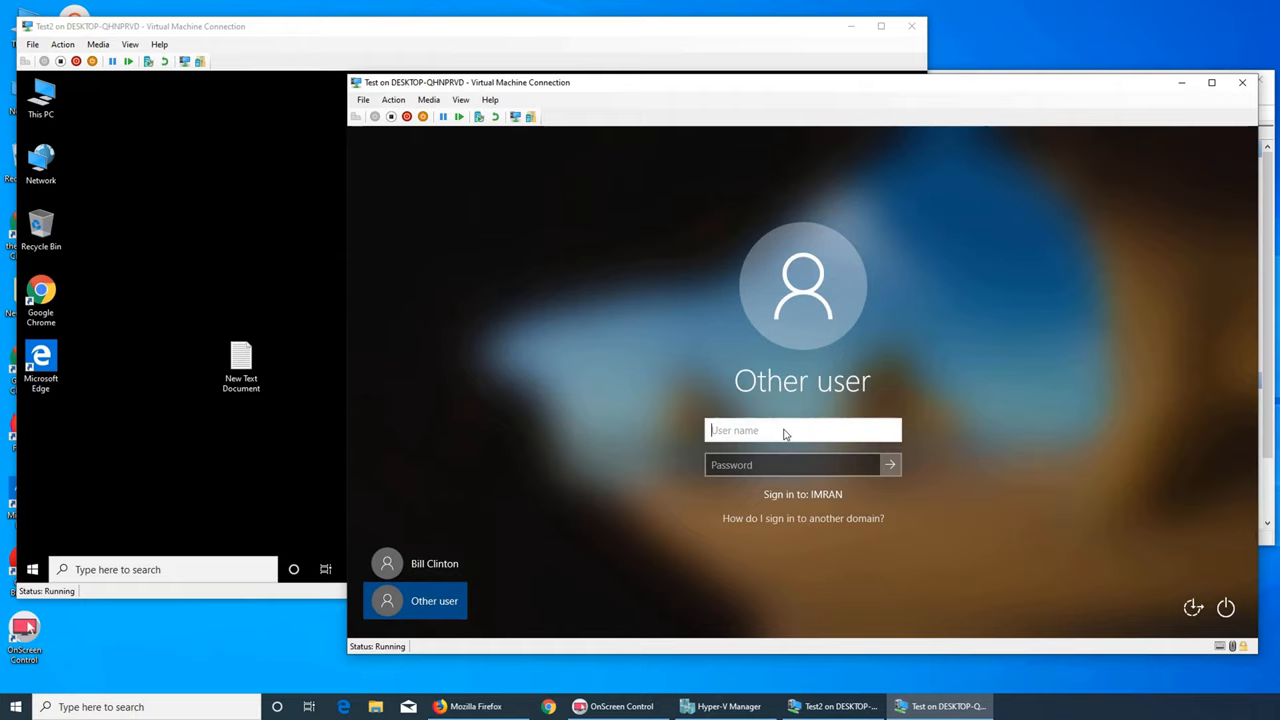
pyautogui.write('win')
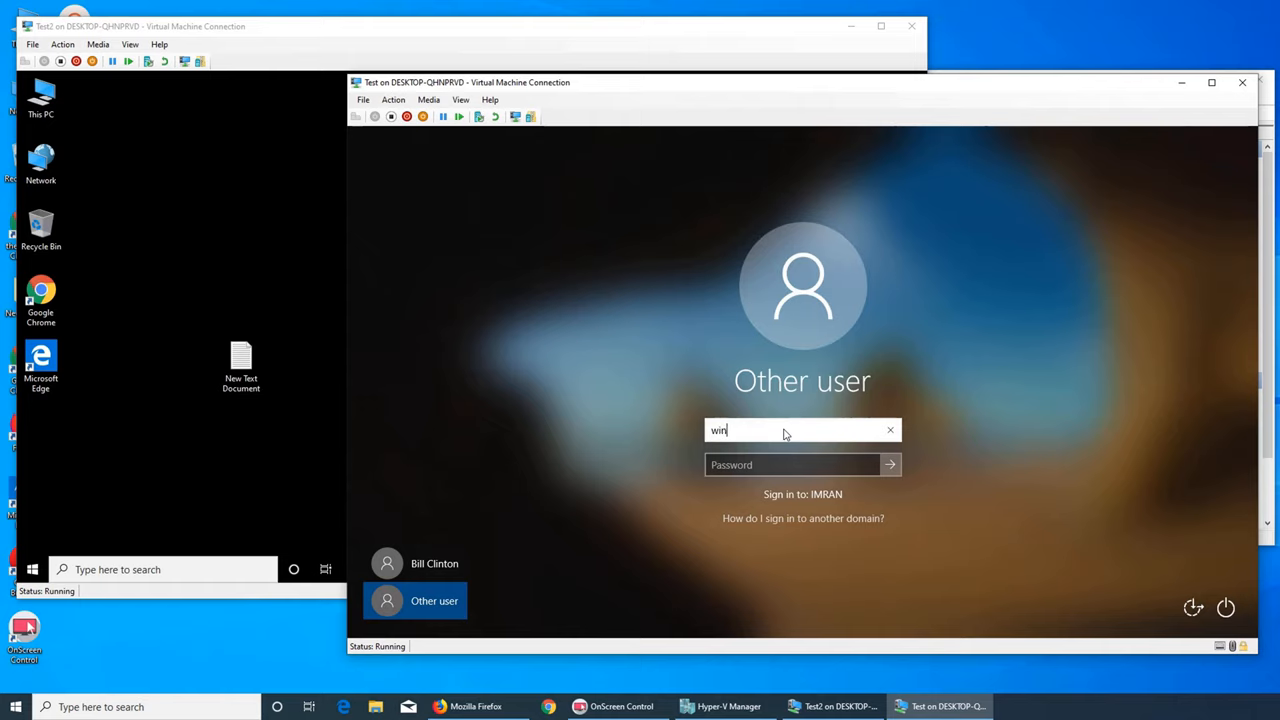
pyautogui.write('10\\imra')
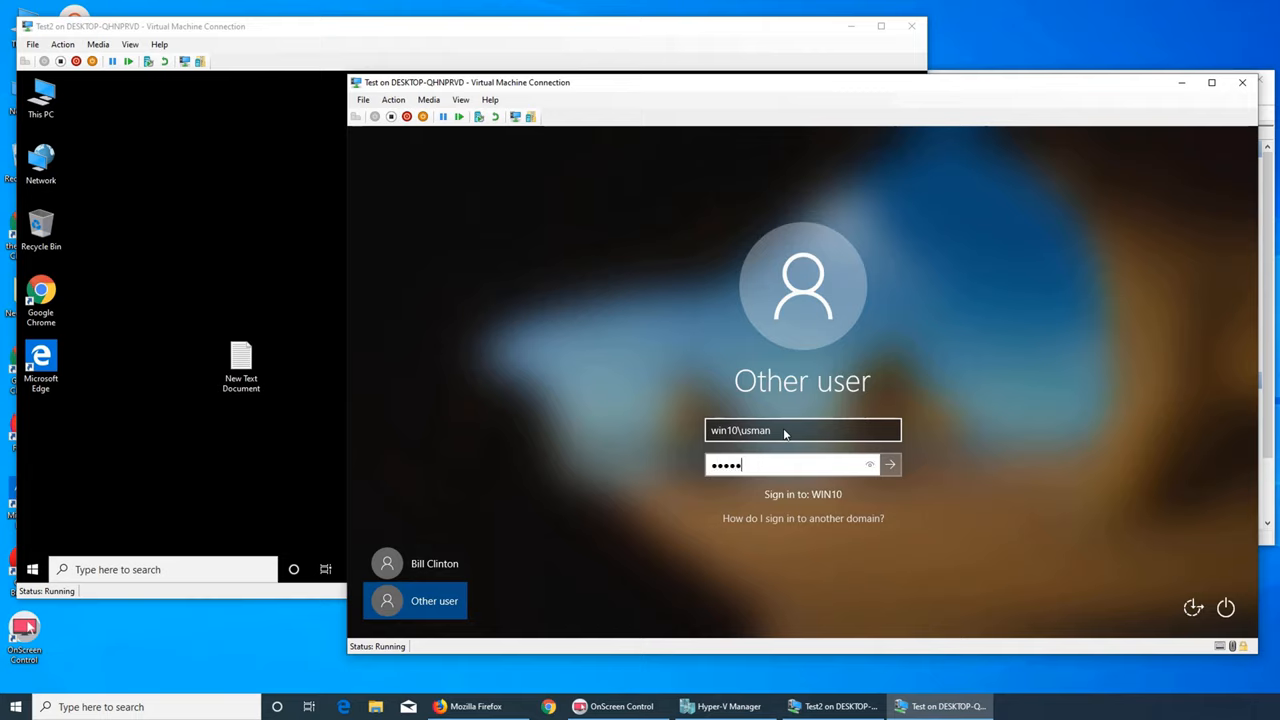
# Step: Submit the WIN10 domain sign-in twice, dismissing each incorrect-password error, and re-enter the password
pyautogui.click(888, 464)
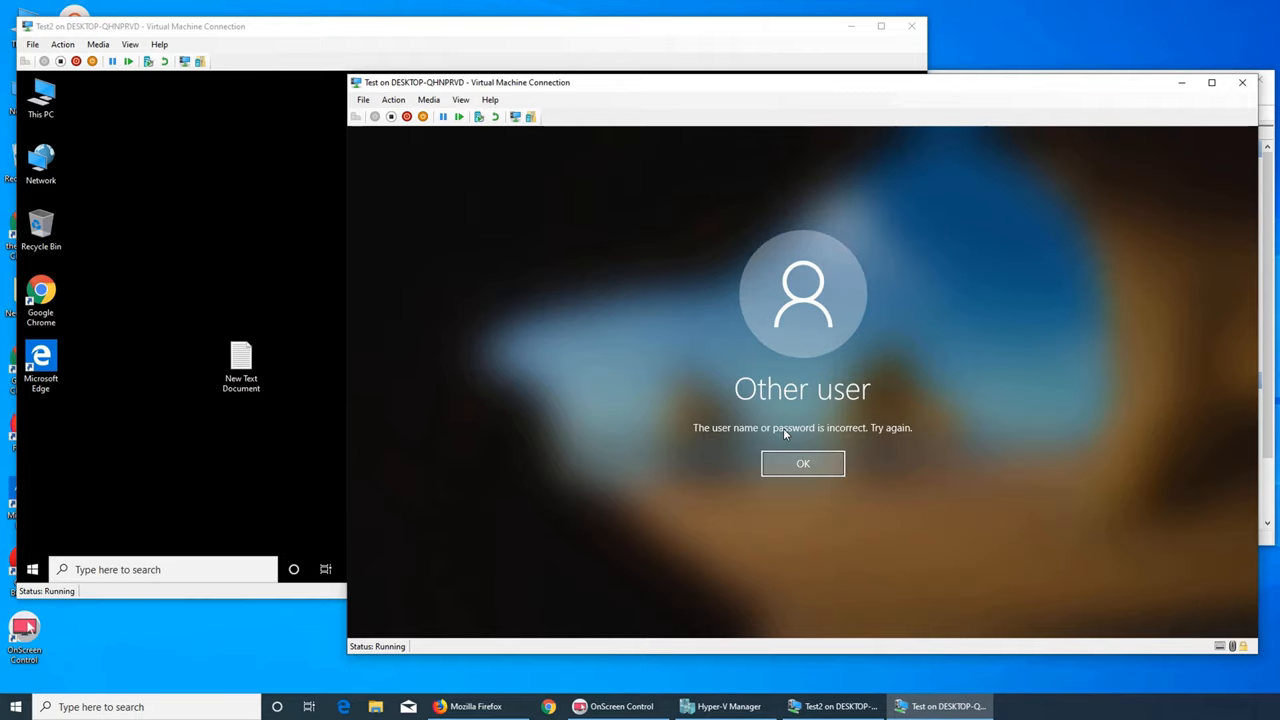
pyautogui.click(802, 464)
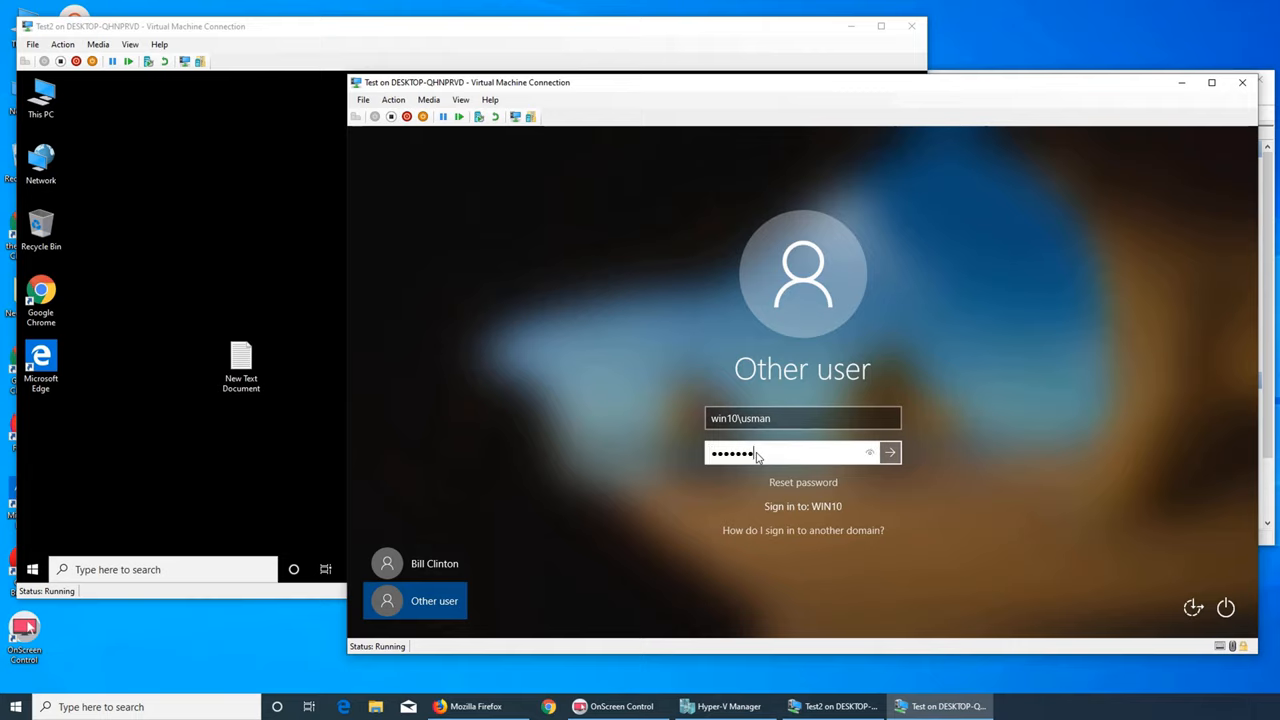
pyautogui.click(888, 452)
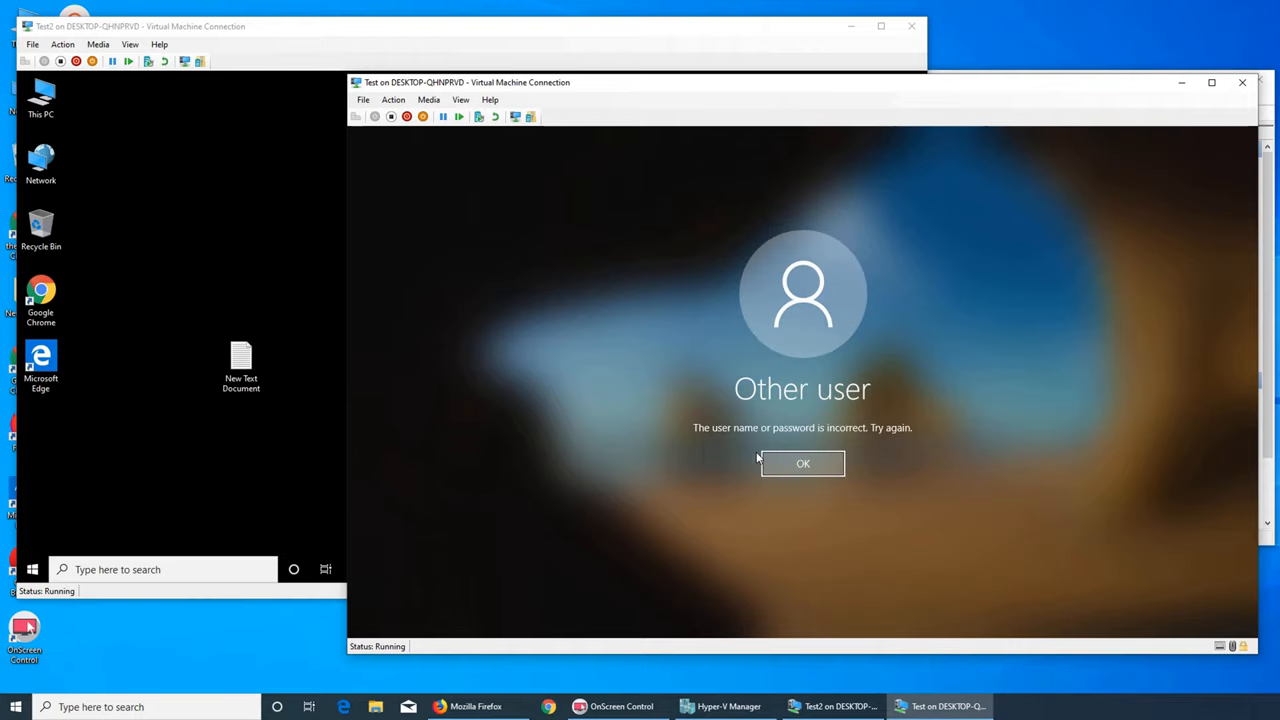
pyautogui.click(802, 464)
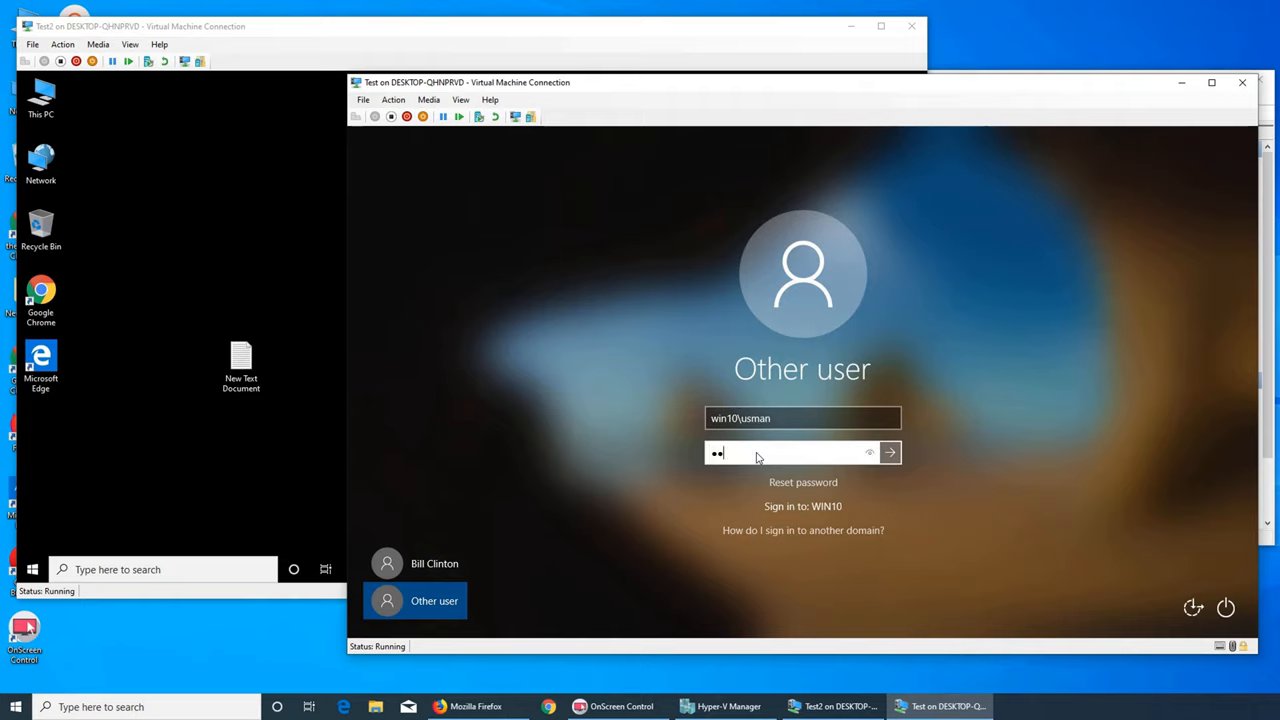
pyautogui.write('password')
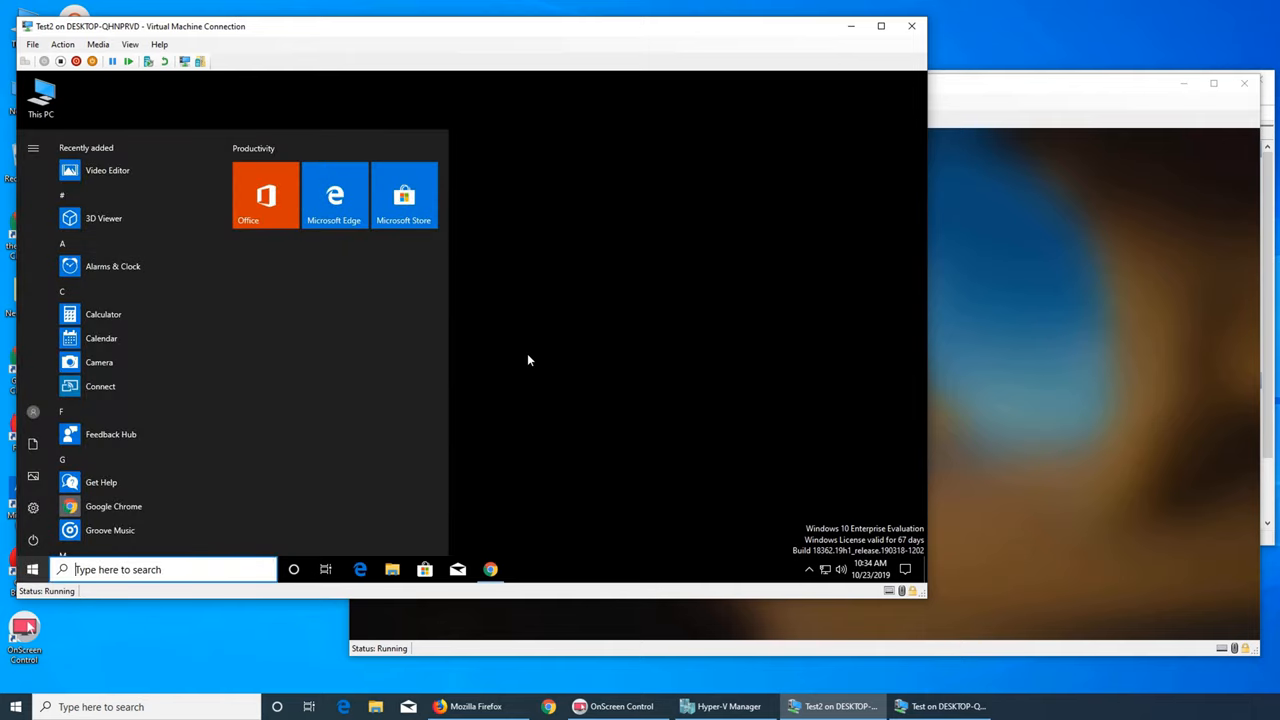
# Step: Lock Test2 from the Start user menu and answer Yes to Test's network discovery prompt
pyautogui.click(32, 412)
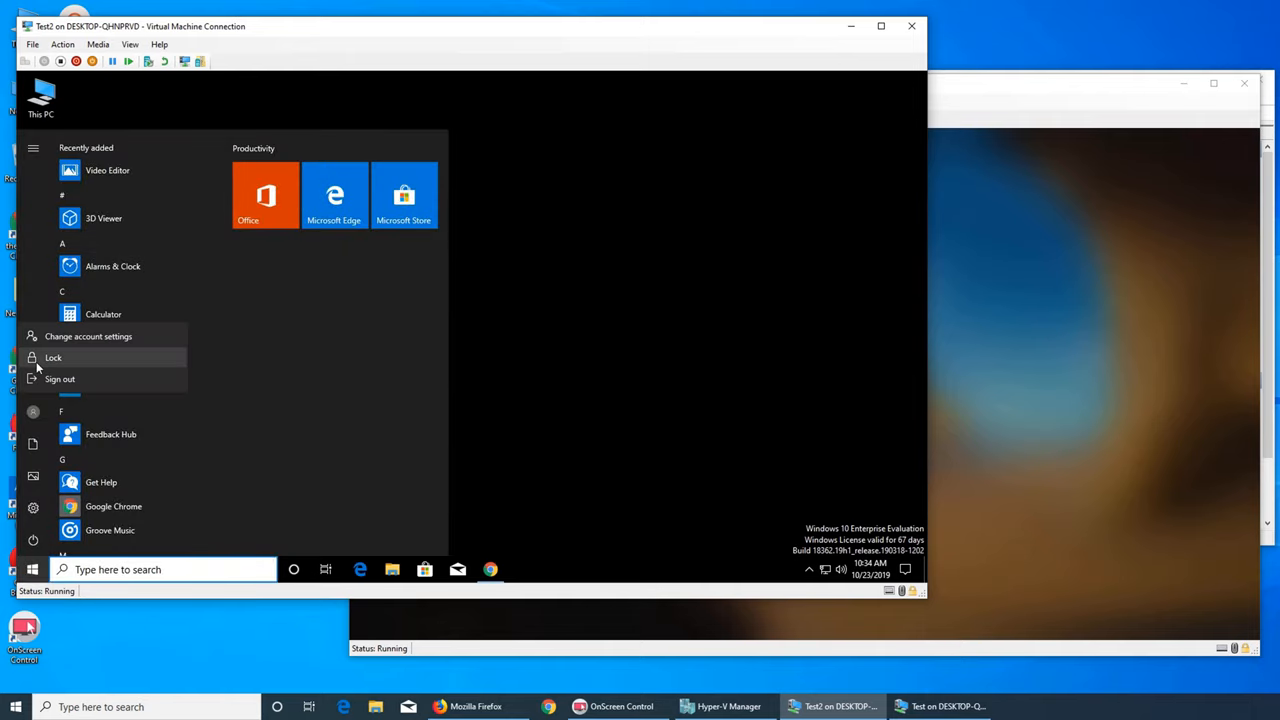
pyautogui.click(60, 378)
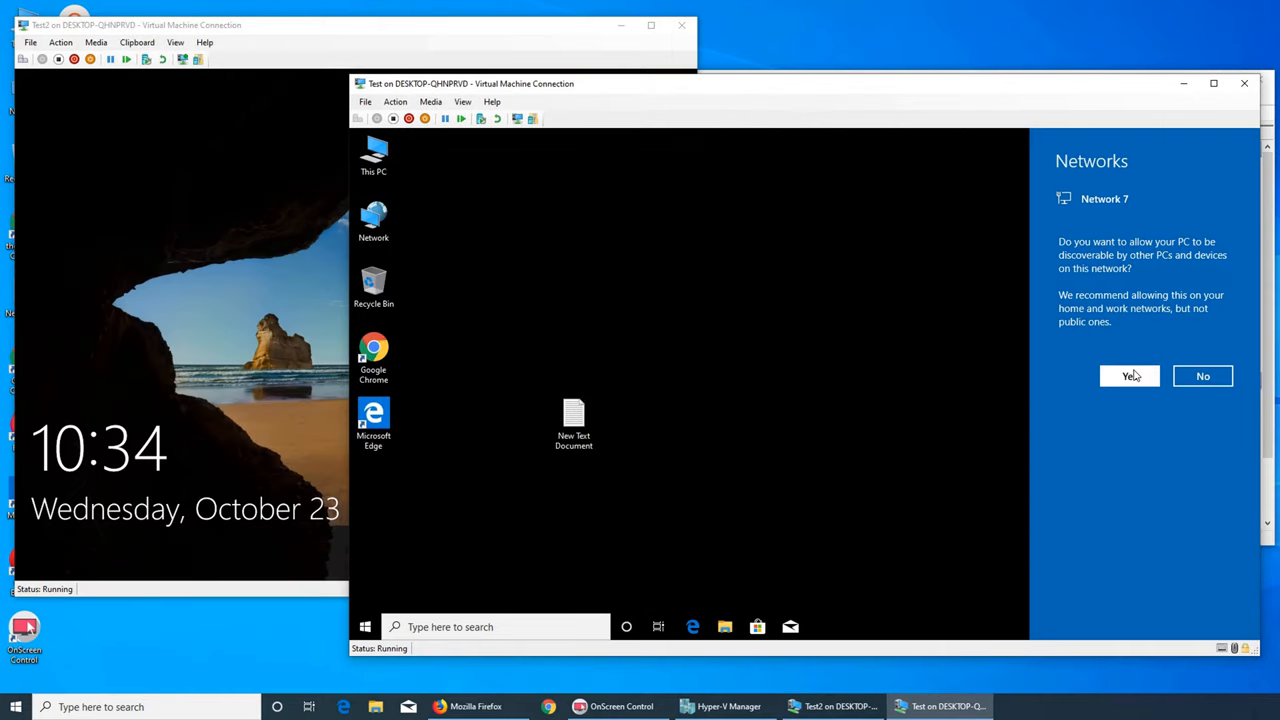
pyautogui.click(1128, 376)
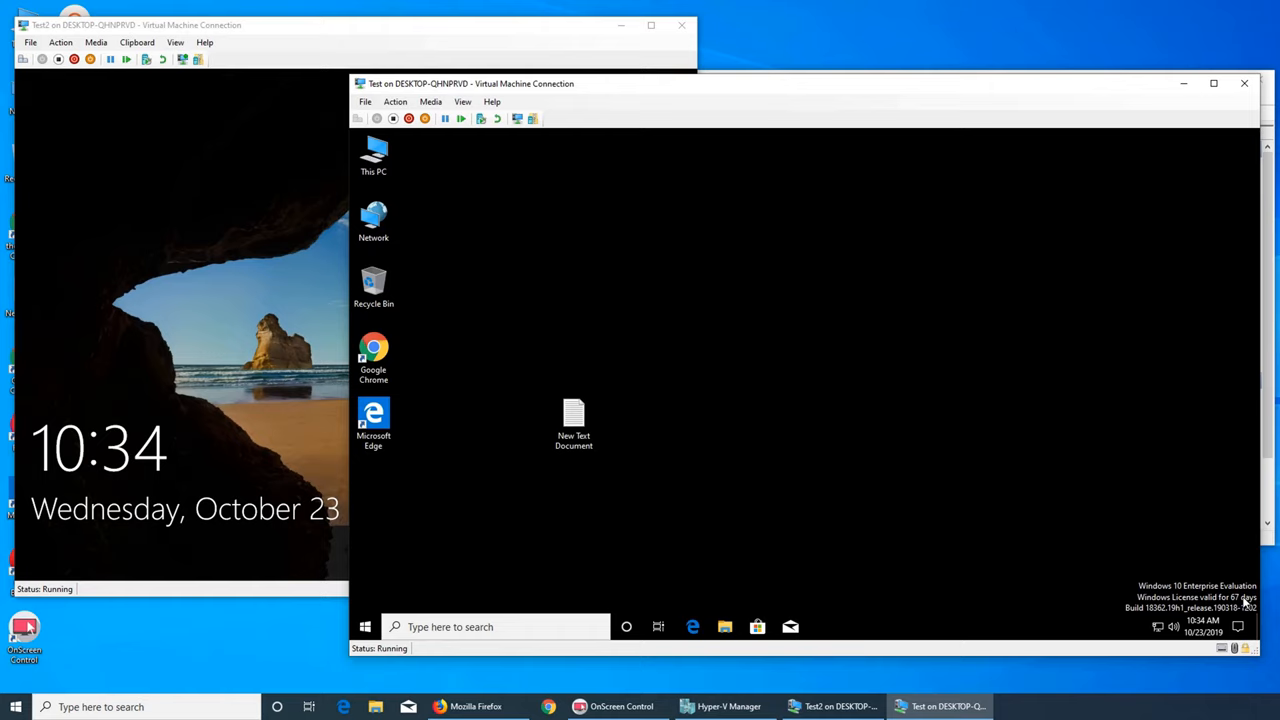
pyautogui.rightClick(792, 380)
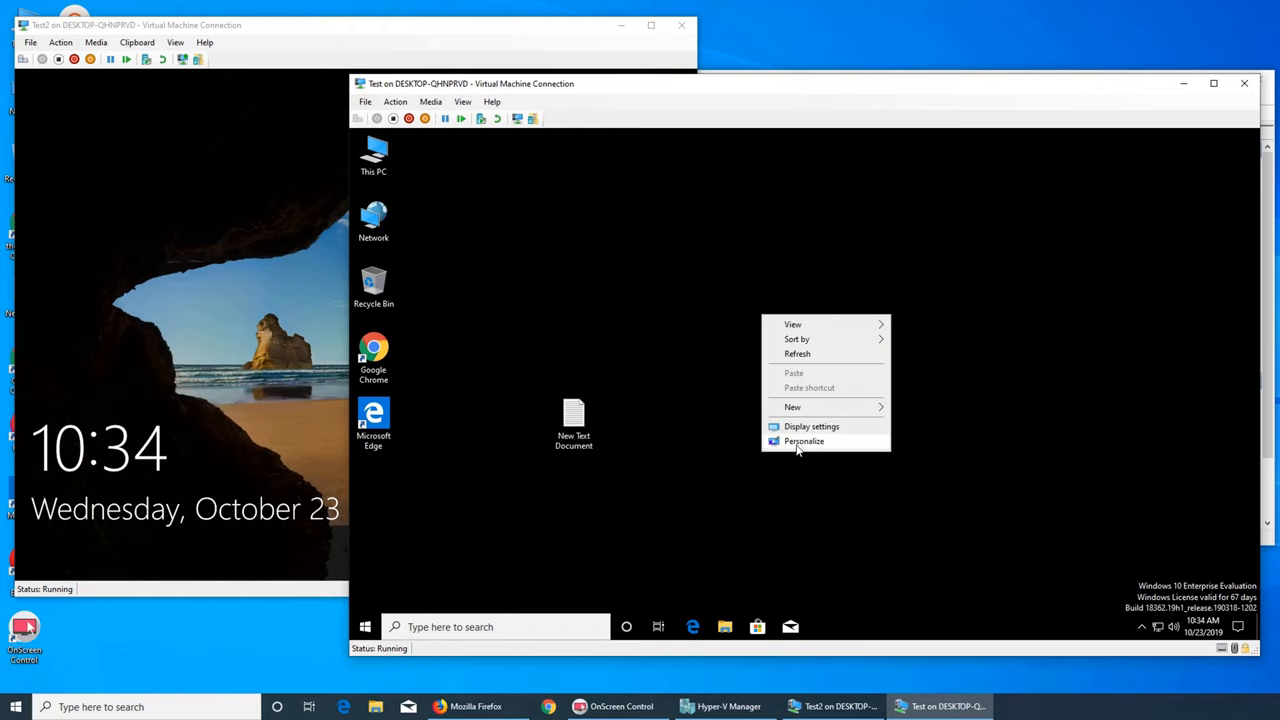
pyautogui.click(804, 442)
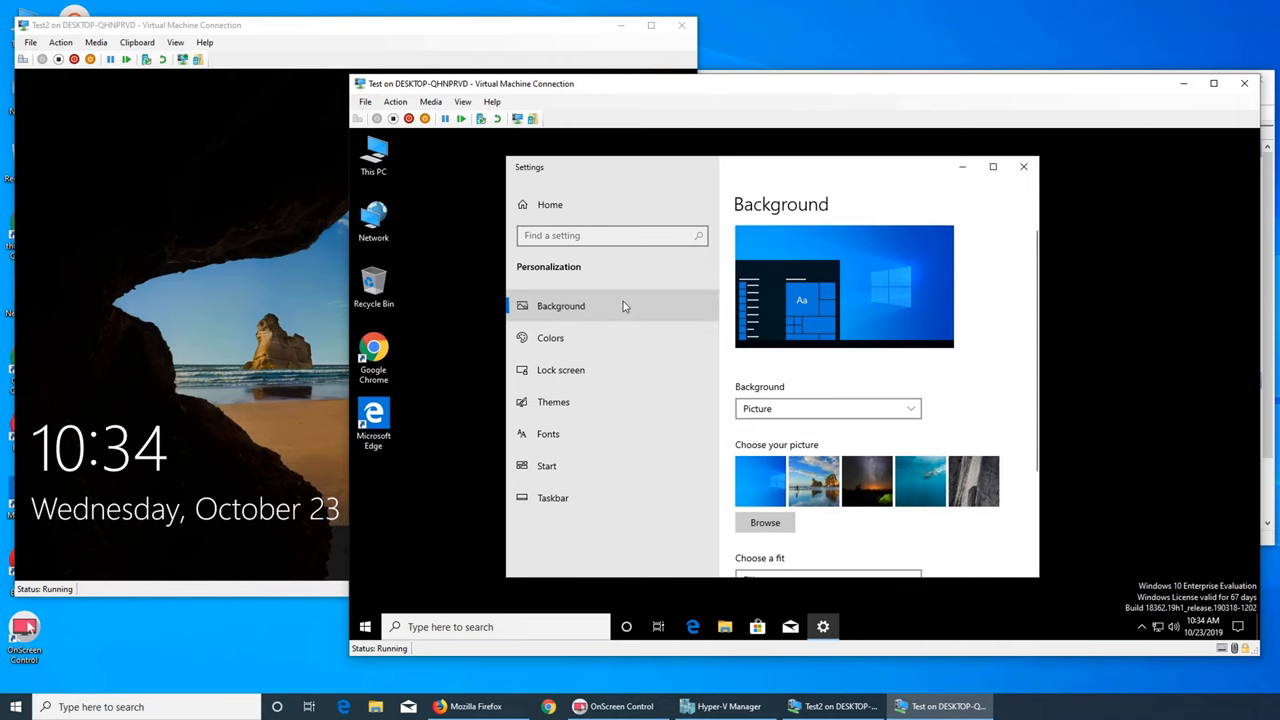
pyautogui.click(812, 480)
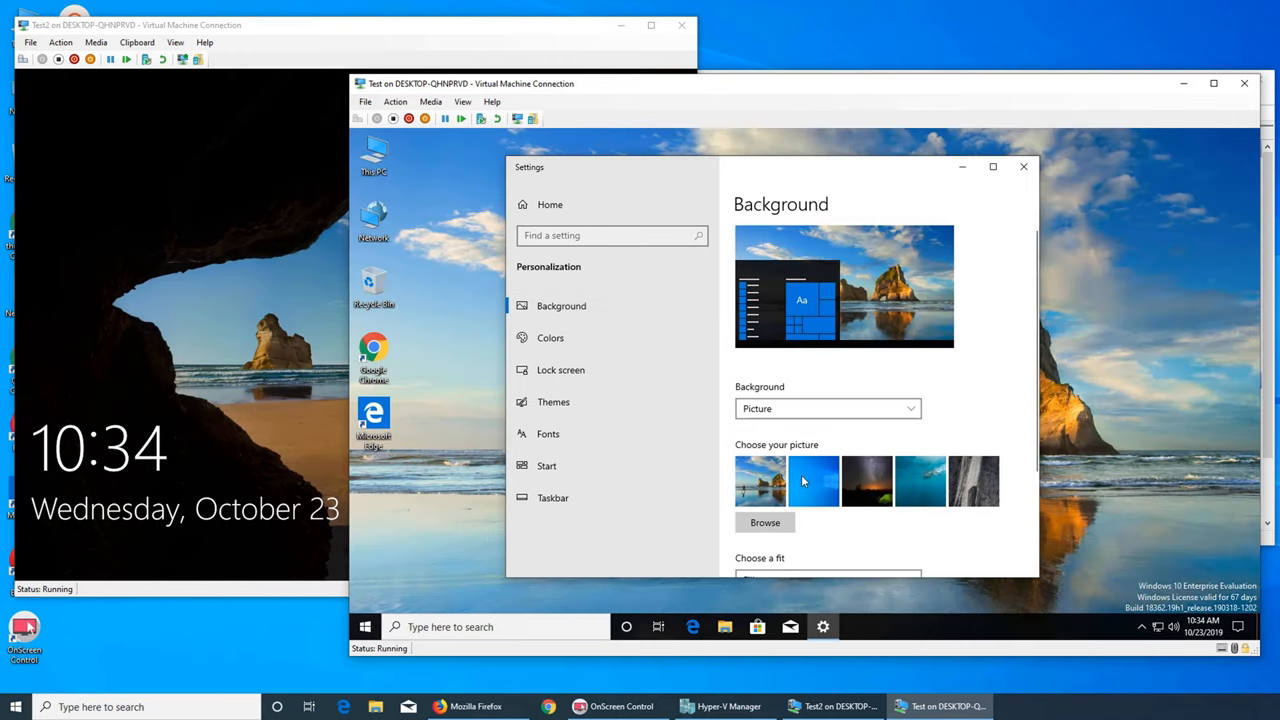
pyautogui.moveTo(964, 328)
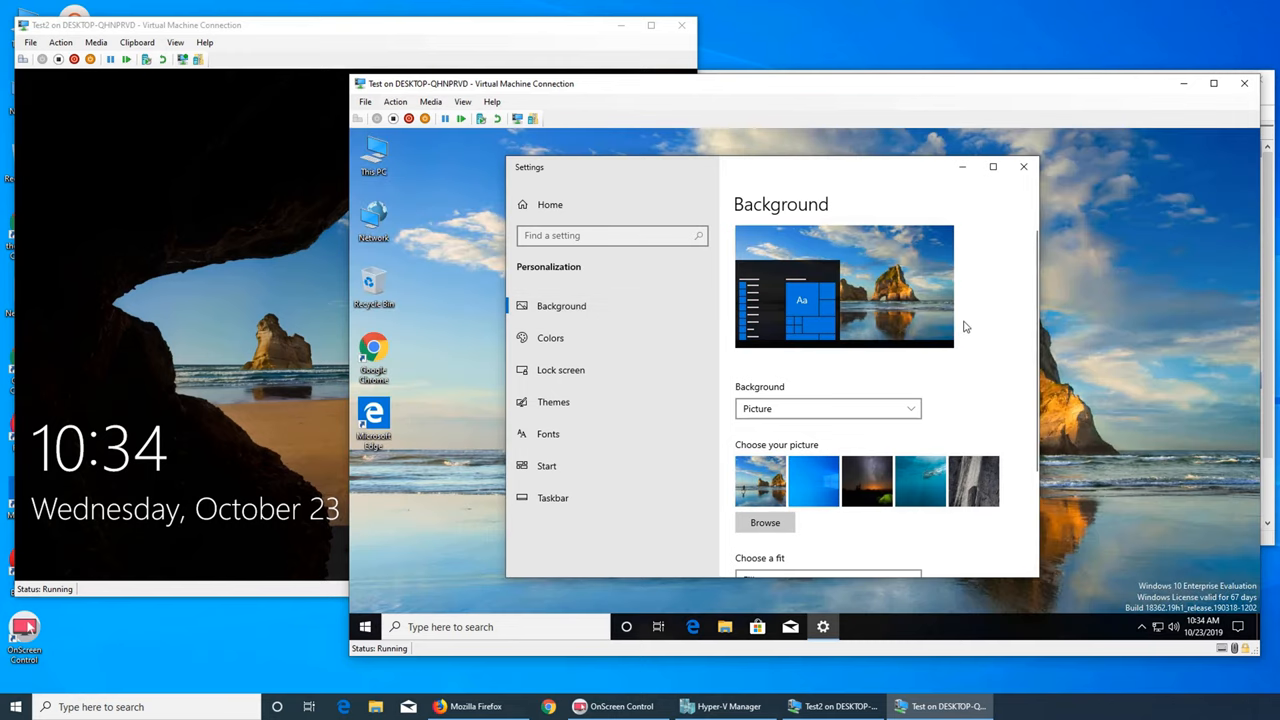
pyautogui.moveTo(890, 478)
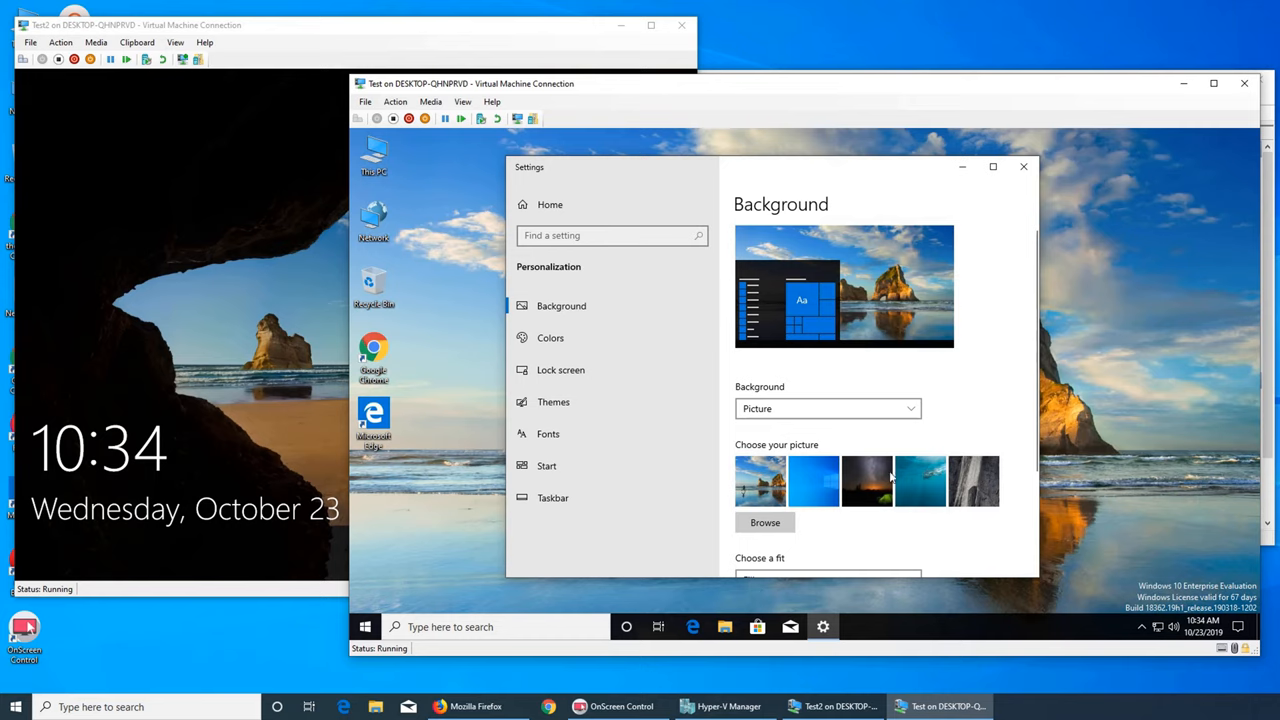
pyautogui.click(760, 480)
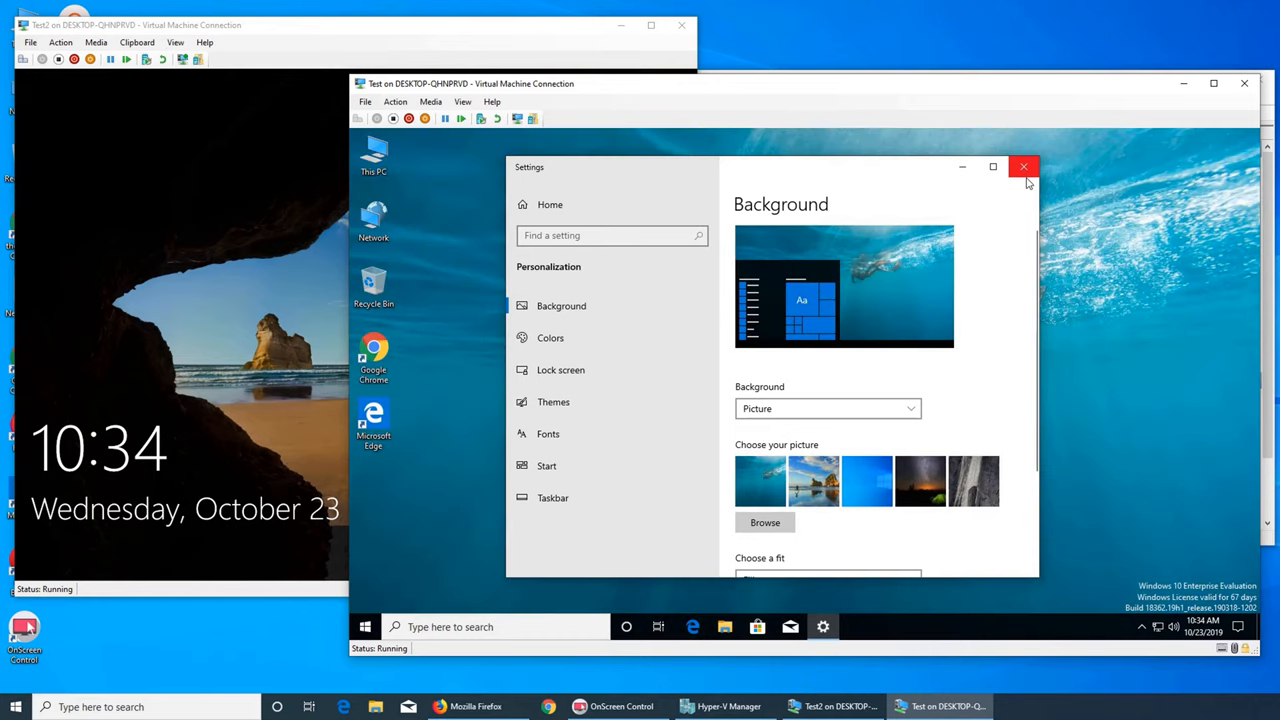
pyautogui.click(1024, 166)
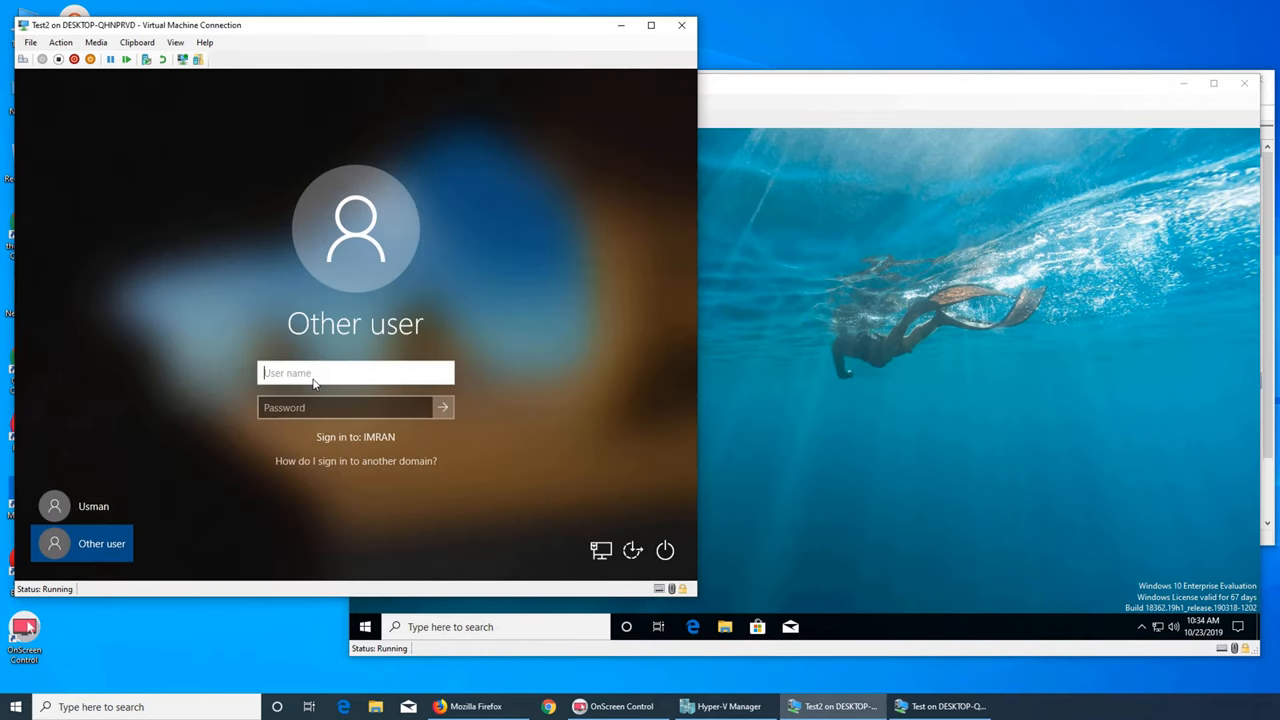
# Step: Sign Test2 in as other user 'imran\trump', then bring the Test VM window forward
pyautogui.write('imran\\')
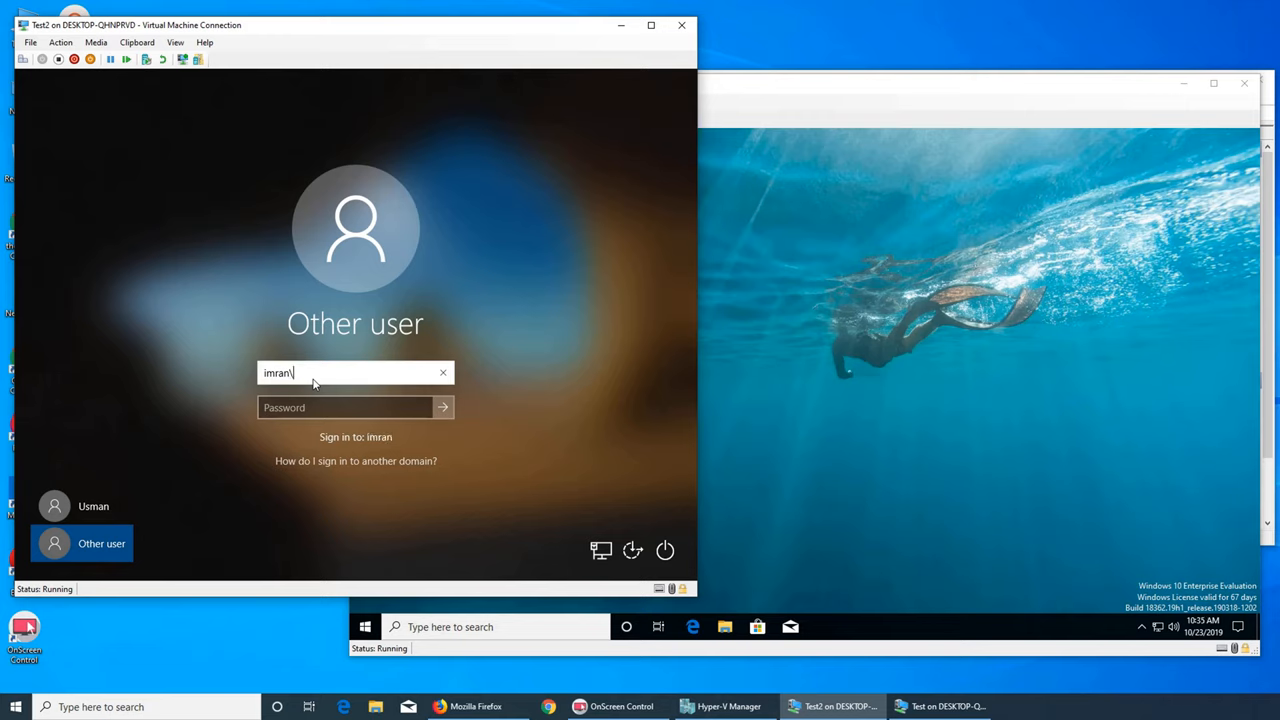
pyautogui.write('trump')
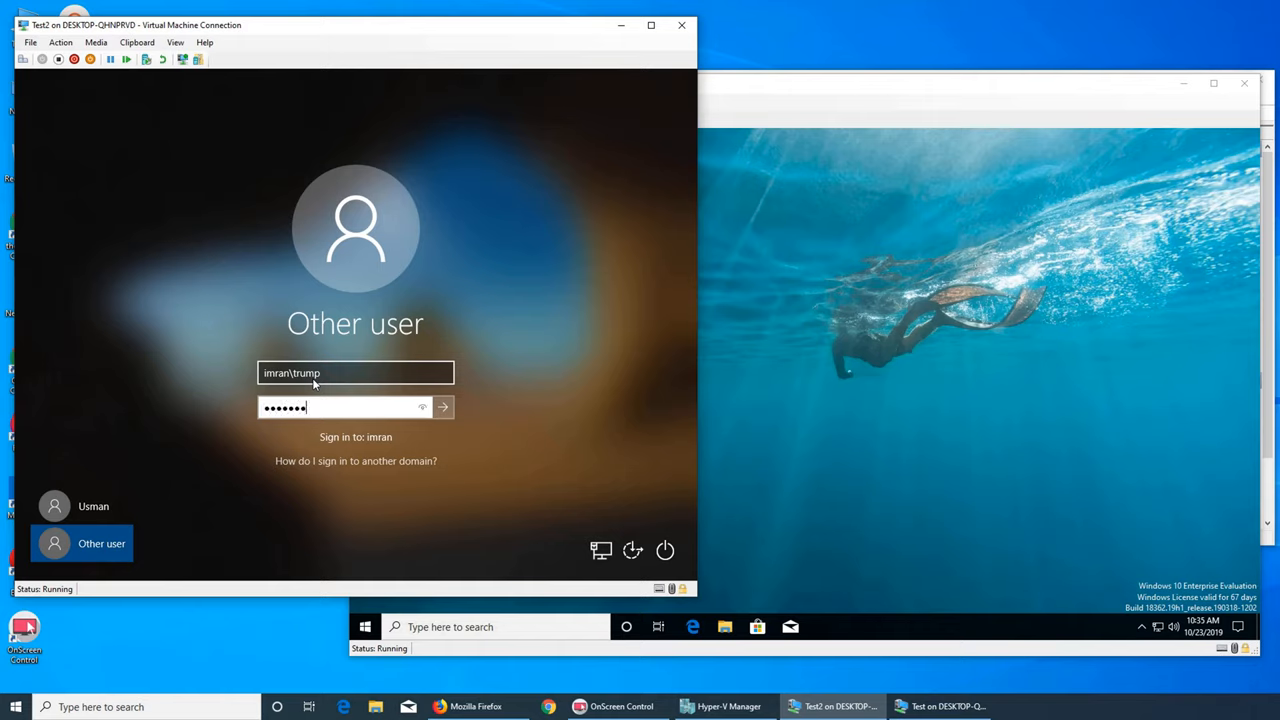
pyautogui.click(442, 408)
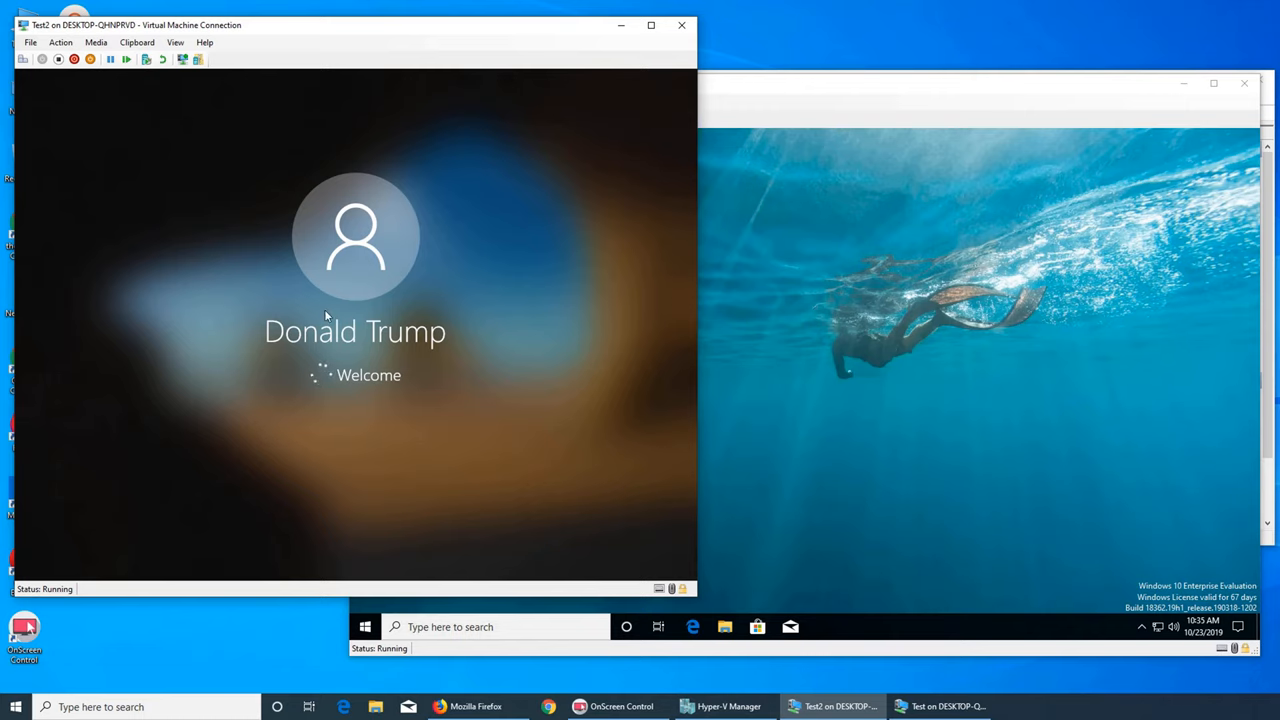
pyautogui.moveTo(778, 398)
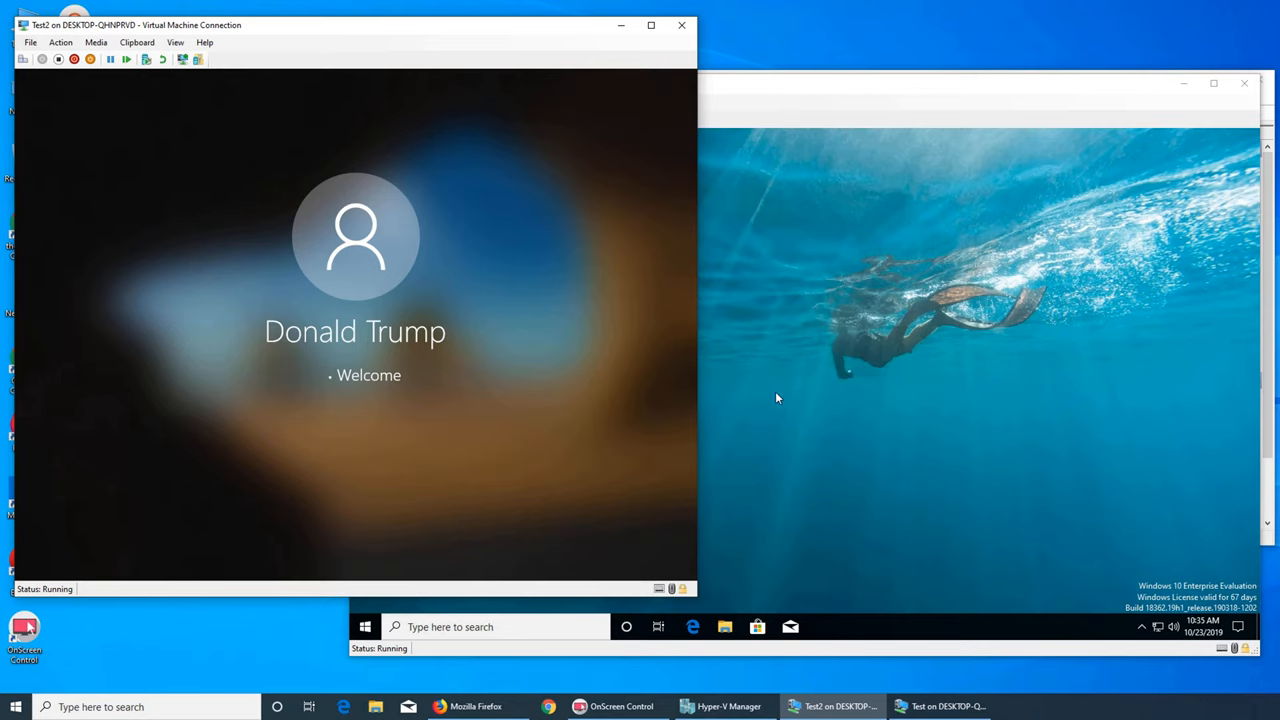
pyautogui.click(940, 706)
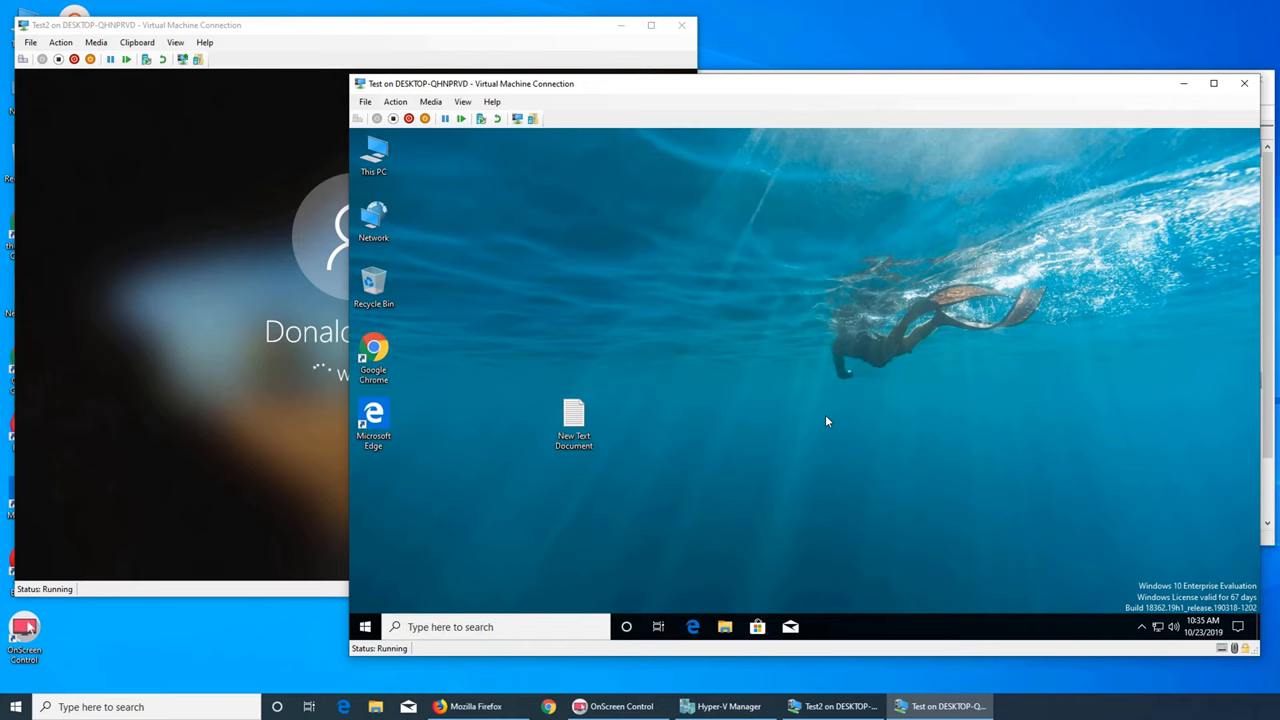
pyautogui.moveTo(882, 216)
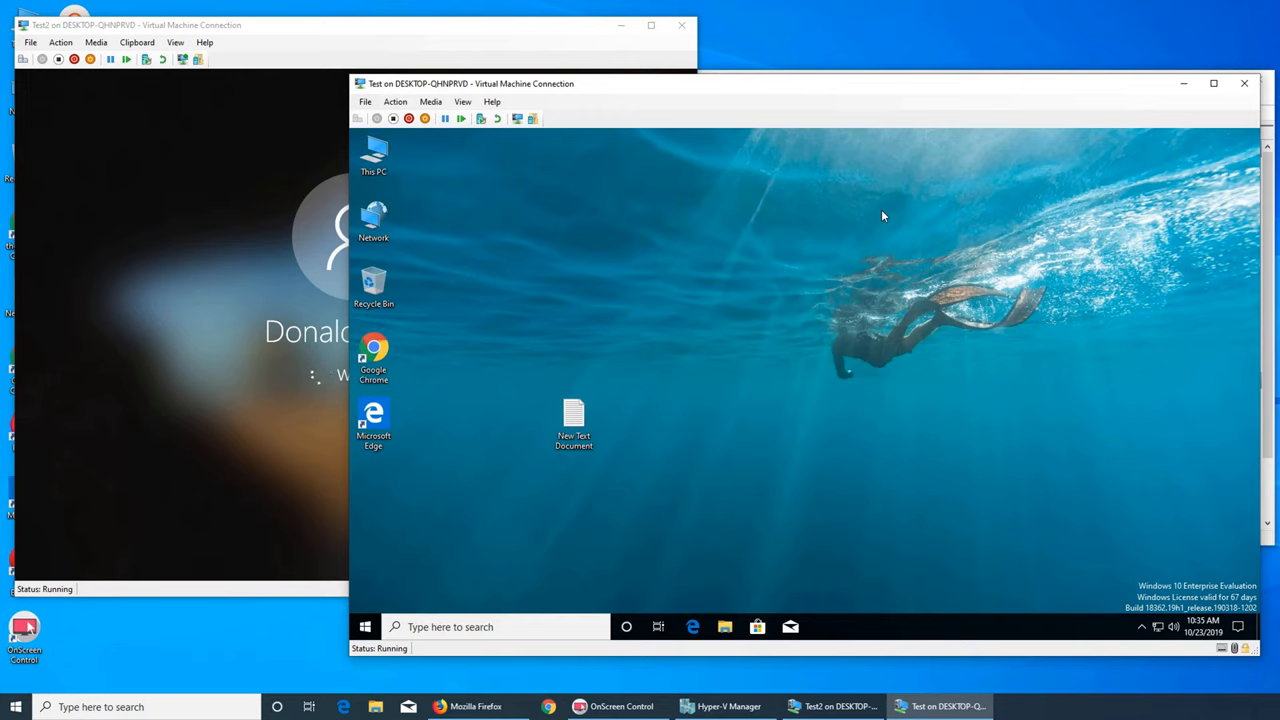
pyautogui.moveTo(1146, 488)
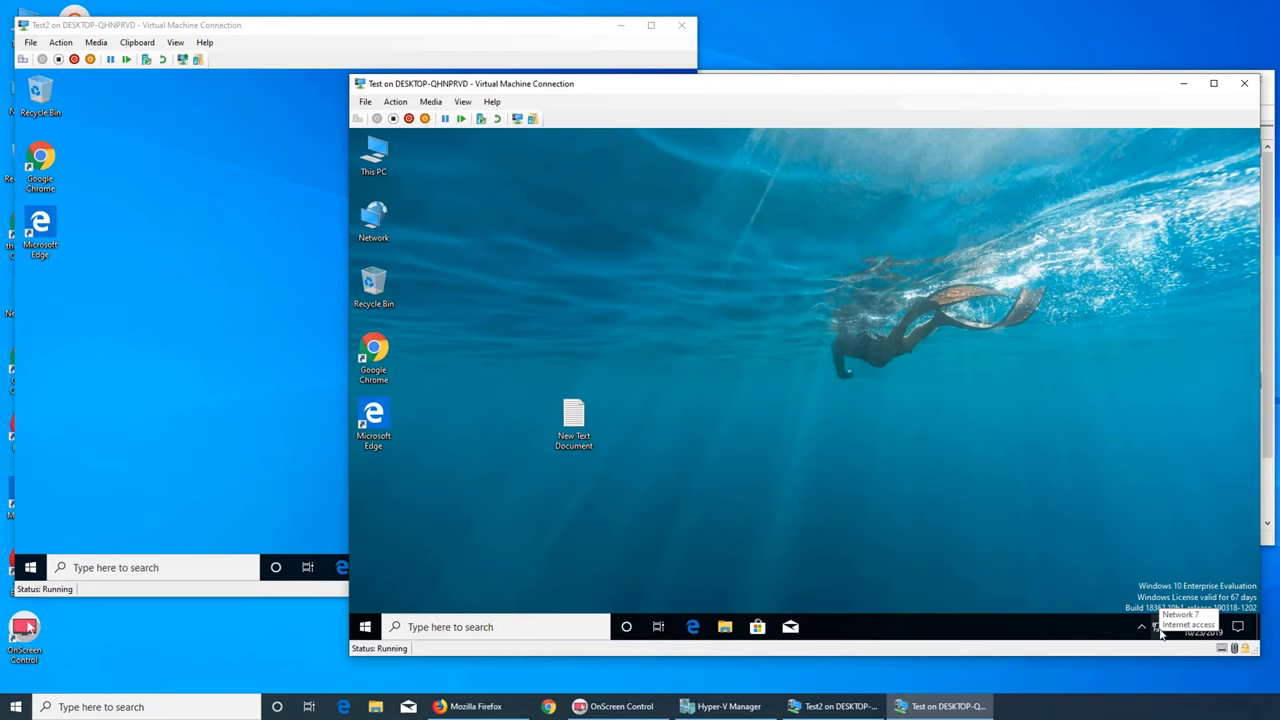
pyautogui.moveTo(976, 544)
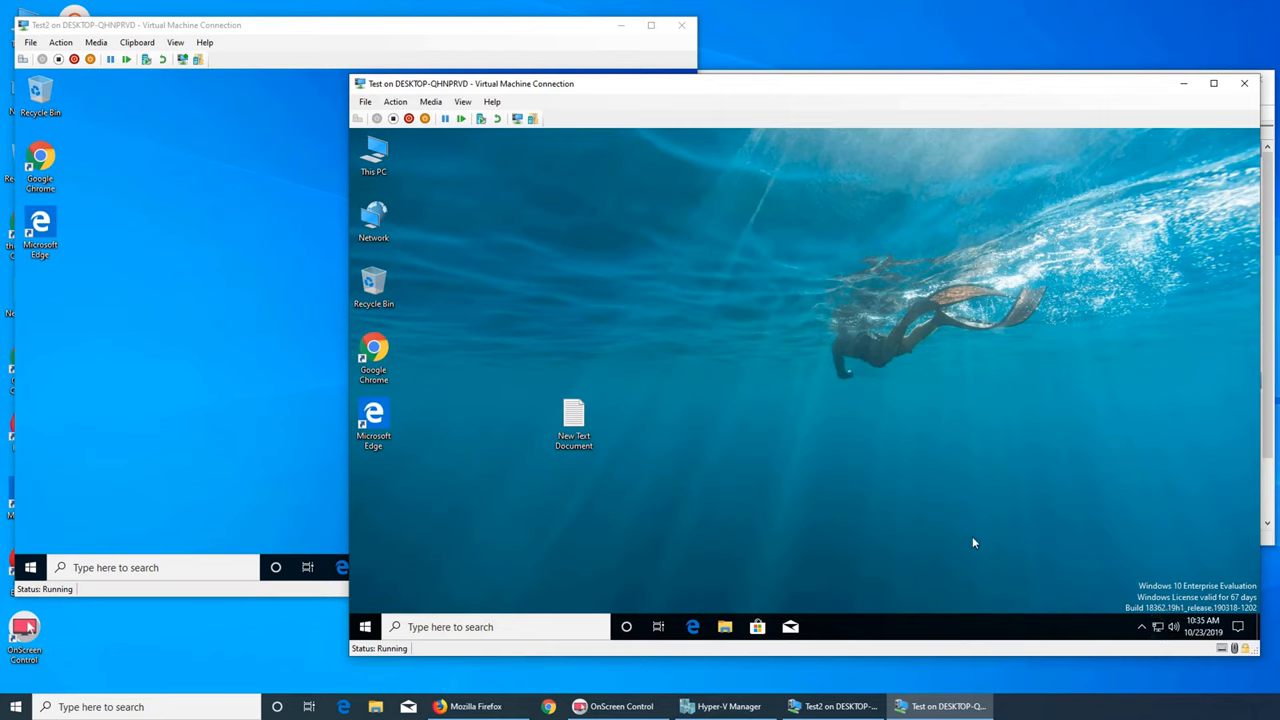
pyautogui.moveTo(964, 532)
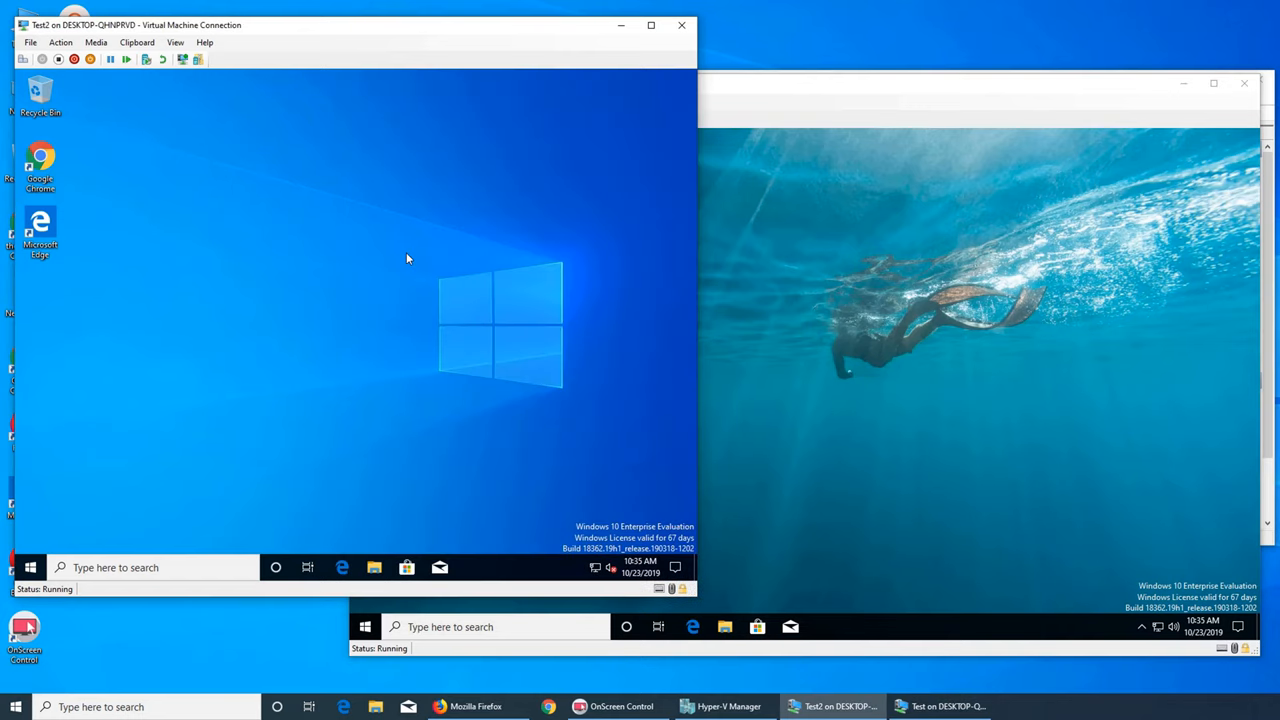
pyautogui.moveTo(652, 550)
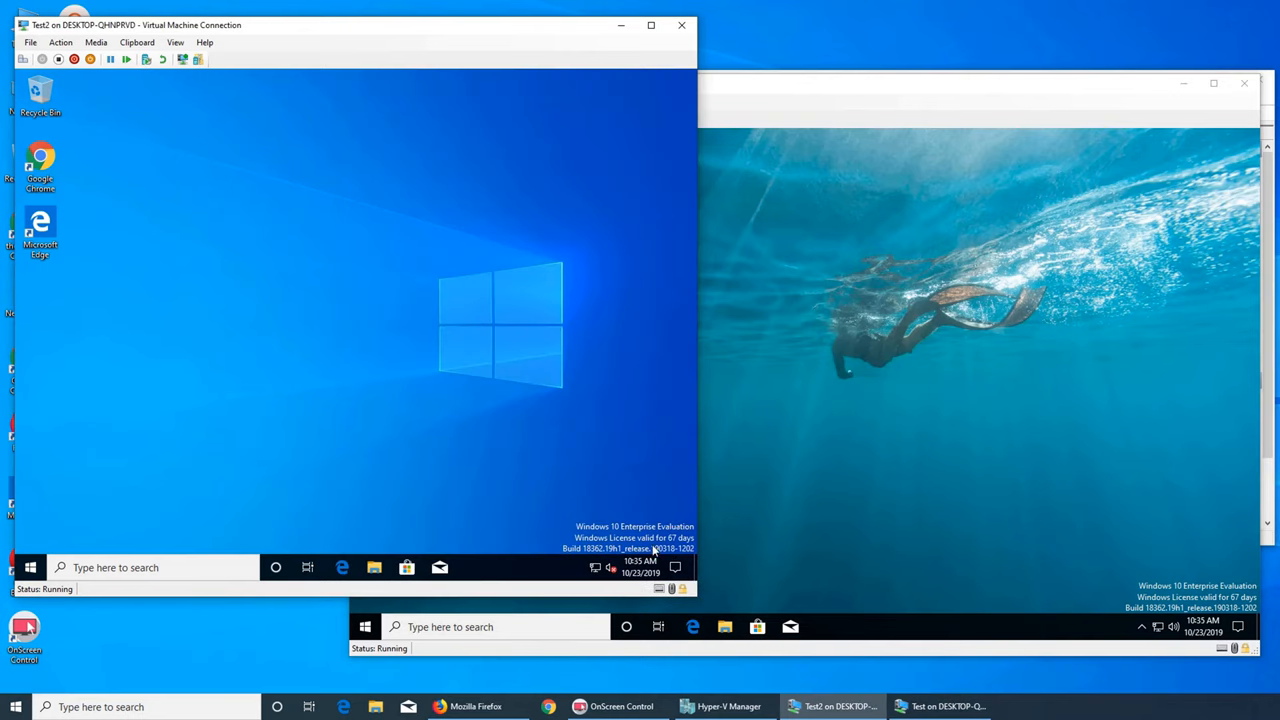
pyautogui.moveTo(758, 594)
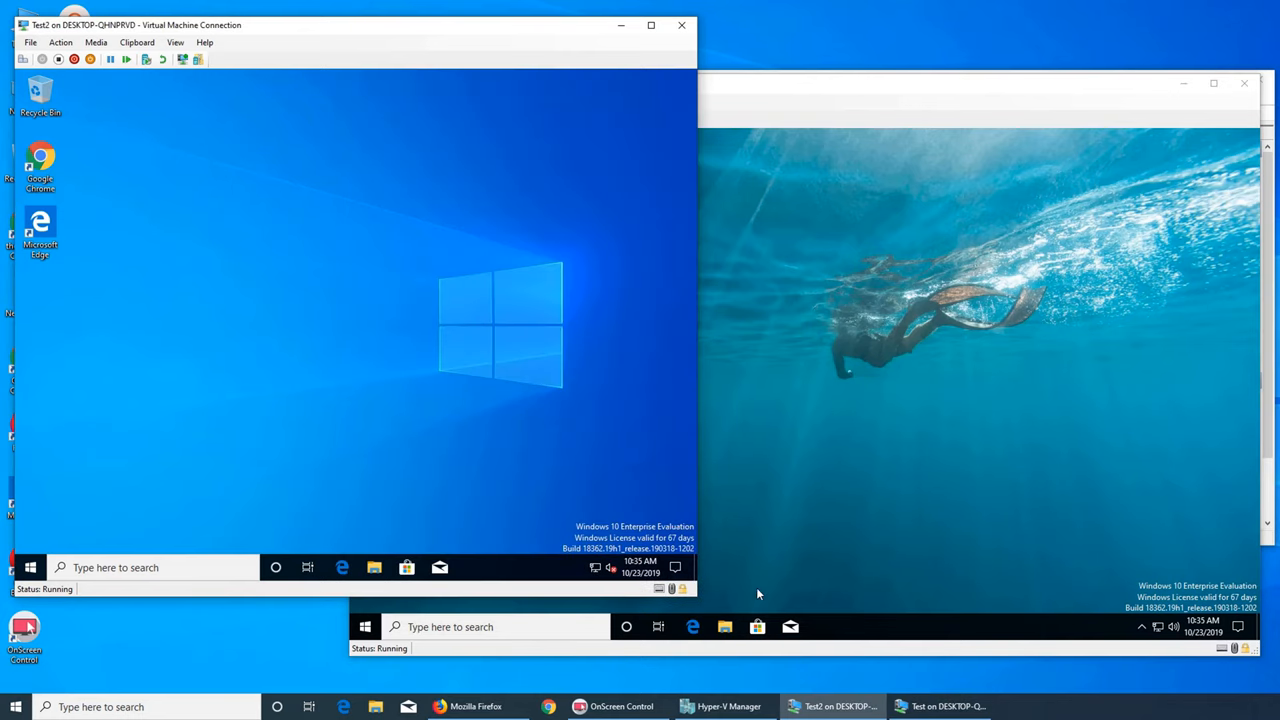
pyautogui.moveTo(620, 608)
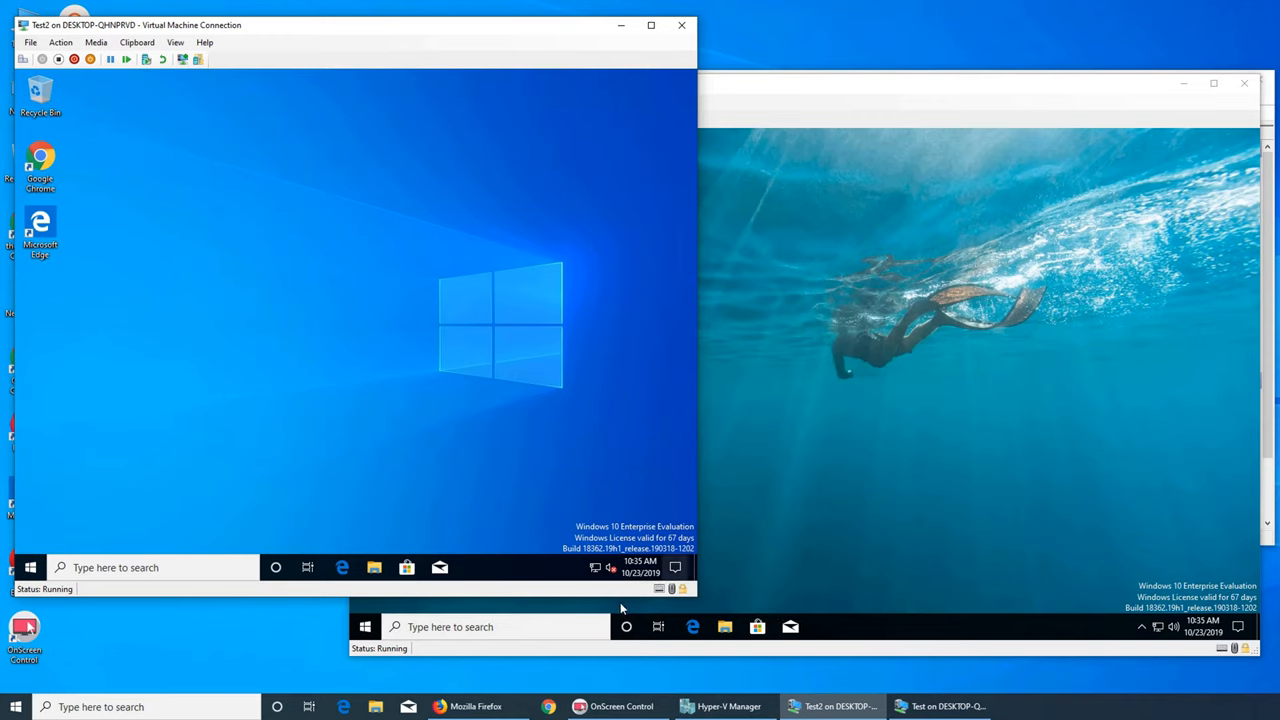
pyautogui.moveTo(794, 580)
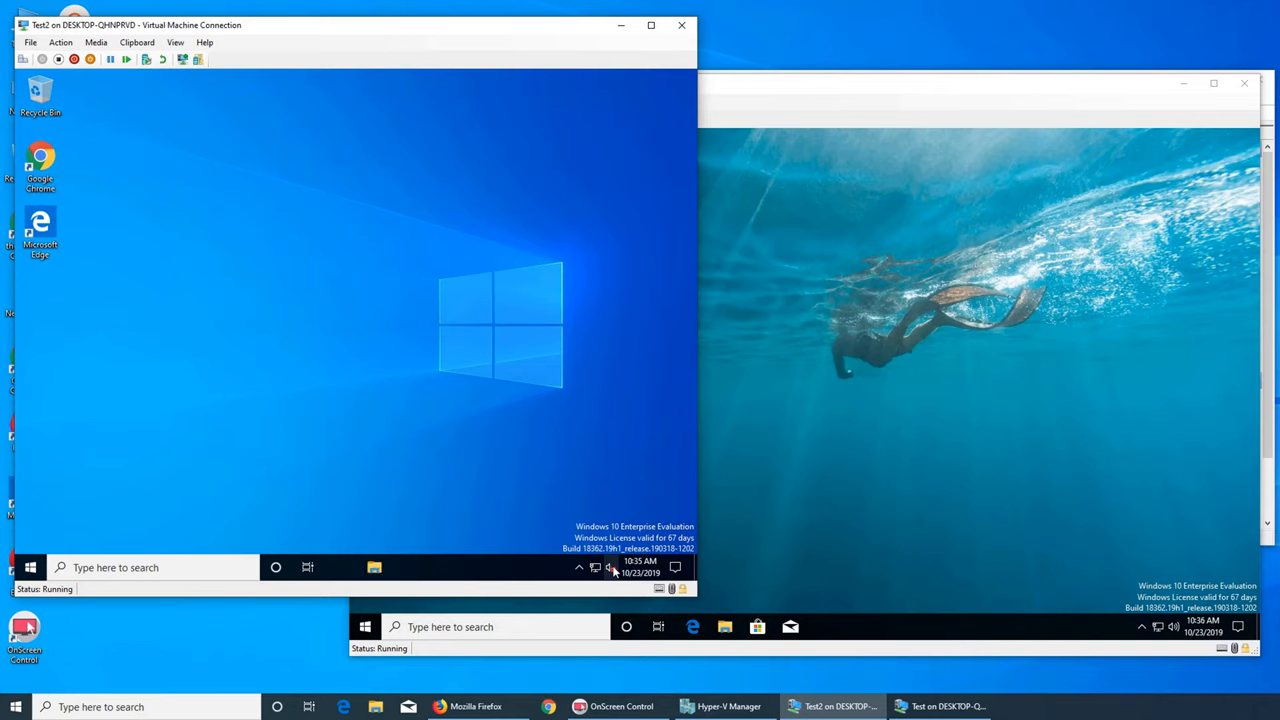
pyautogui.moveTo(628, 458)
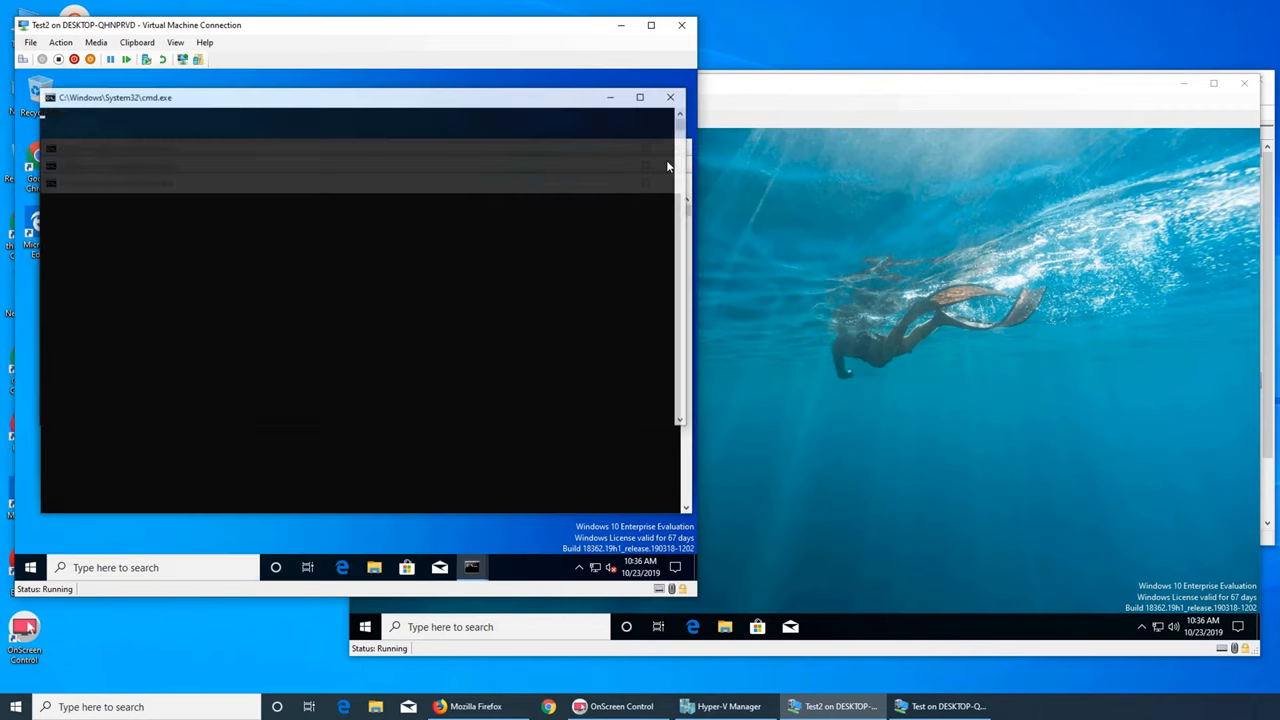
# Step: Close Test2's Command Prompt window and bring Hyper-V Manager back up from the taskbar
pyautogui.click(940, 706)
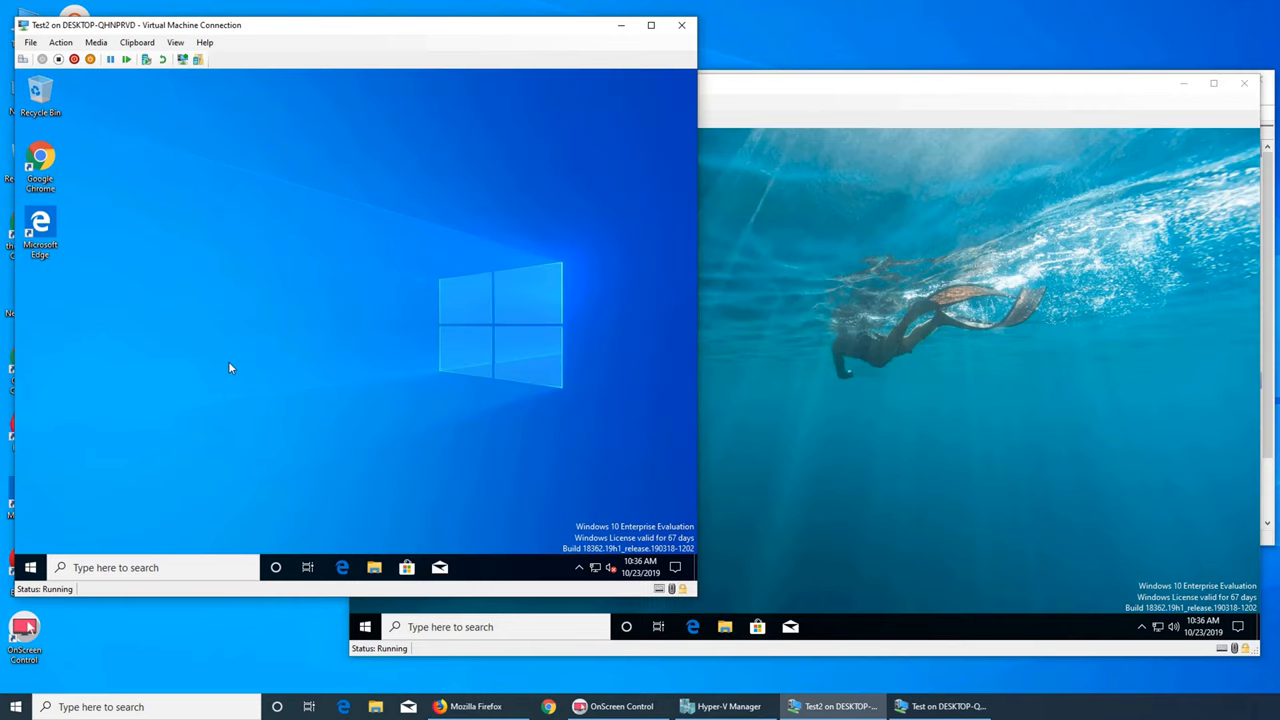
pyautogui.moveTo(1112, 360)
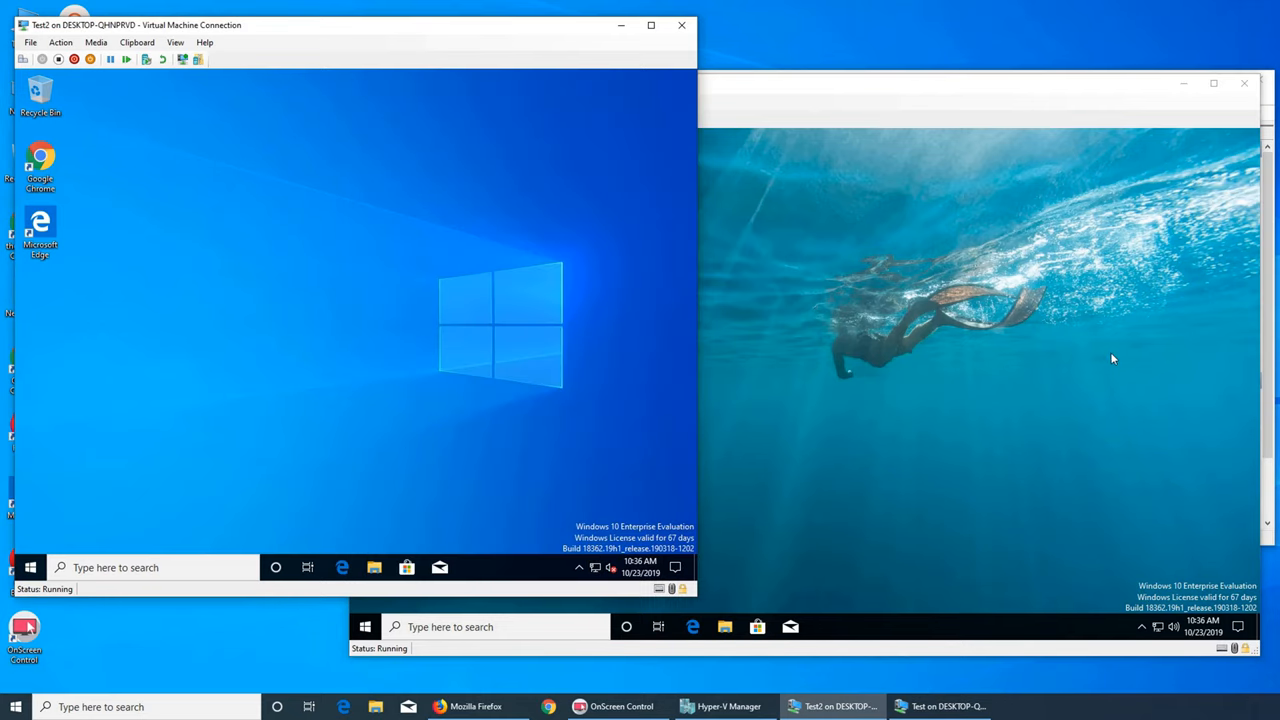
pyautogui.click(724, 708)
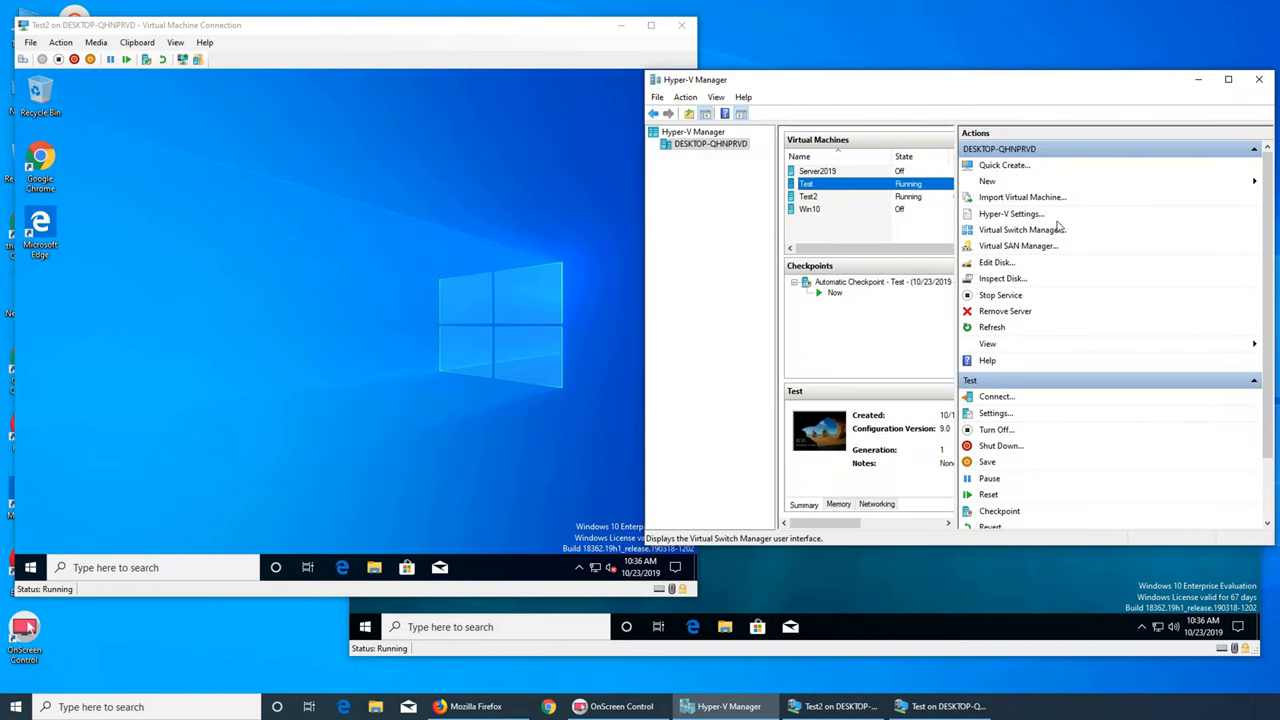
# Step: In Virtual Switch Manager, compare the Default Switch's properties with the external New Virtual Switch
pyautogui.click(1020, 228)
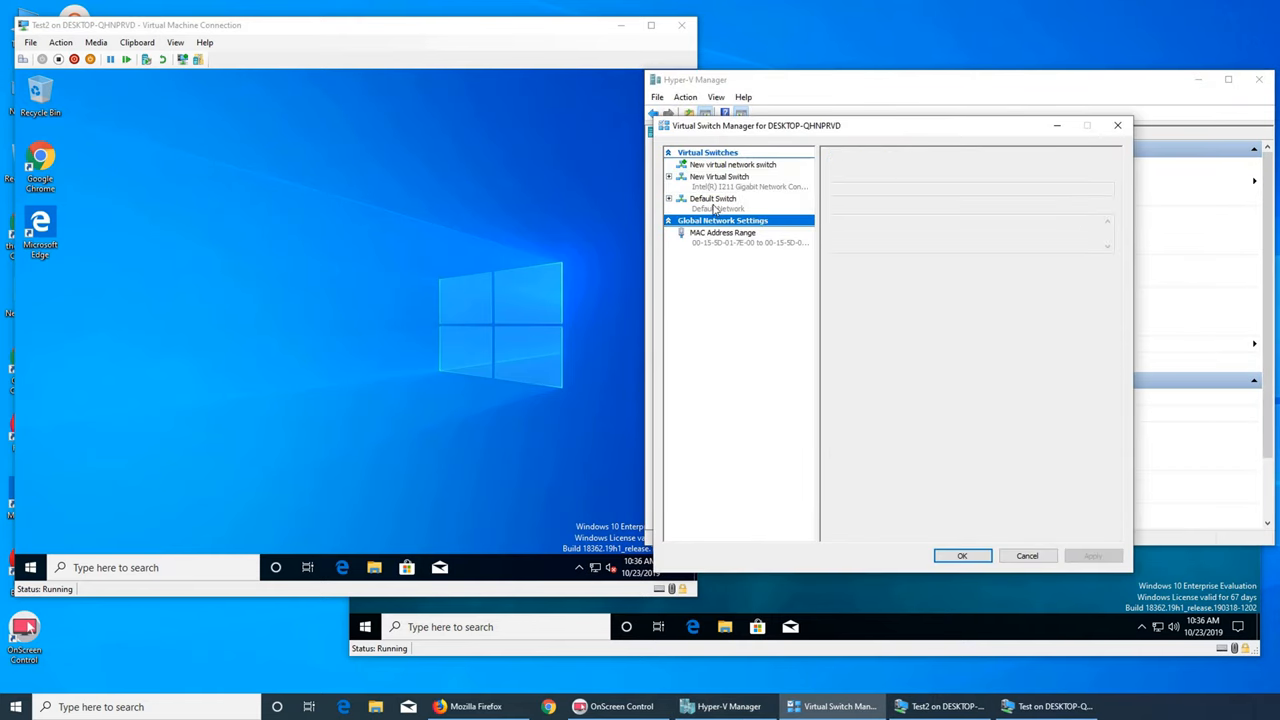
pyautogui.click(712, 198)
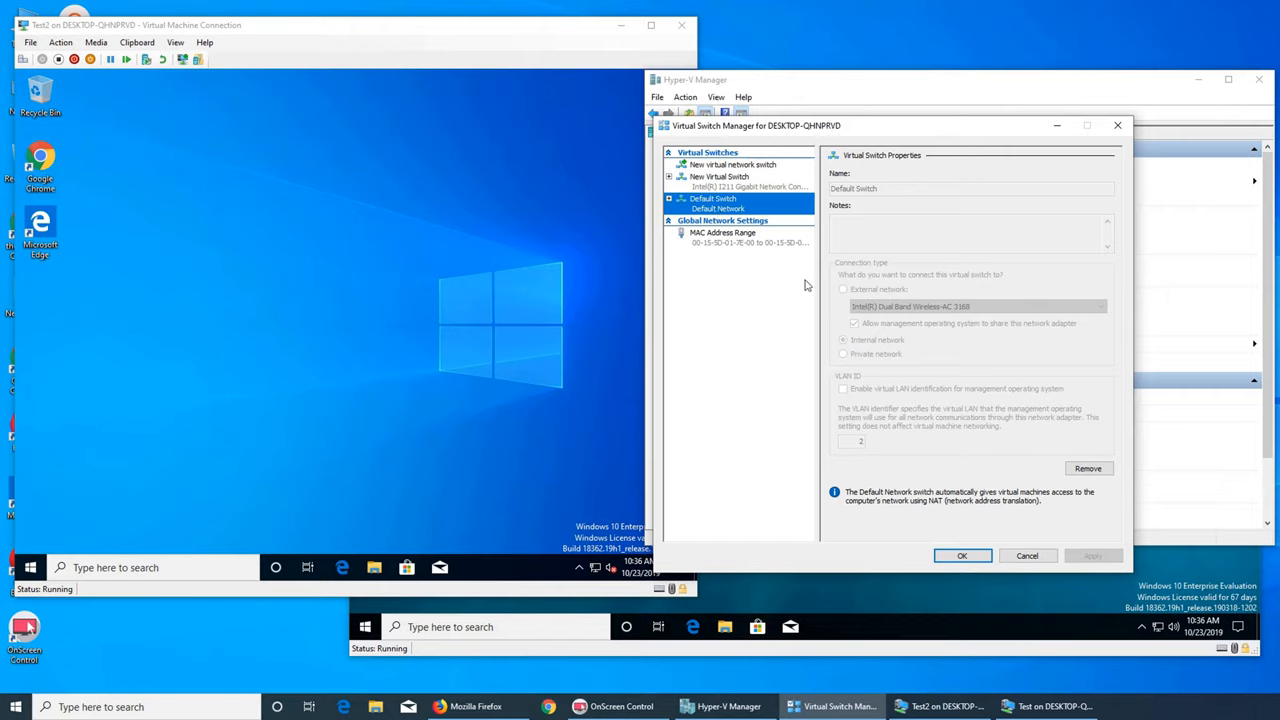
pyautogui.moveTo(870, 348)
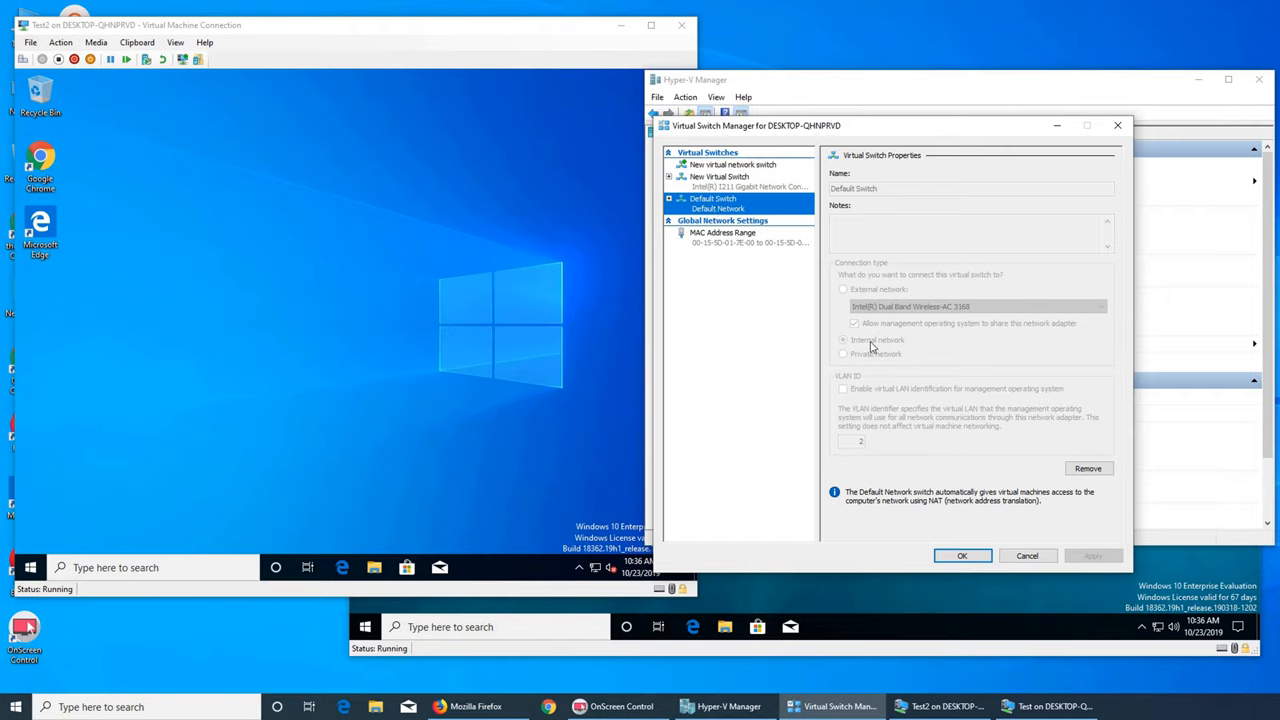
pyautogui.click(718, 176)
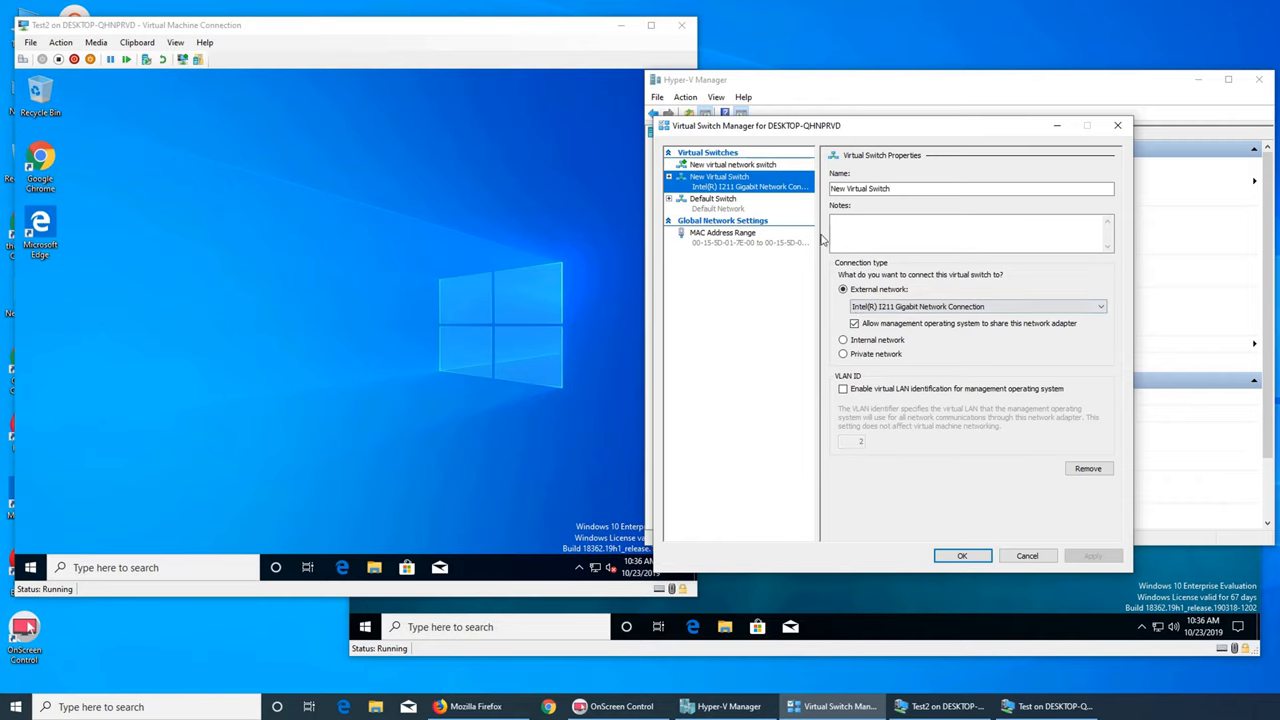
pyautogui.moveTo(732, 204)
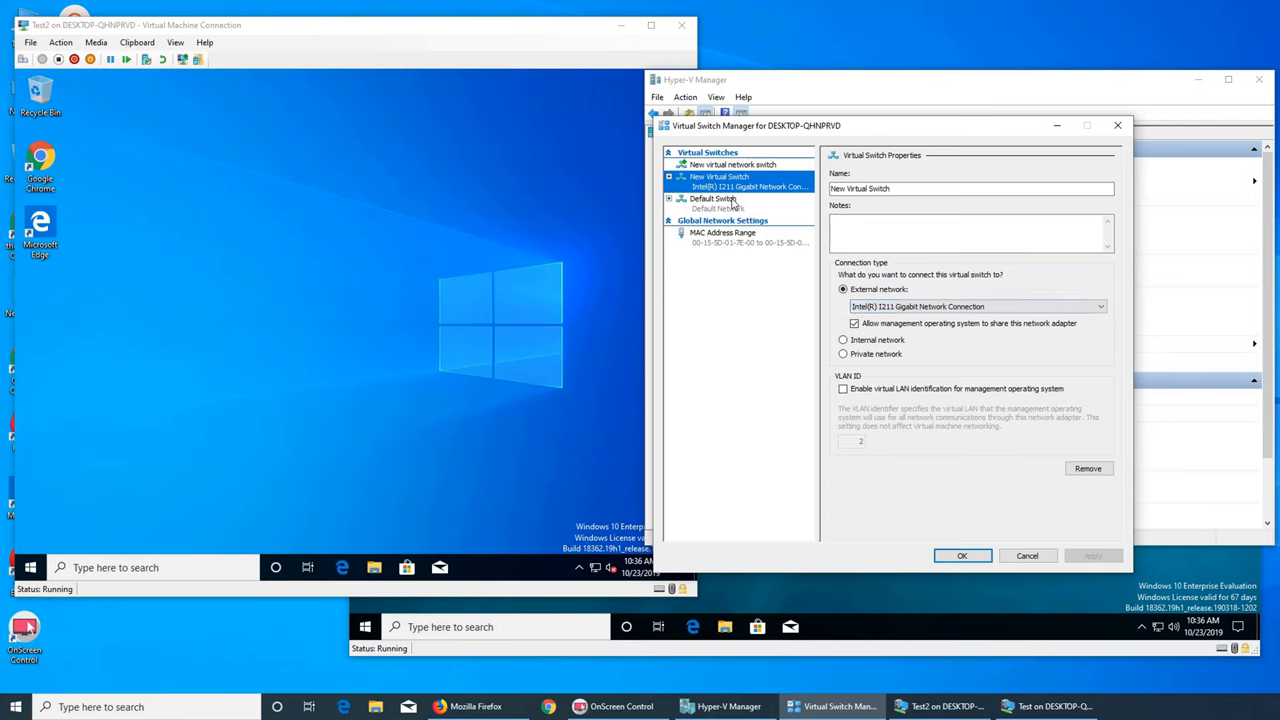
pyautogui.click(712, 198)
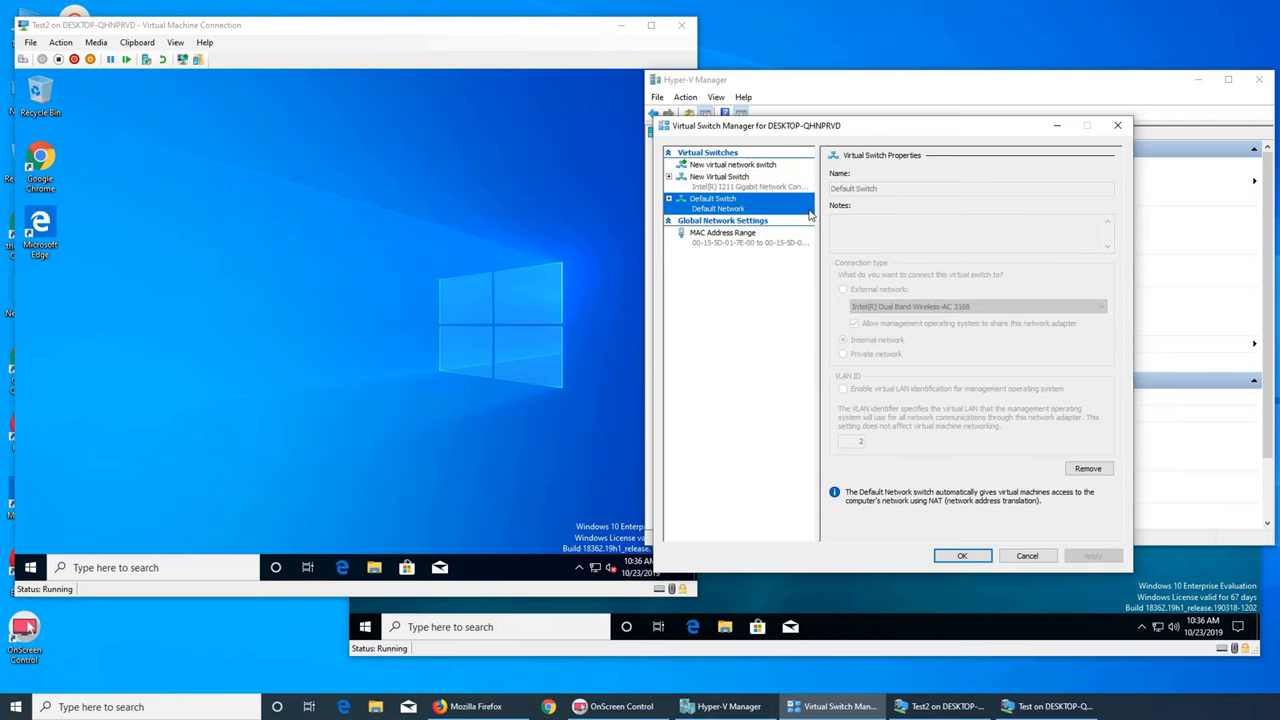
pyautogui.click(720, 176)
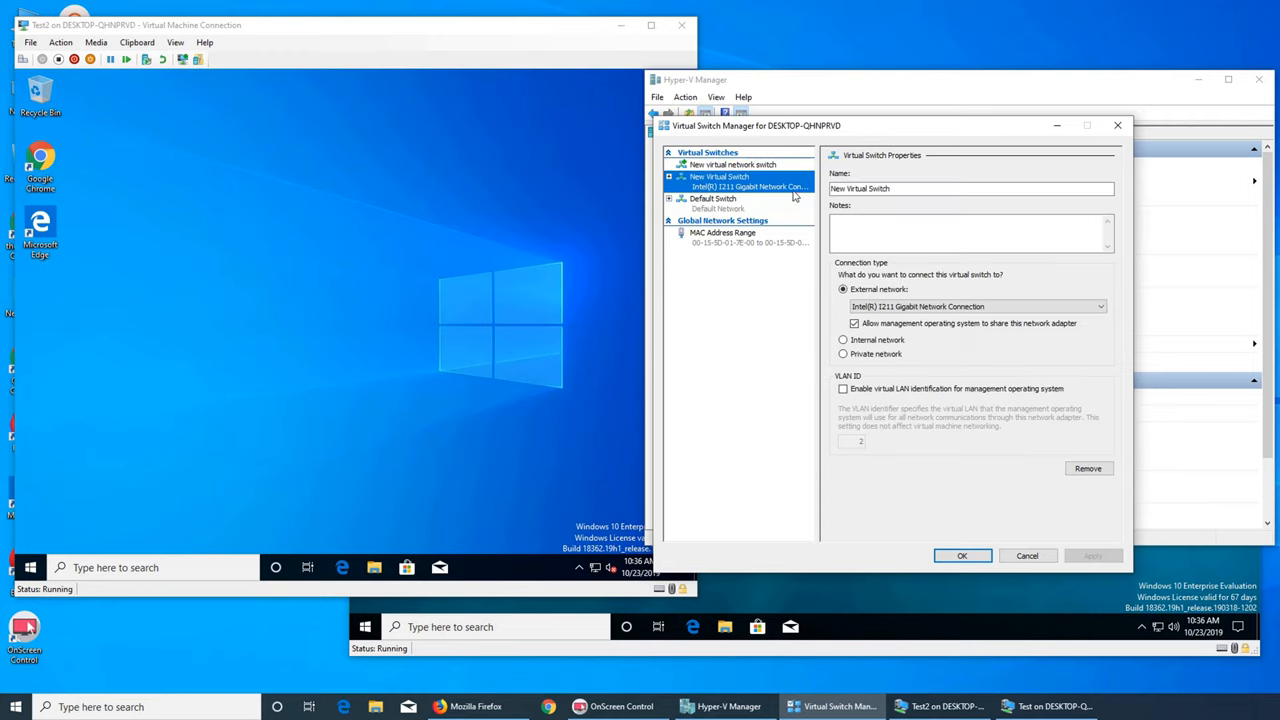